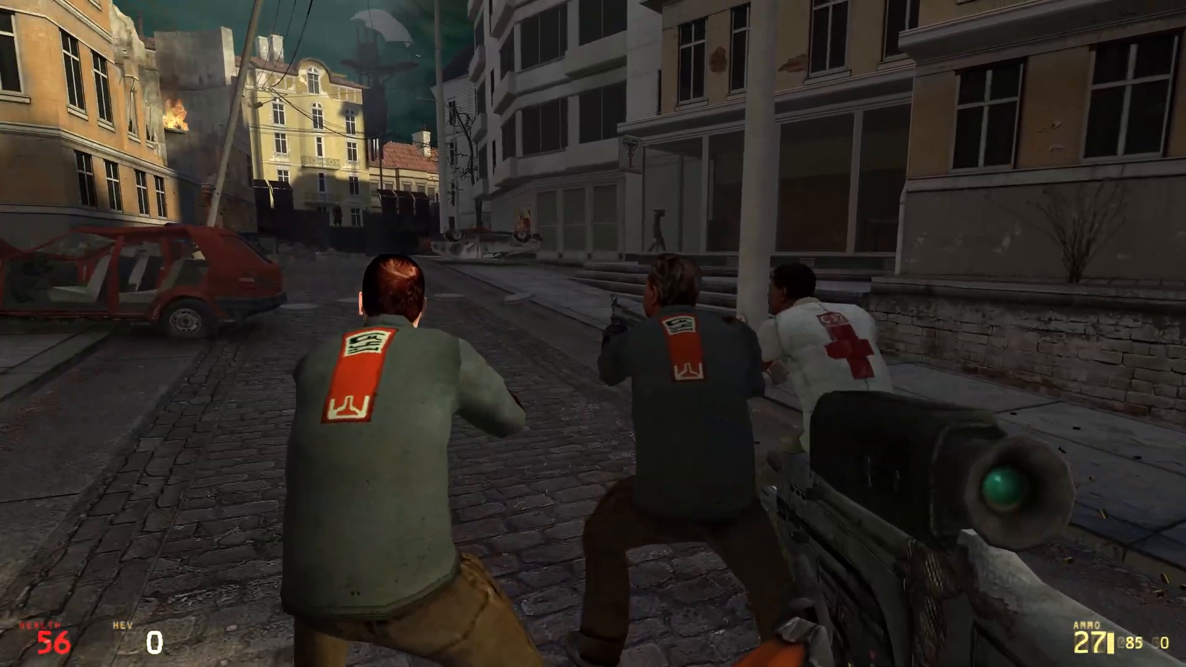
# Step: Pause Half-Life 2, glance through the audio, video and voice settings, then resume play
pyautogui.press('Escape')
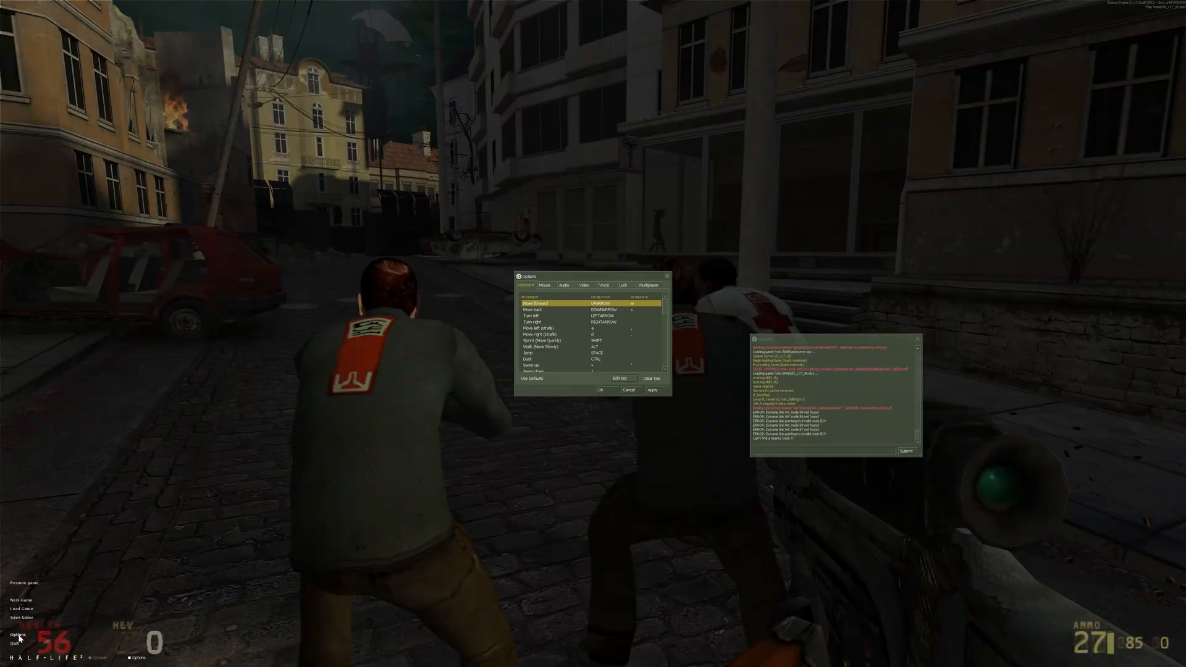
pyautogui.click(564, 285)
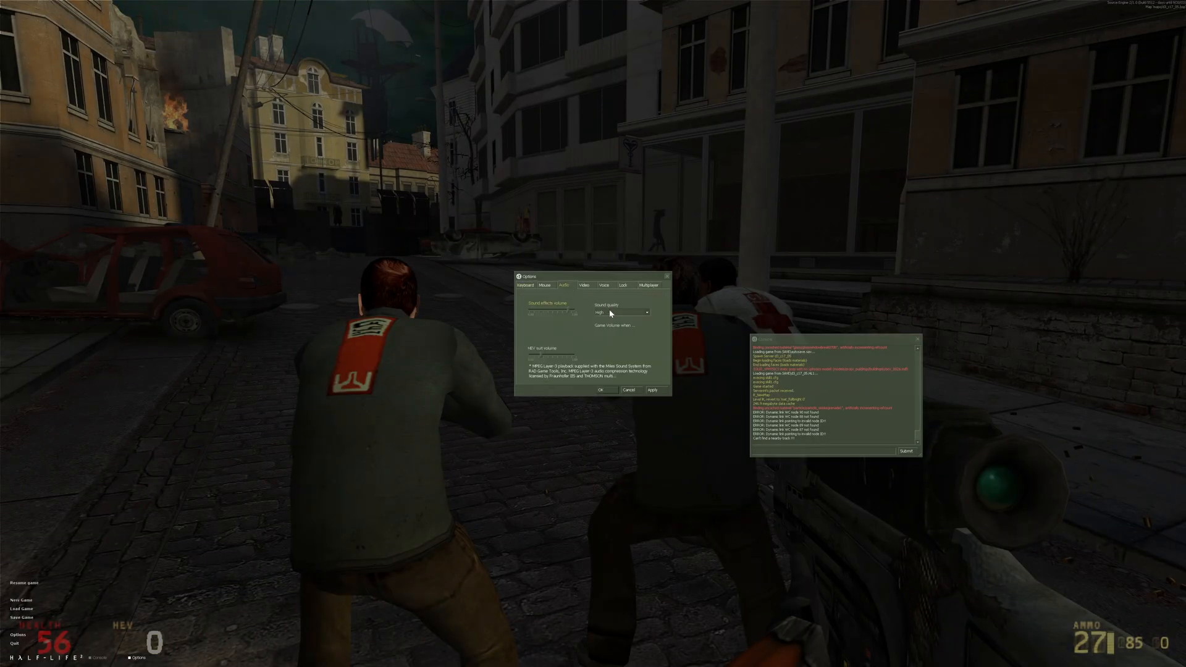
pyautogui.click(586, 286)
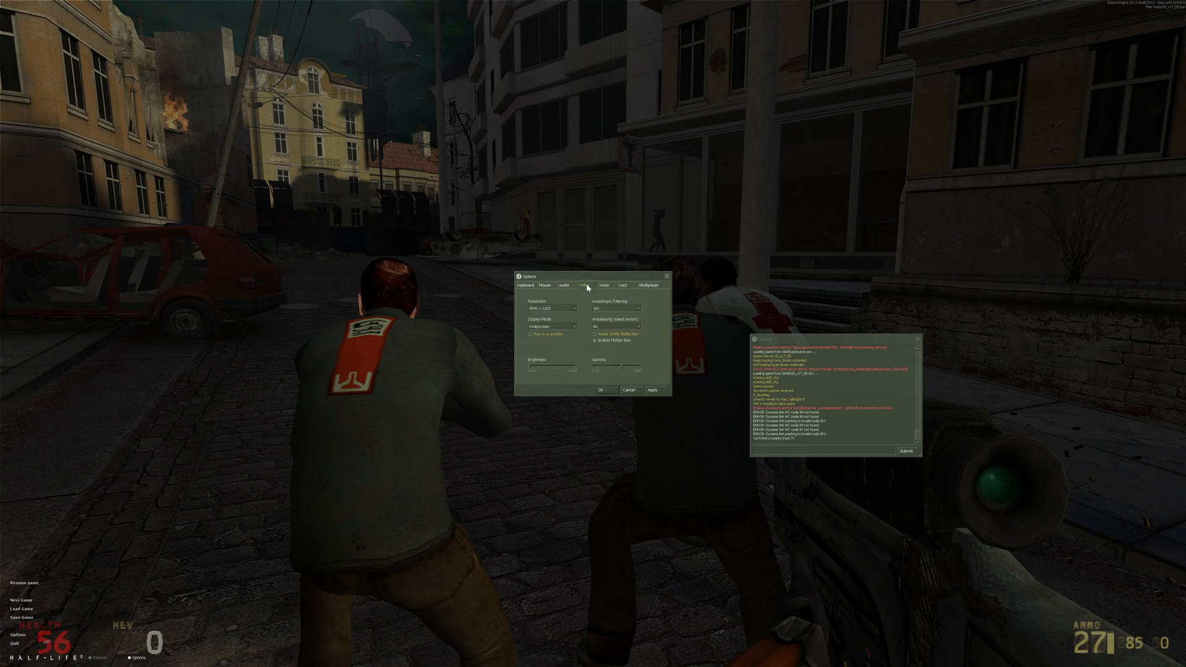
pyautogui.click(564, 286)
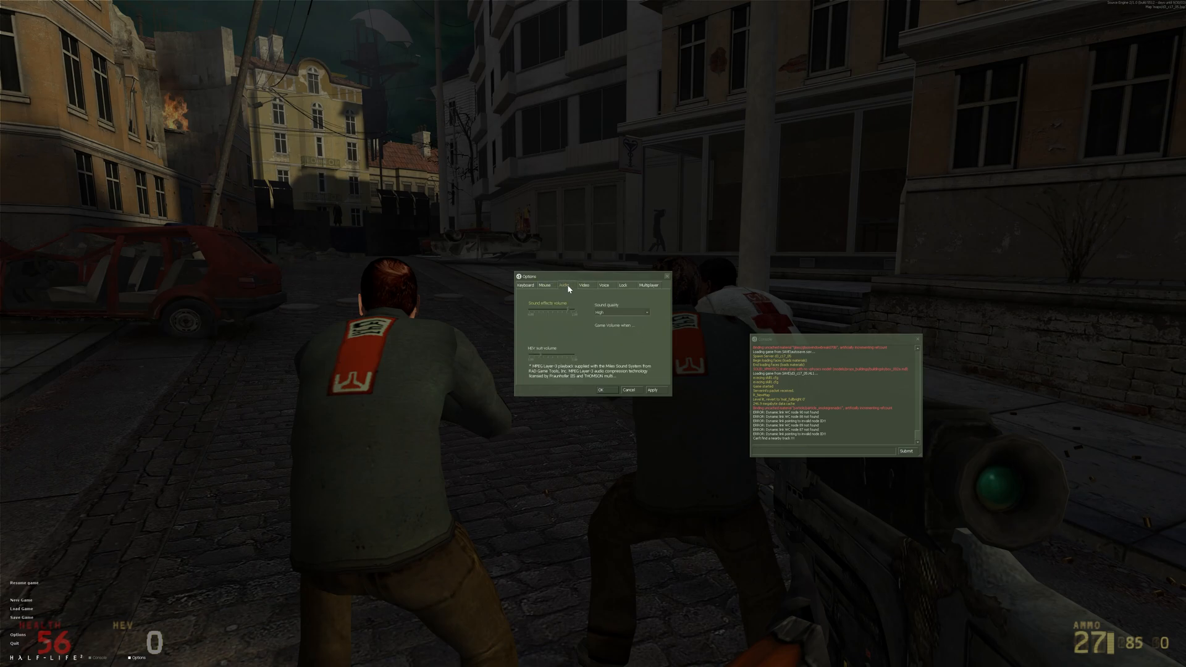
pyautogui.click(583, 286)
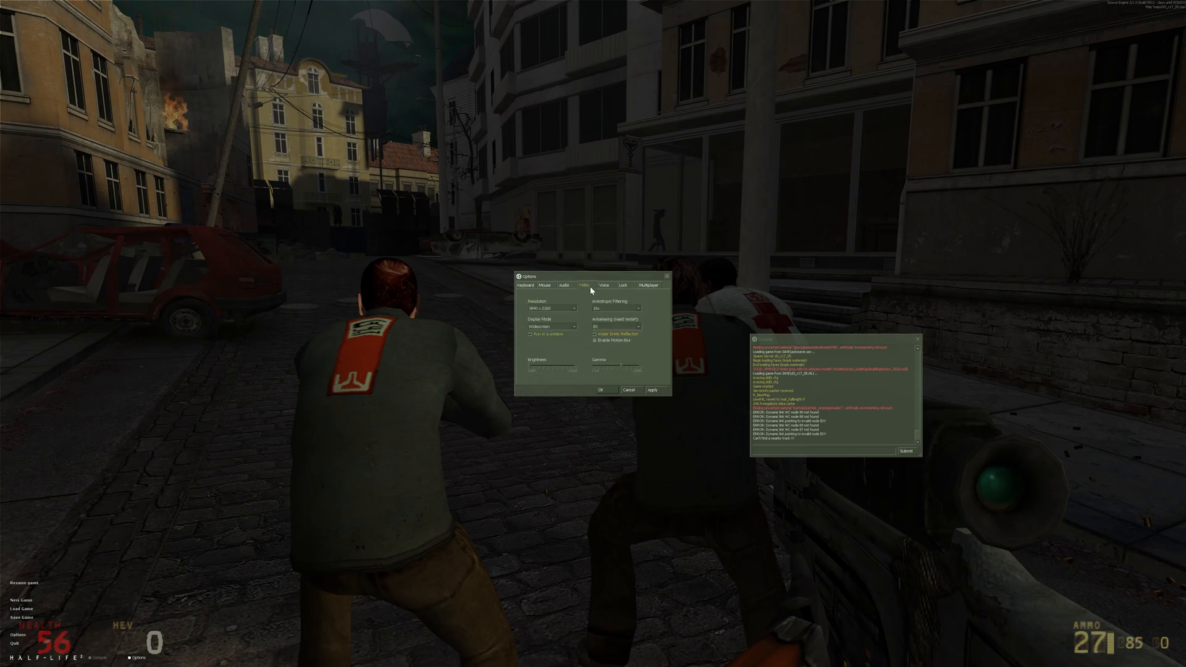
pyautogui.click(605, 285)
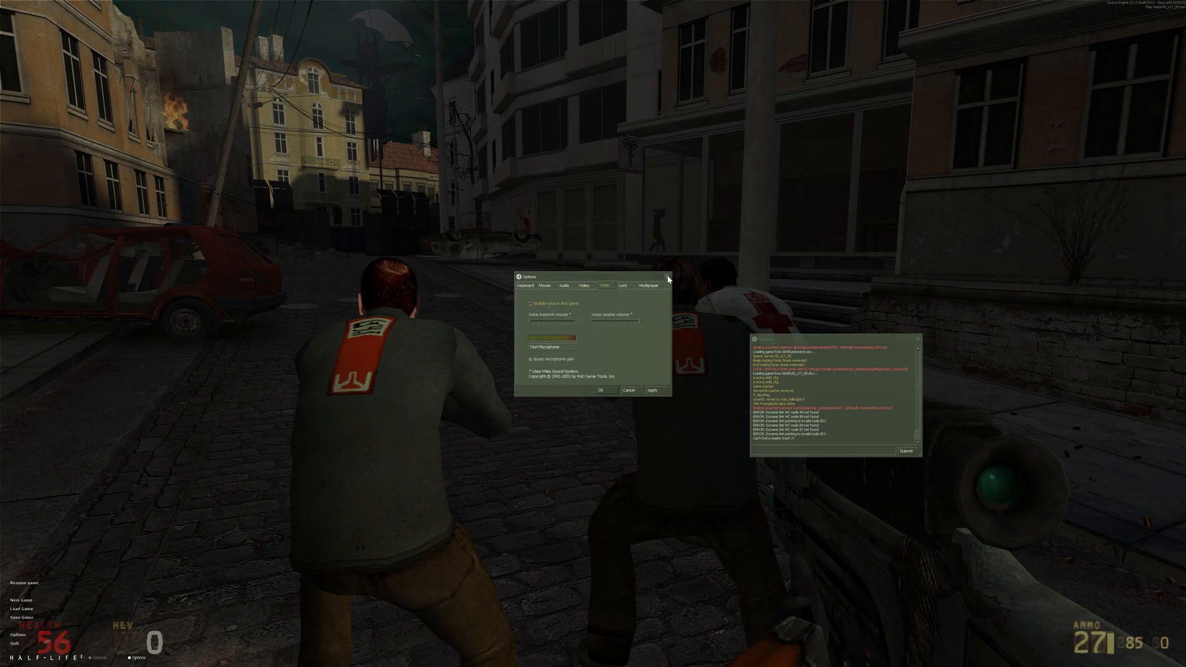
pyautogui.click(666, 276)
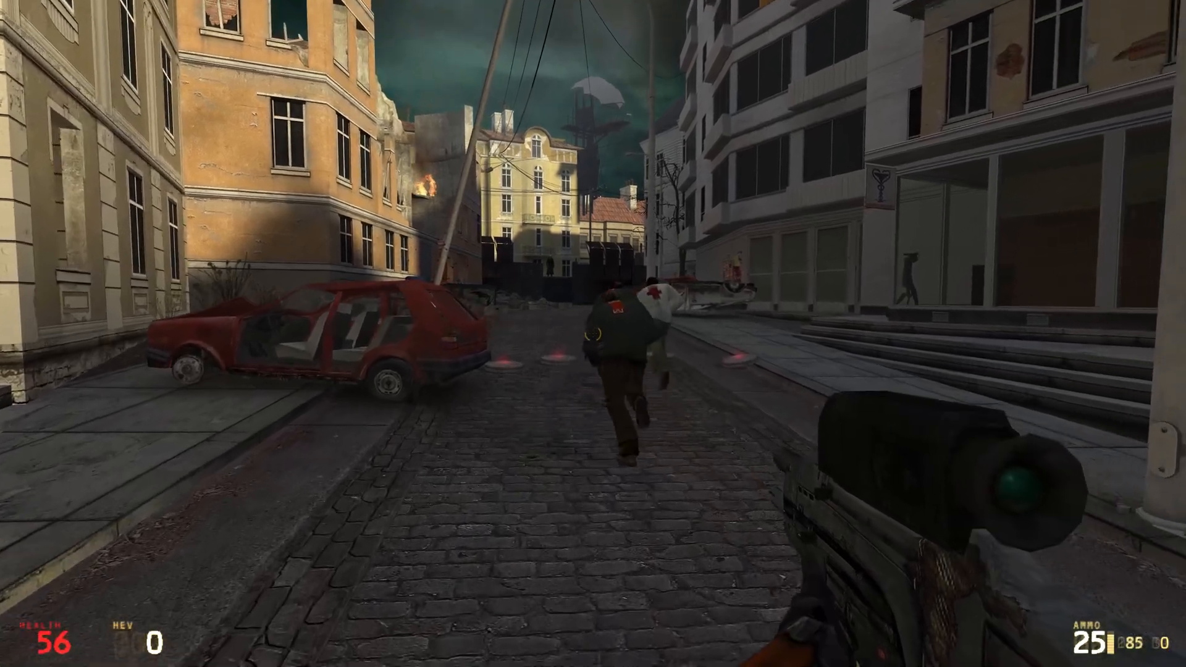
# Step: Shoot an allied citizen in the street so the remaining squad member turns hostile
pyautogui.click(593, 334)
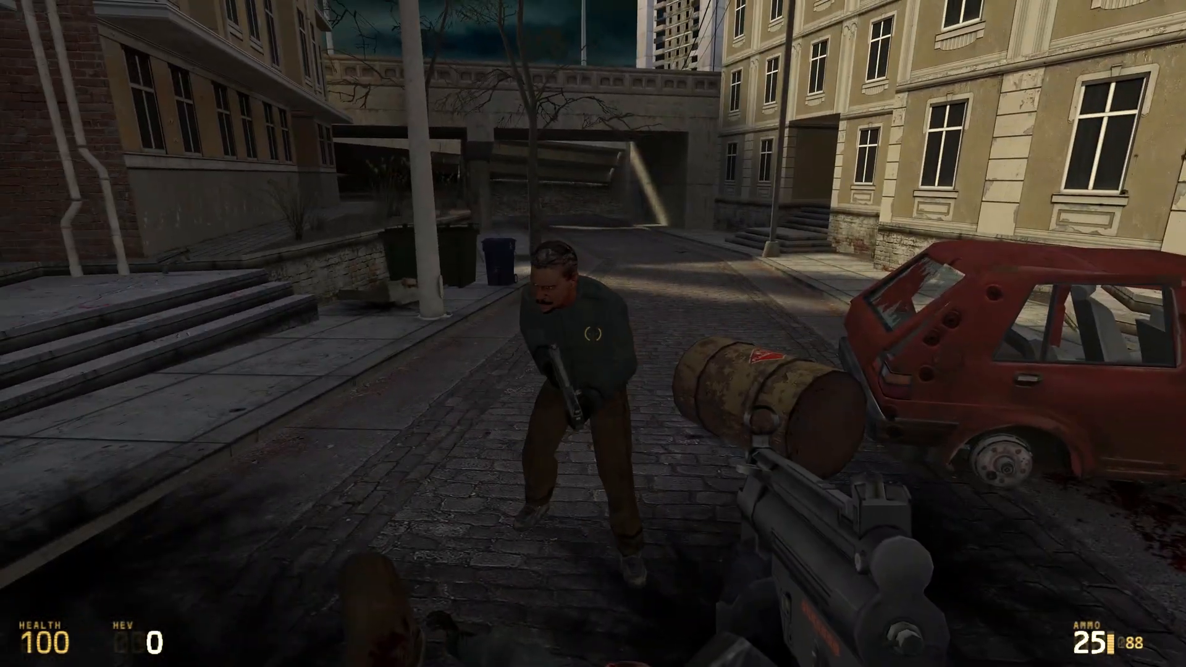
pyautogui.click(593, 334)
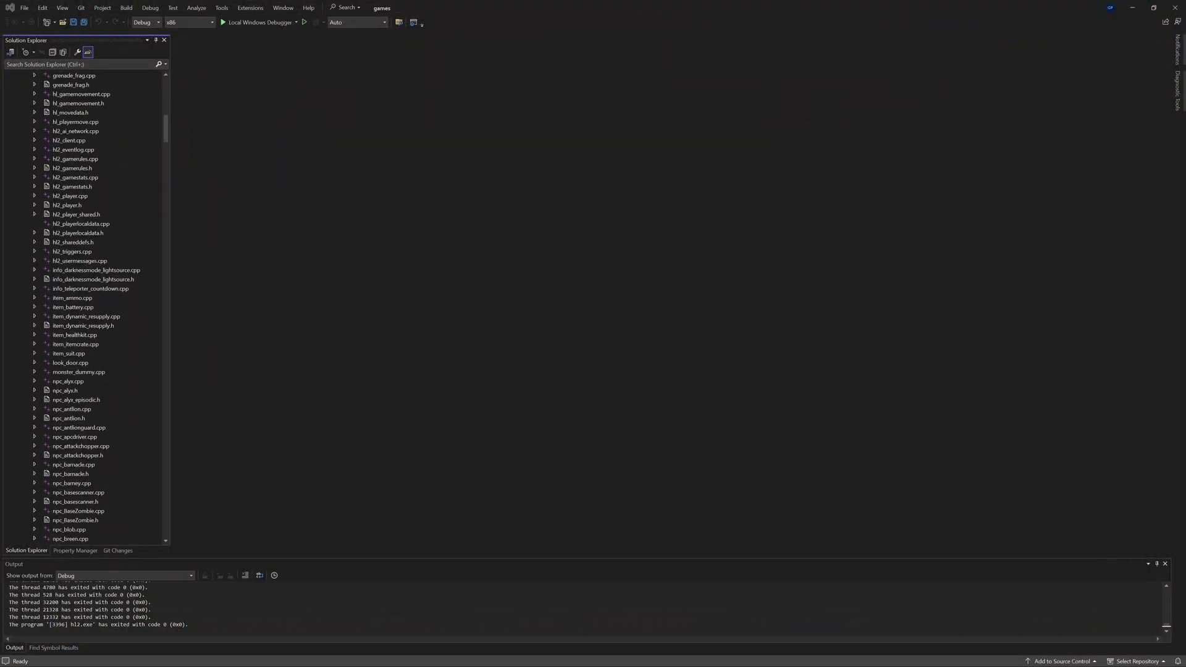
# Step: Scroll npc_citizen17.h down to the Damage handling declarations
pyautogui.scroll(-3)
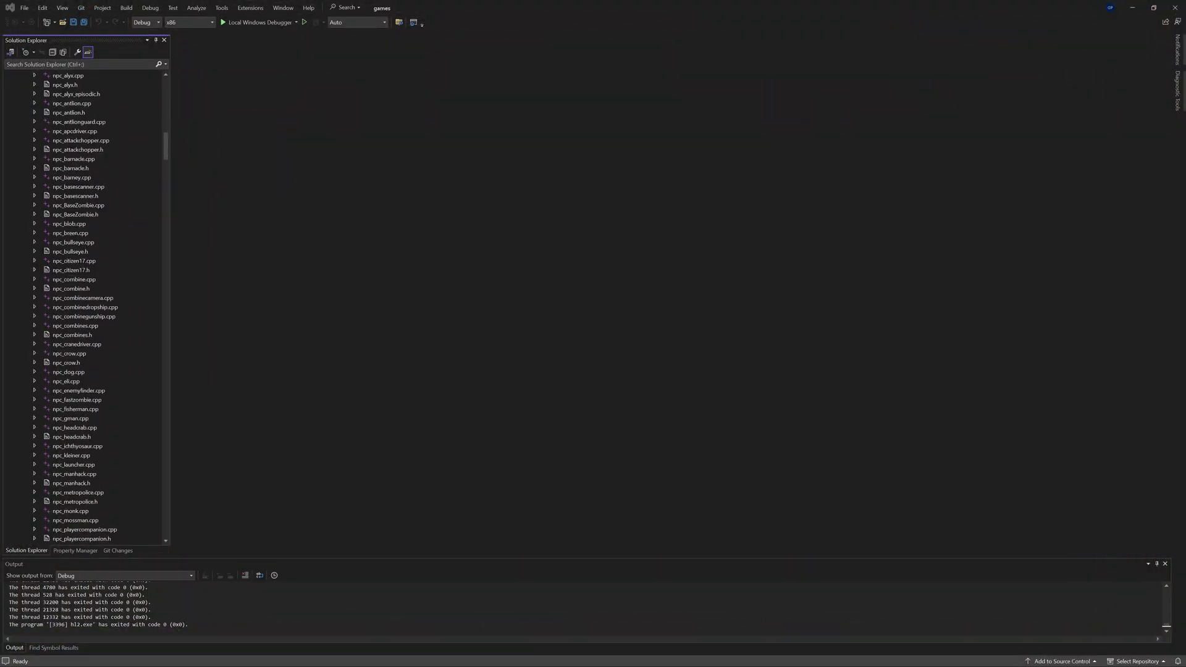
pyautogui.scroll(-3)
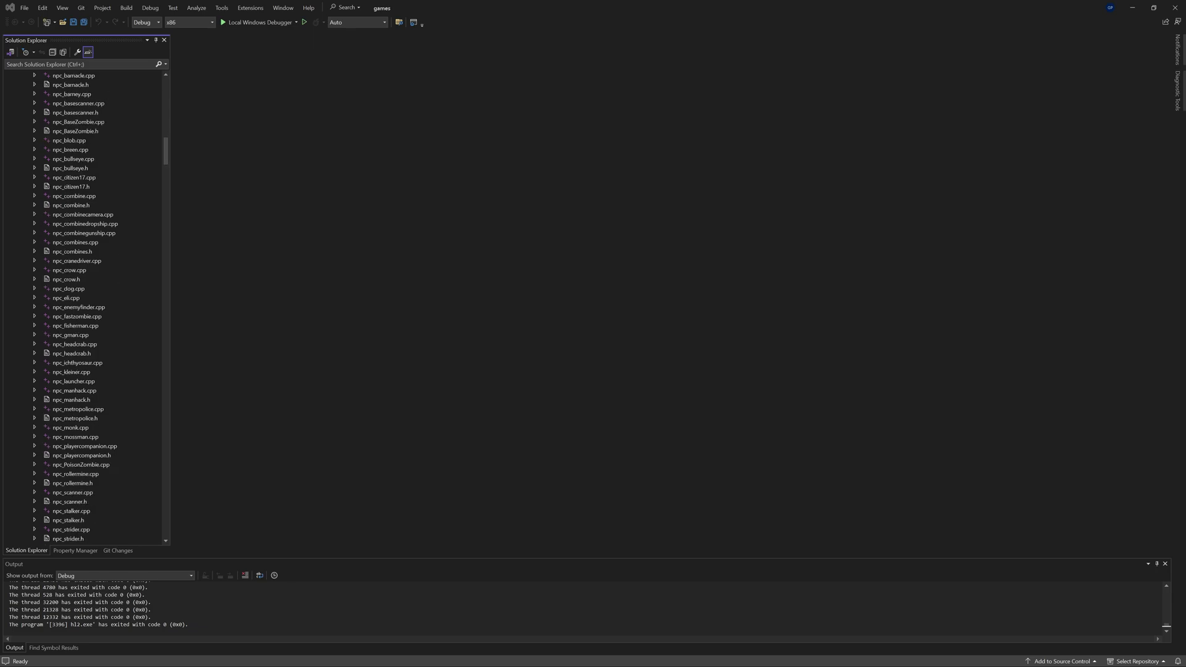
pyautogui.scroll(-3)
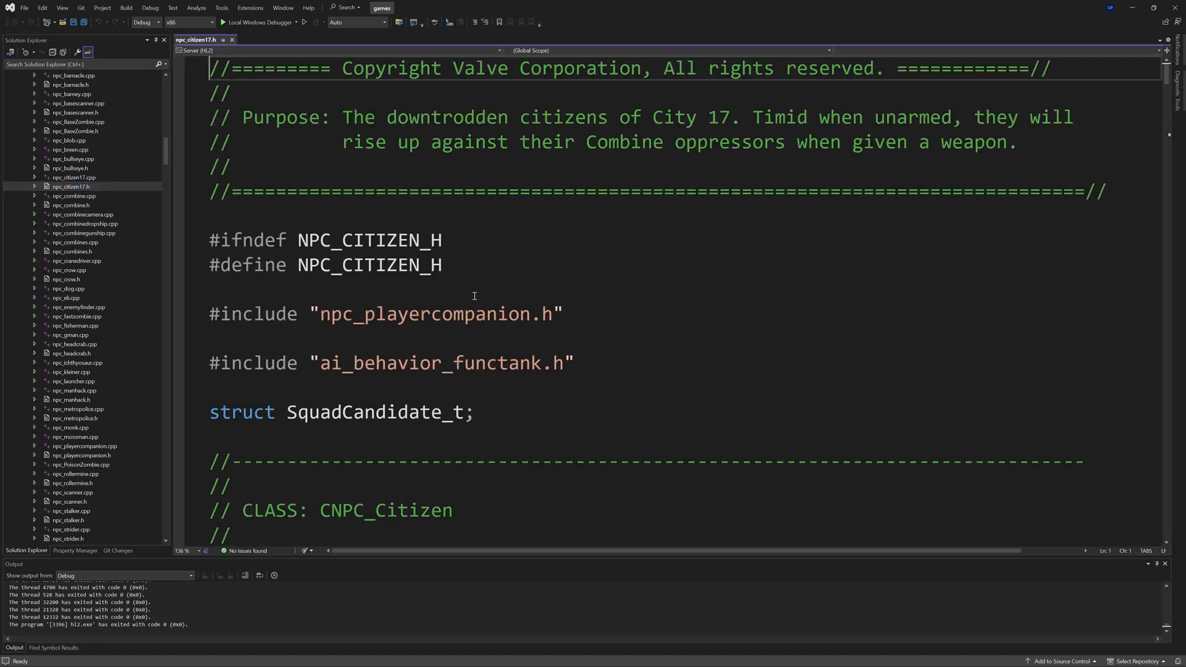
pyautogui.scroll(-3)
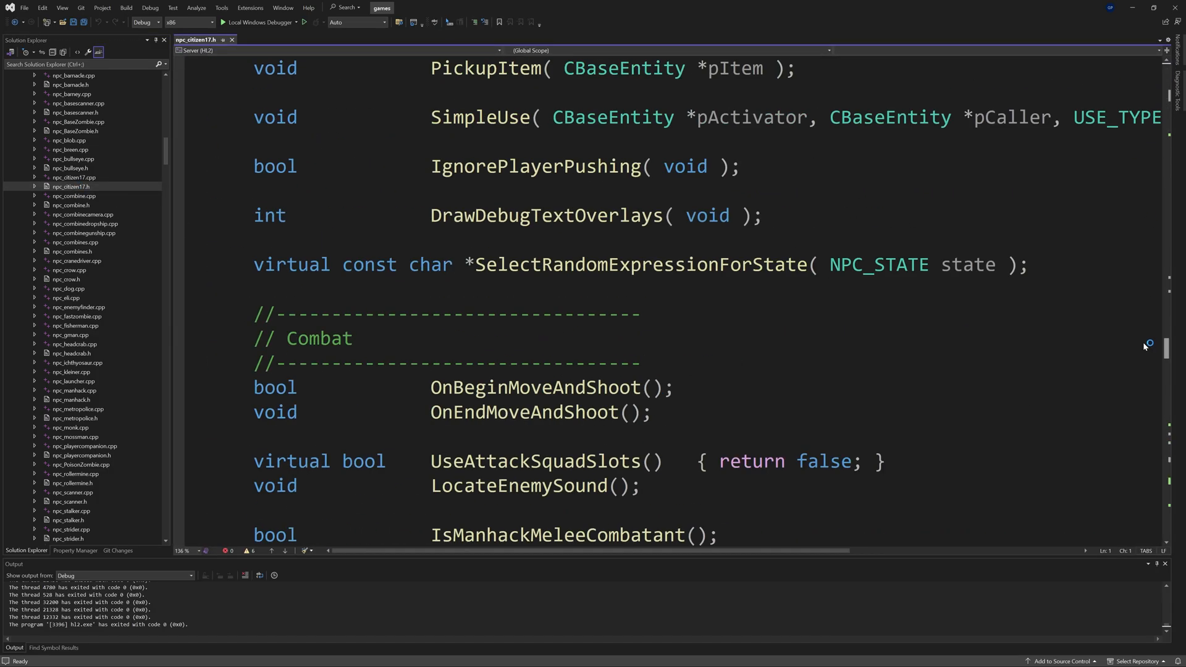
pyautogui.scroll(-3)
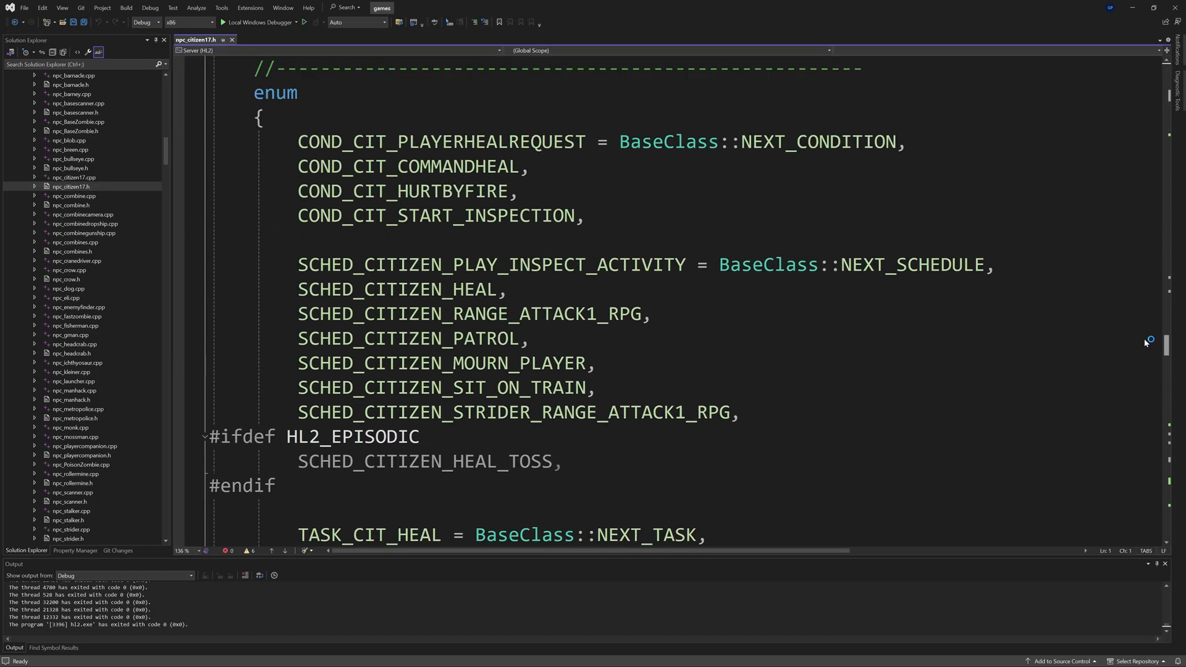
pyautogui.scroll(-3)
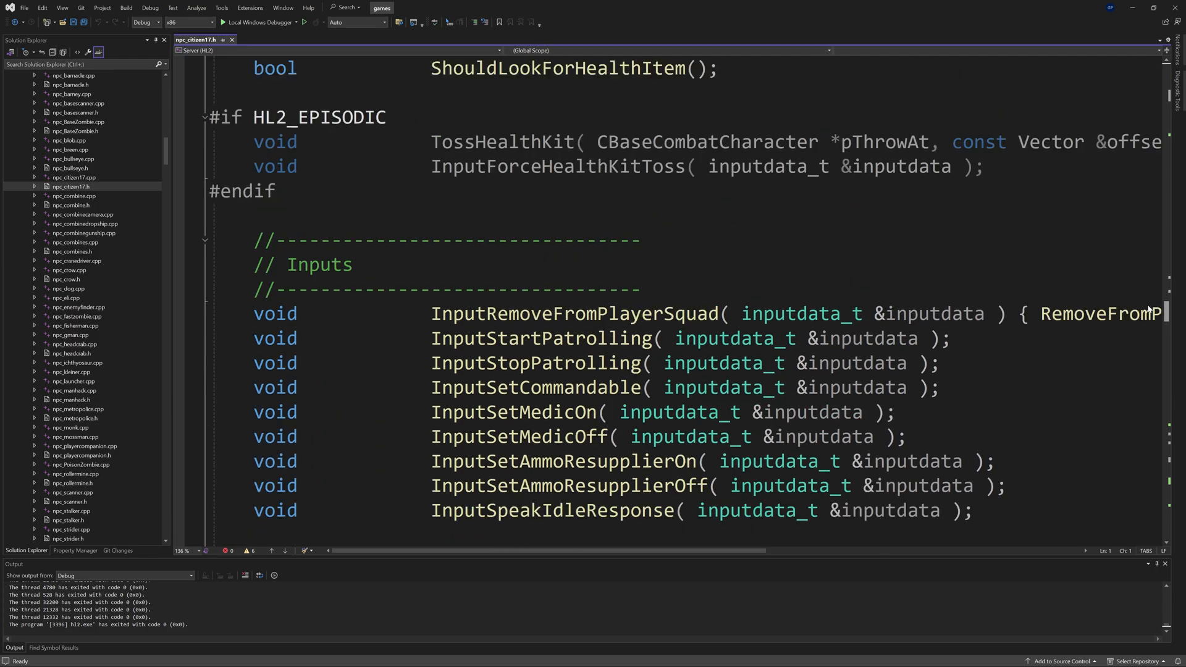
pyautogui.scroll(3)
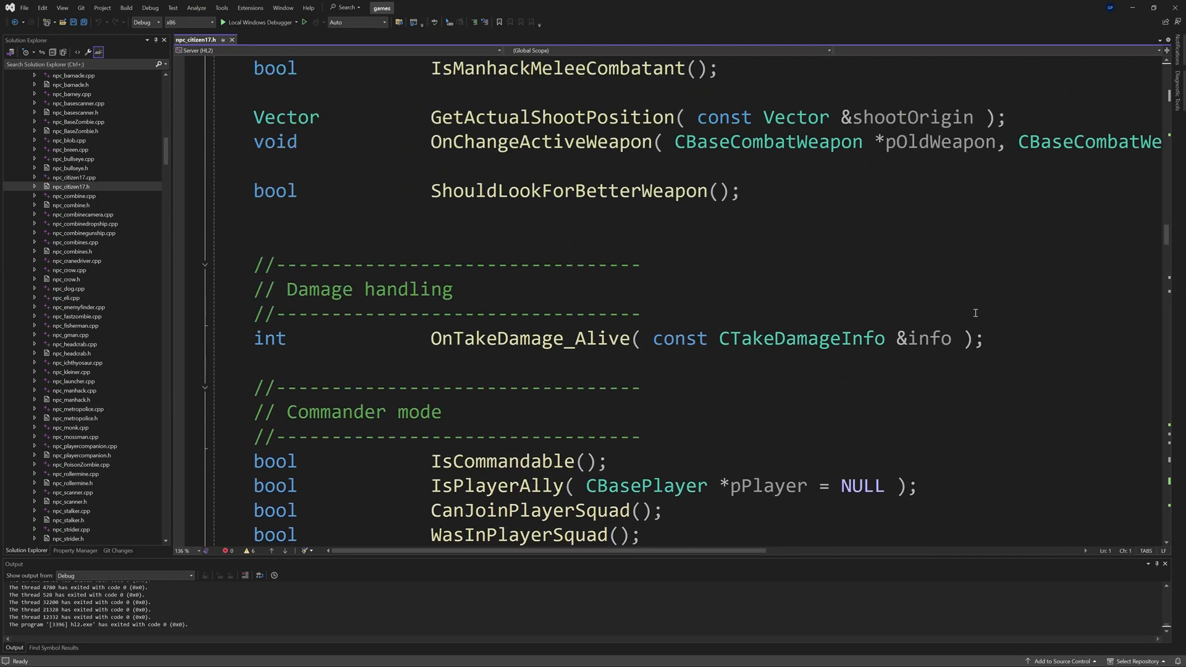
pyautogui.moveTo(561, 331)
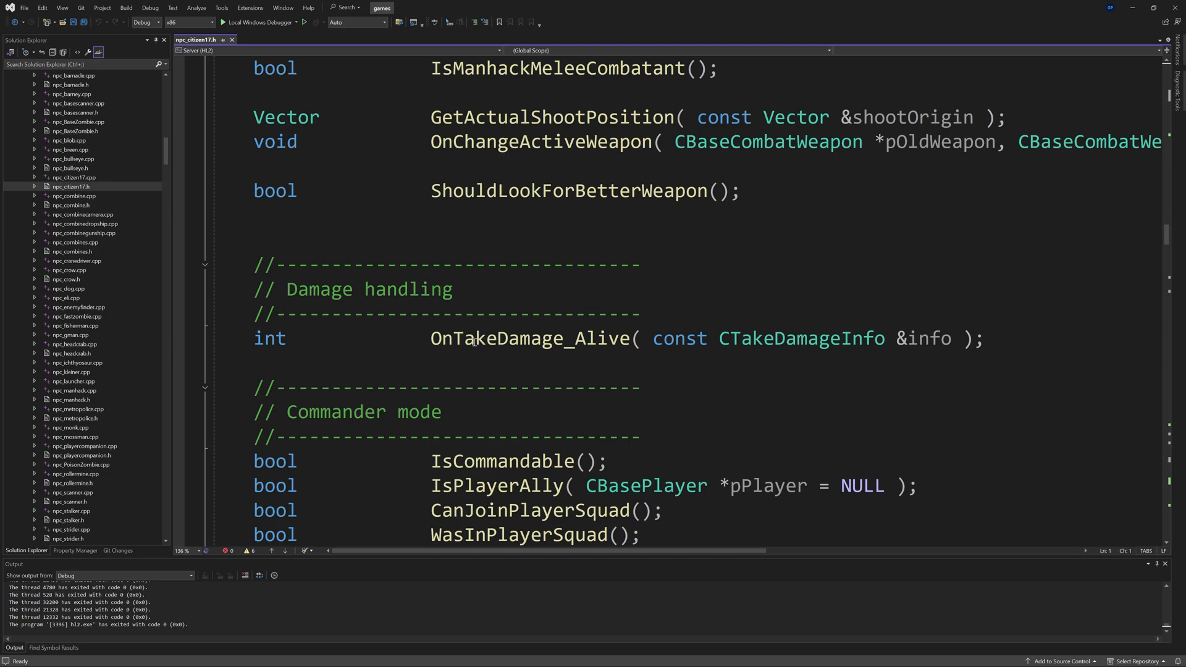
# Step: Start a new line right after the OnTakeDamage_Alive declaration
pyautogui.doubleClick(507, 339)
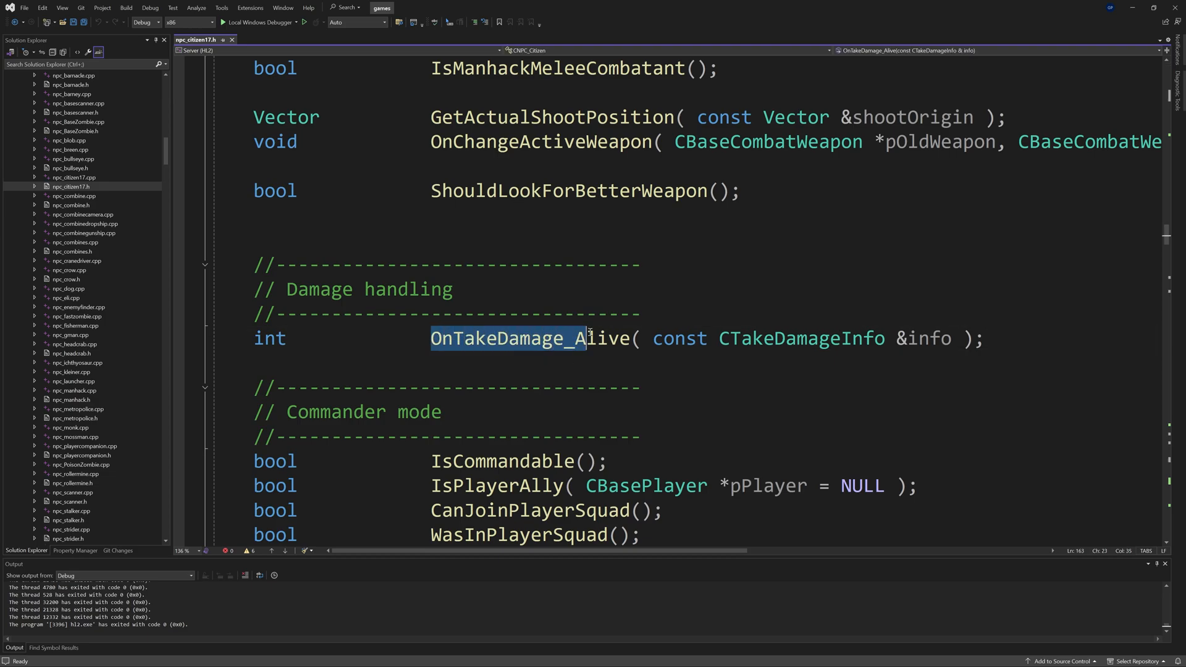
pyautogui.click(983, 339)
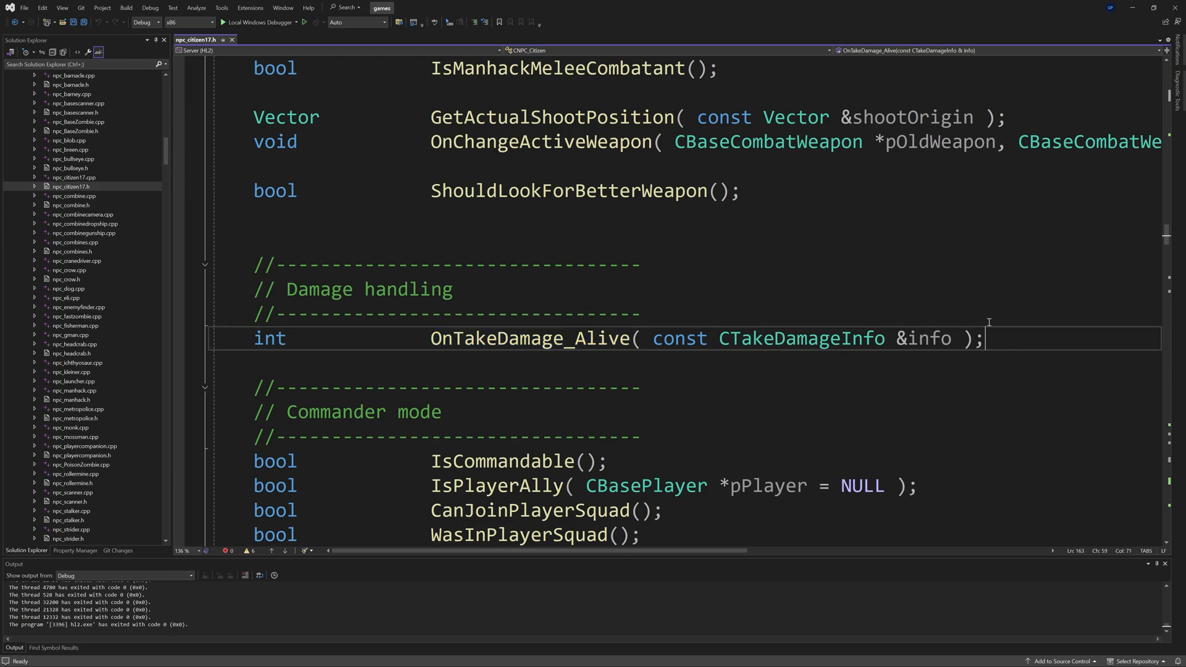
pyautogui.moveTo(969, 294)
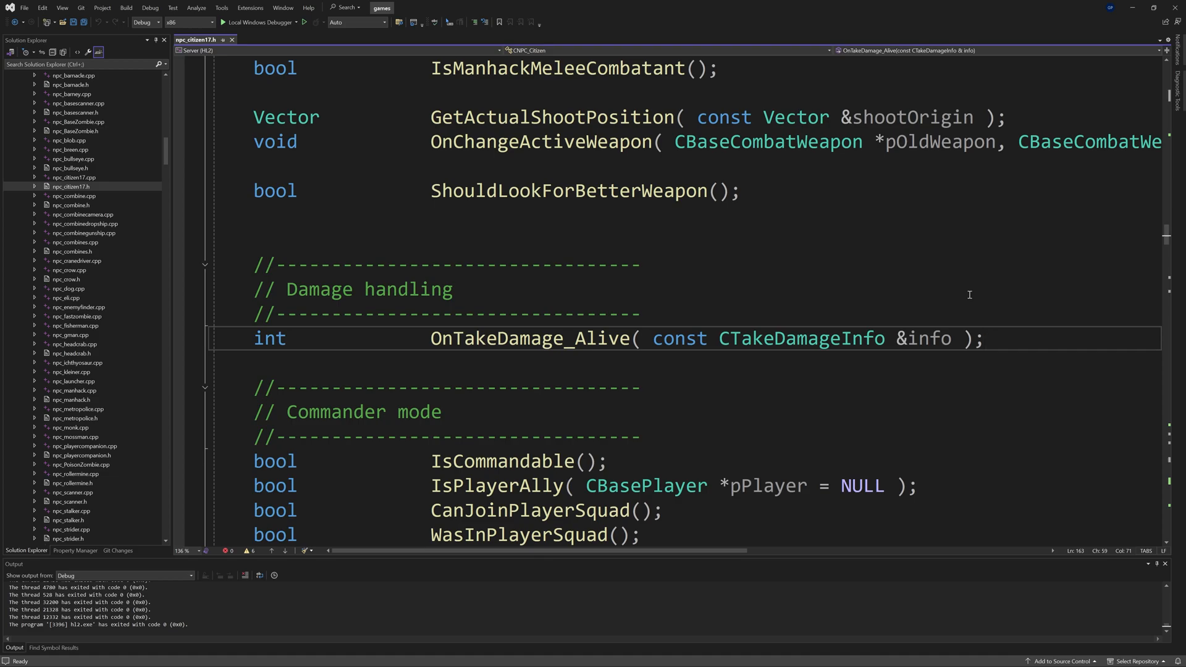
pyautogui.press('enter')
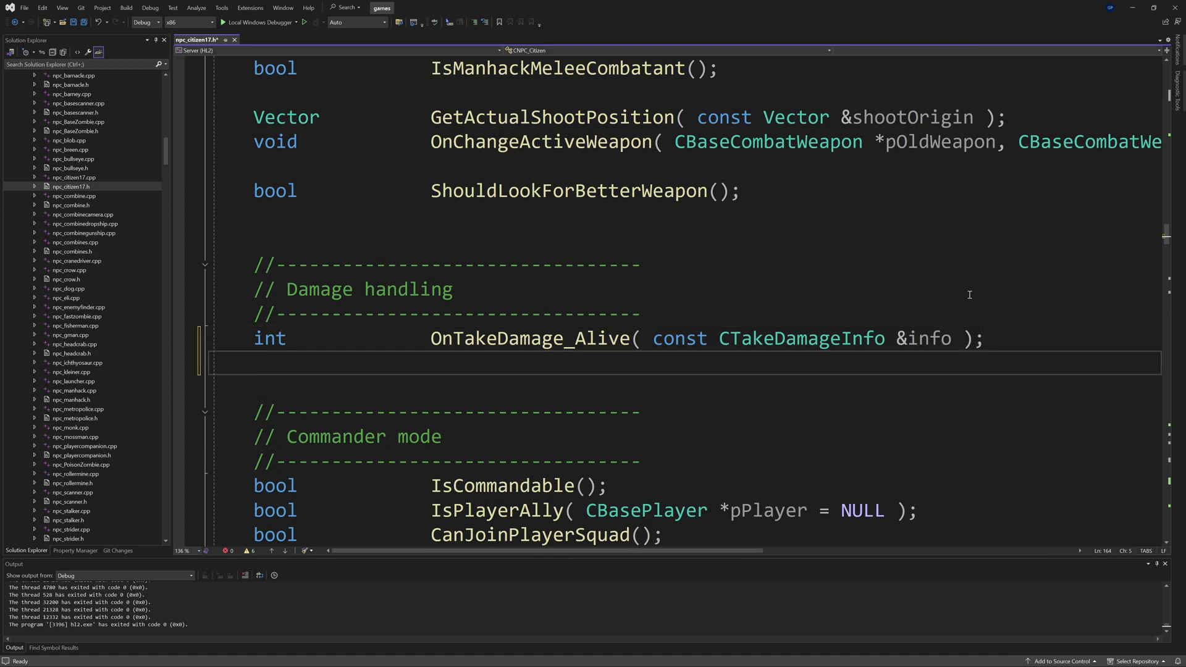
pyautogui.click(257, 363)
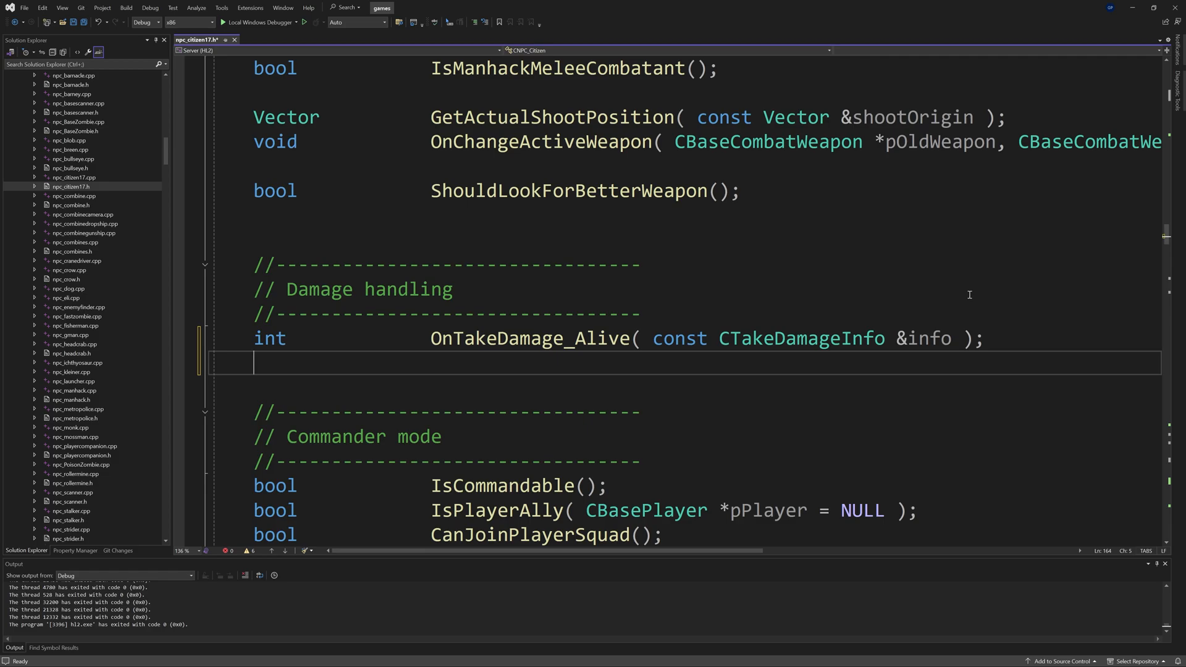
# Step: Declare void Event_Killed(const CTakeDamageInfo& info); and save the header
pyautogui.write('v')
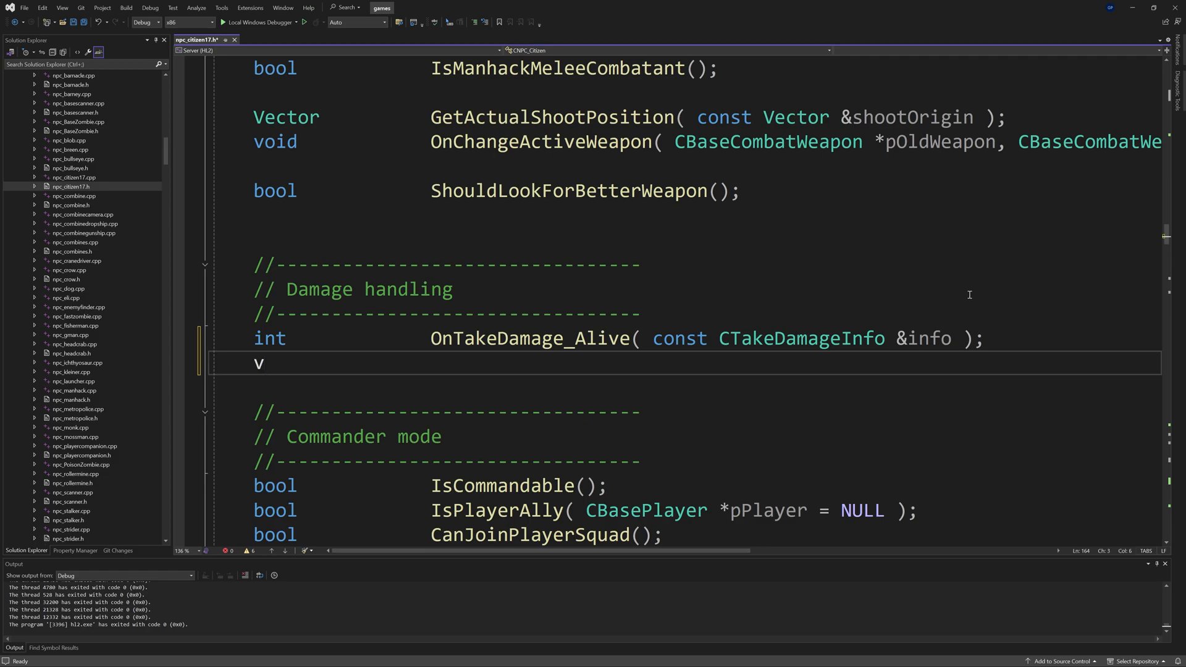
pyautogui.write('void Event')
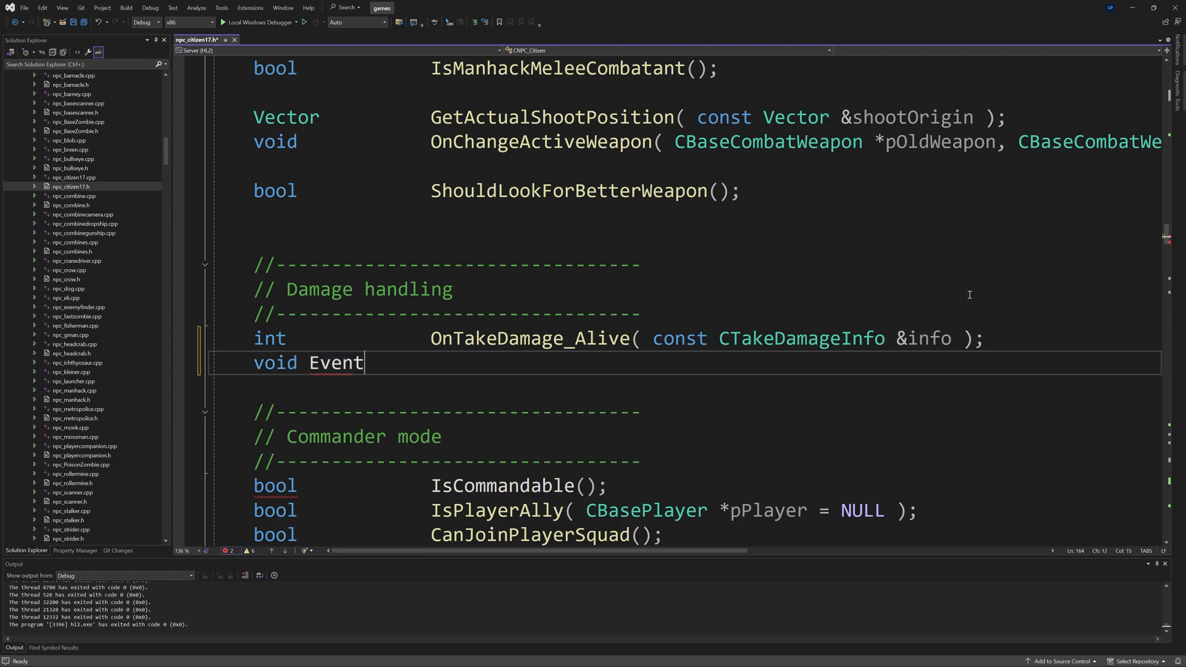
pyautogui.write('_Killed')
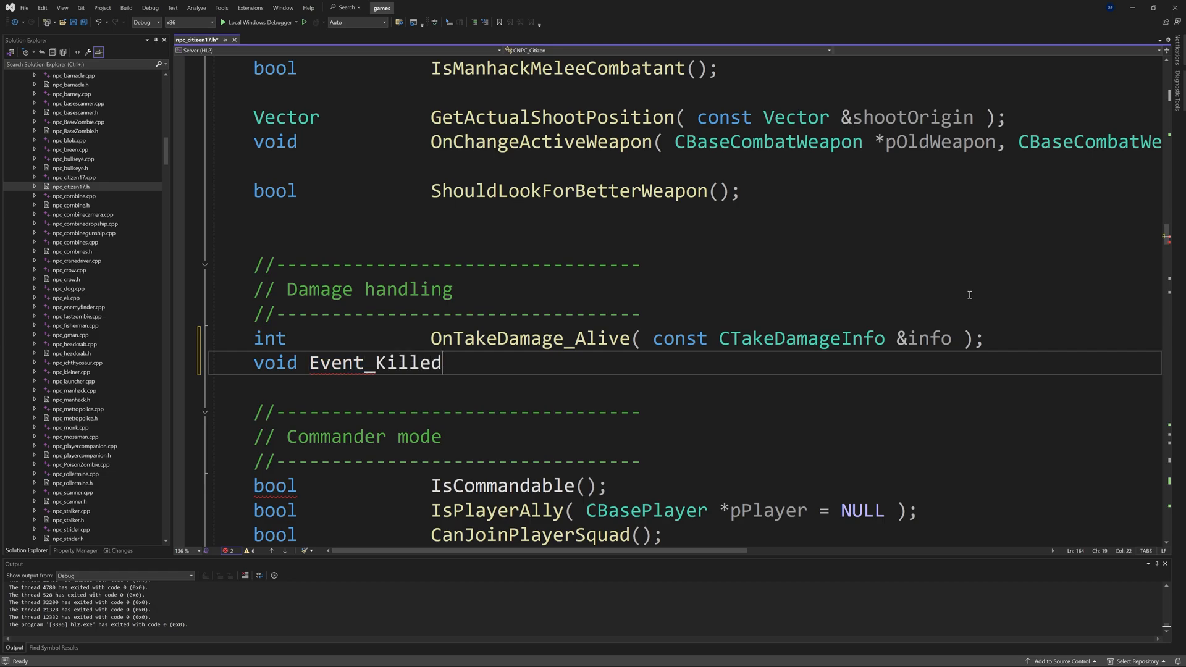
pyautogui.write('()')
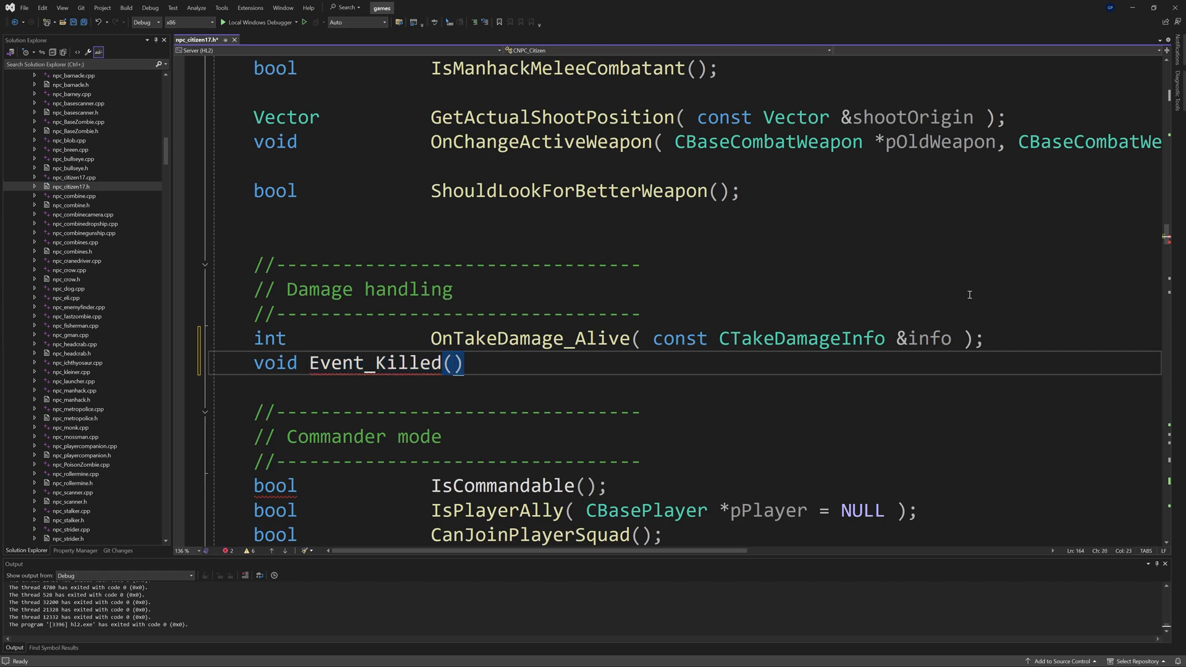
pyautogui.write('const C')
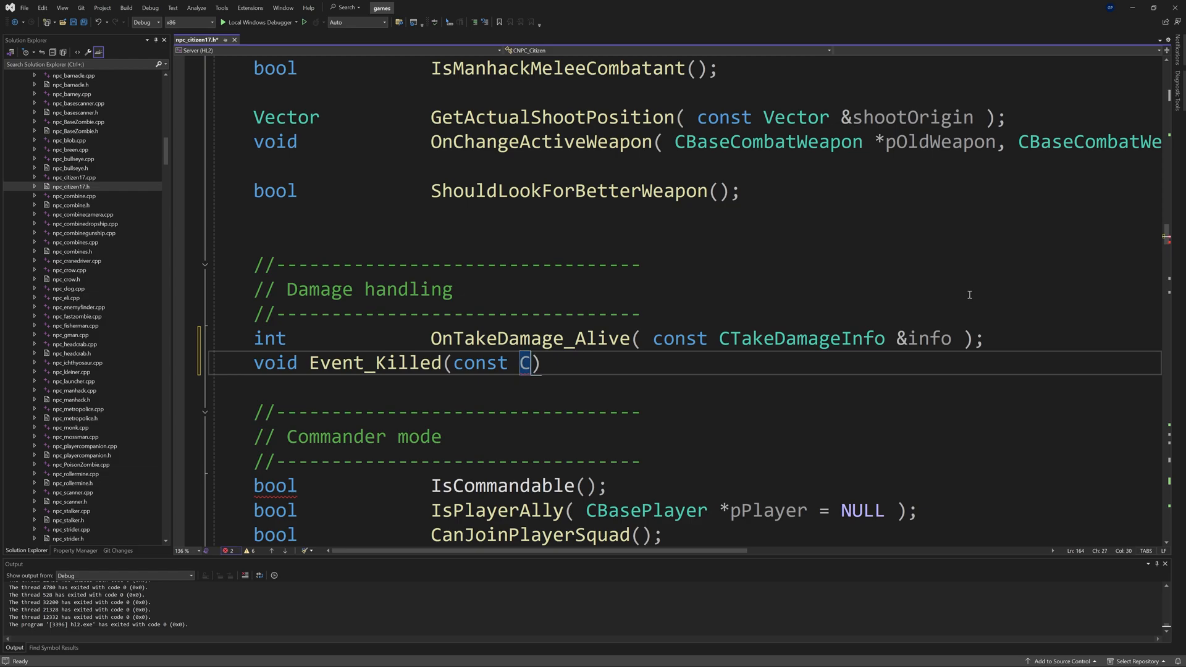
pyautogui.write('TakeDamageInfo')
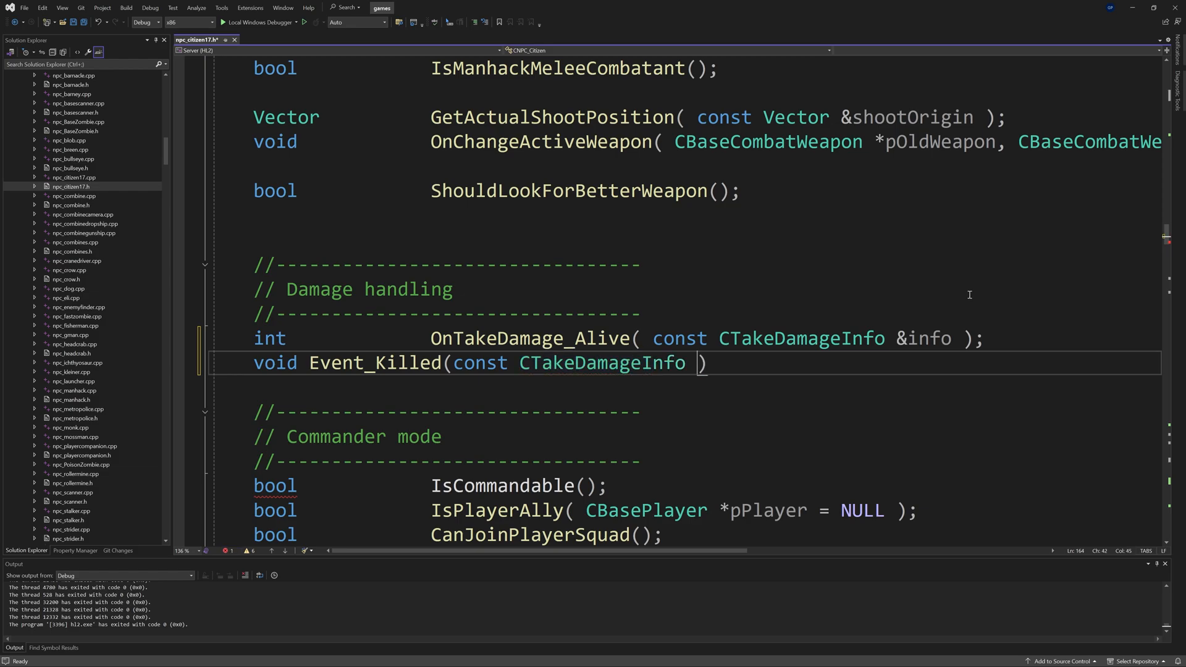
pyautogui.write('&info')
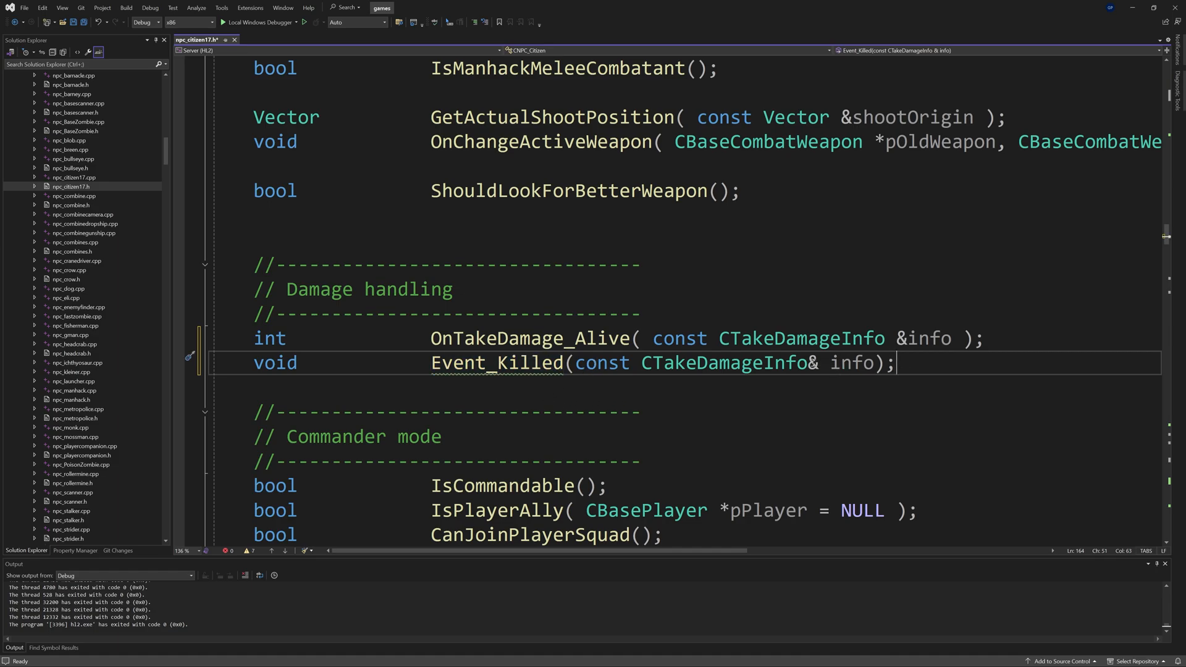
pyautogui.press('ctrl+s')
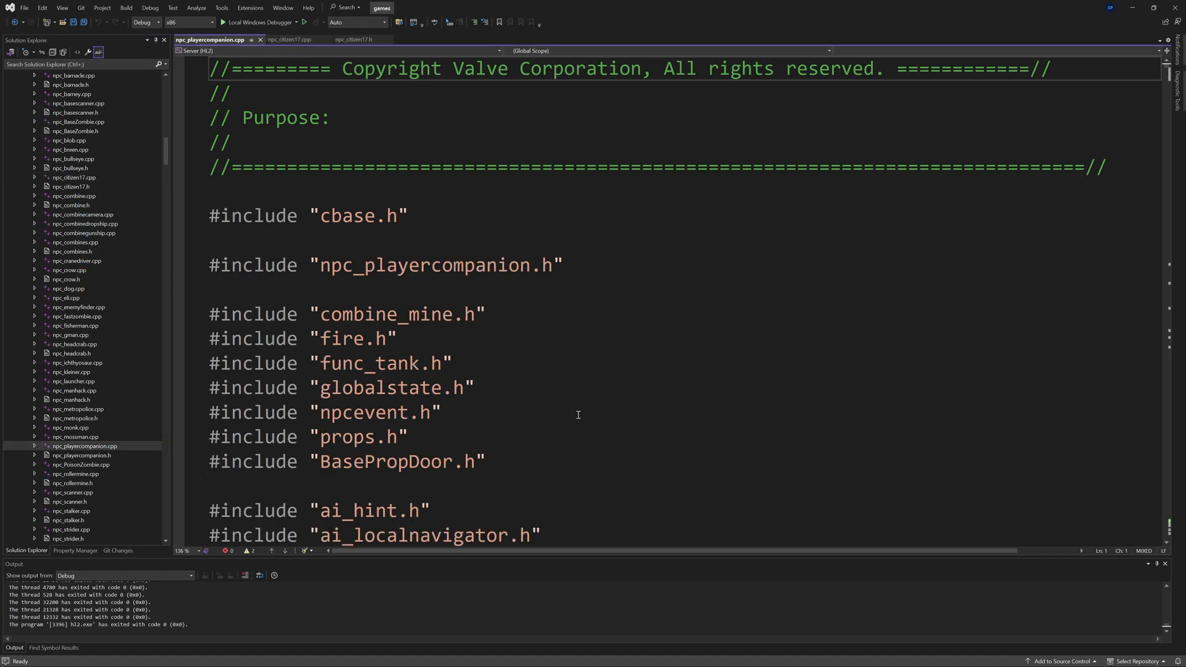
# Step: Search npc_playercompanion.cpp for 'Spawn' and reach the companion's Spawn function
pyautogui.press('ctrl+f')
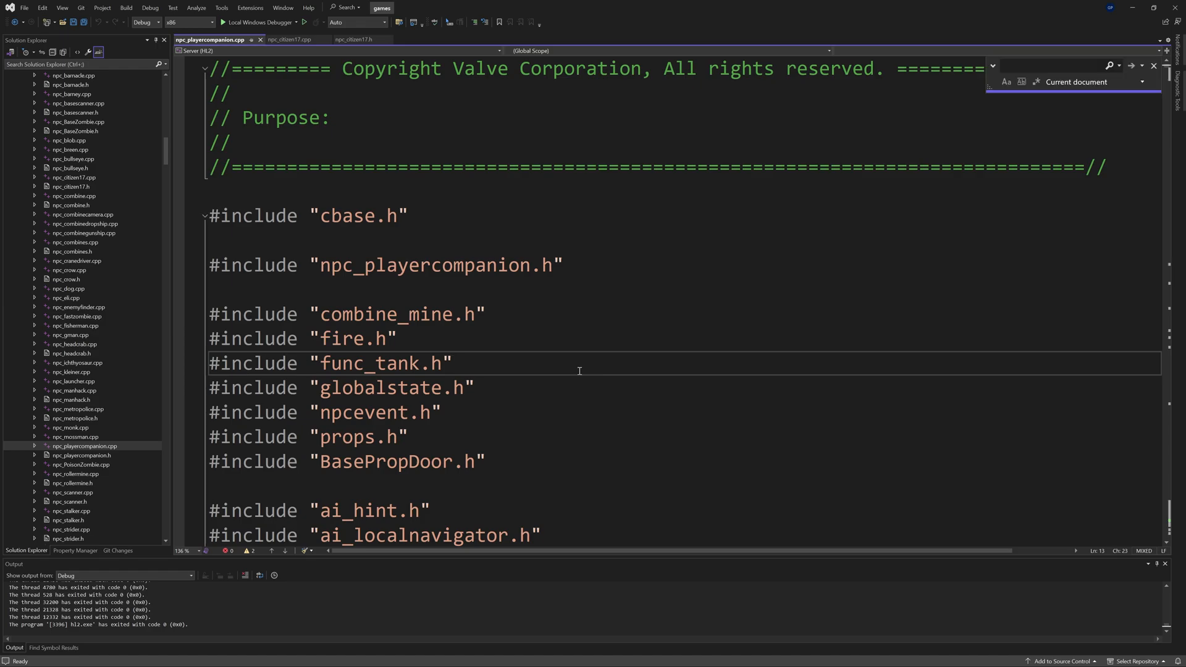
pyautogui.write('Spawn')
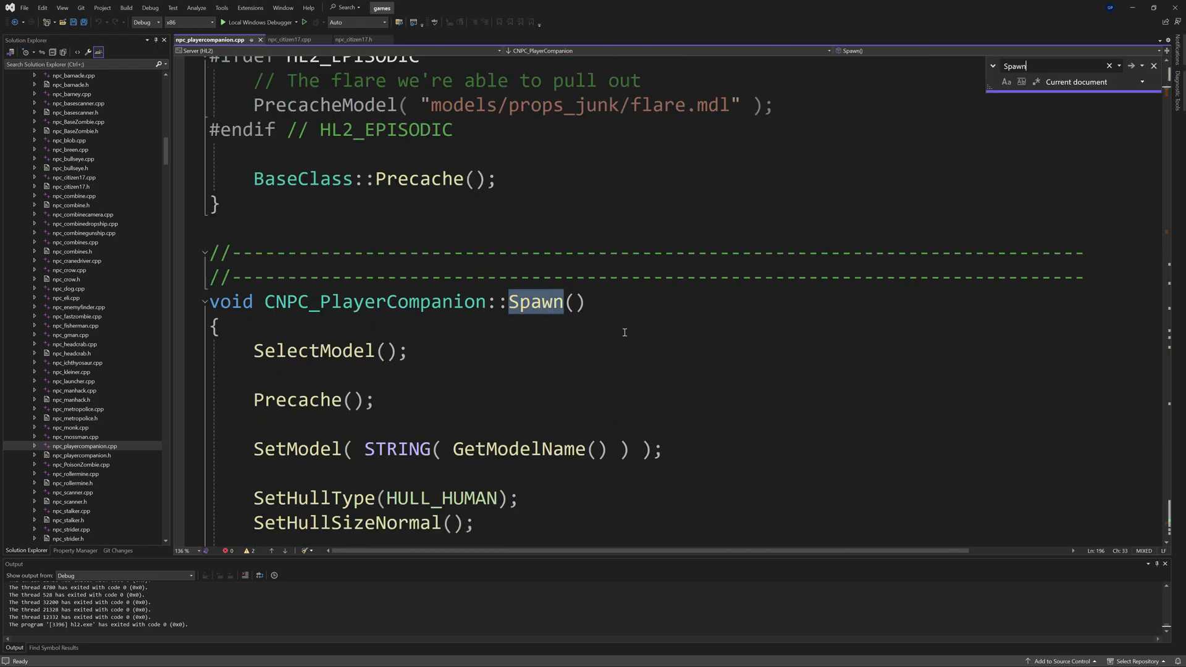
pyautogui.scroll(-3)
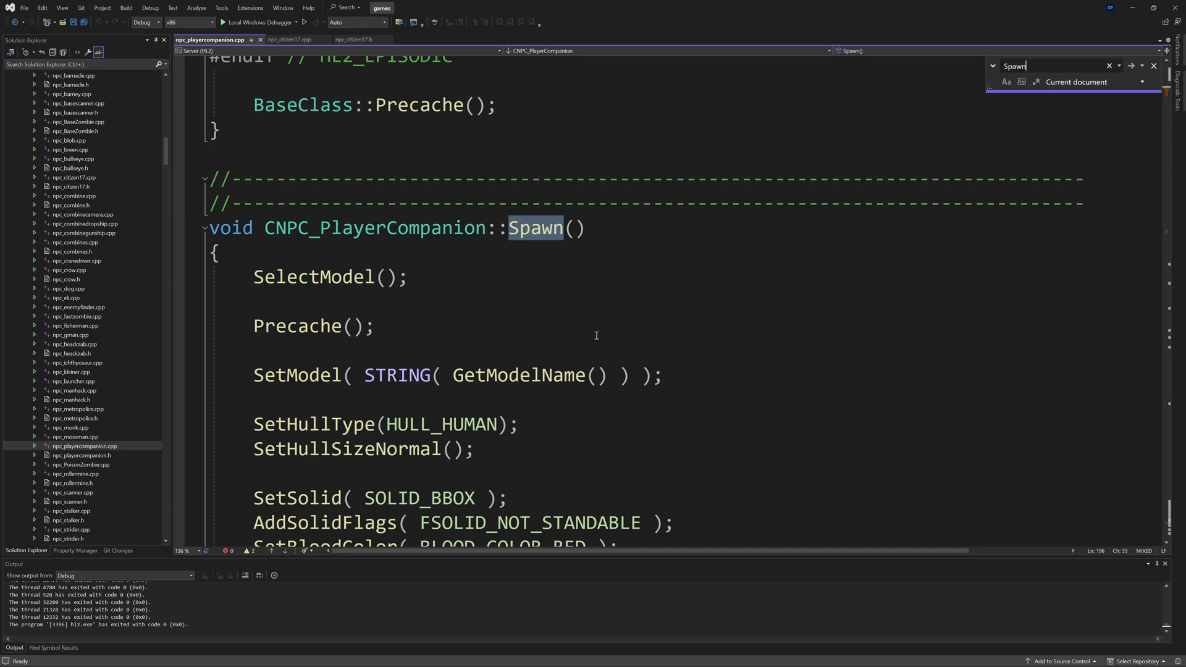
pyautogui.moveTo(605, 294)
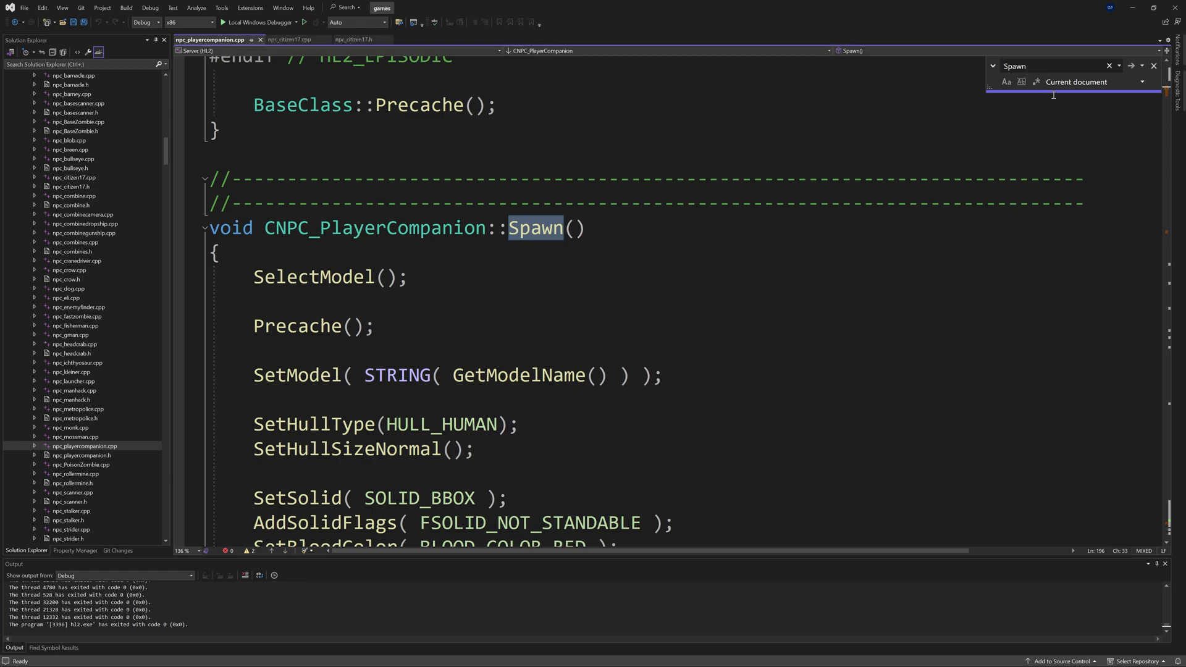
pyautogui.scroll(-3)
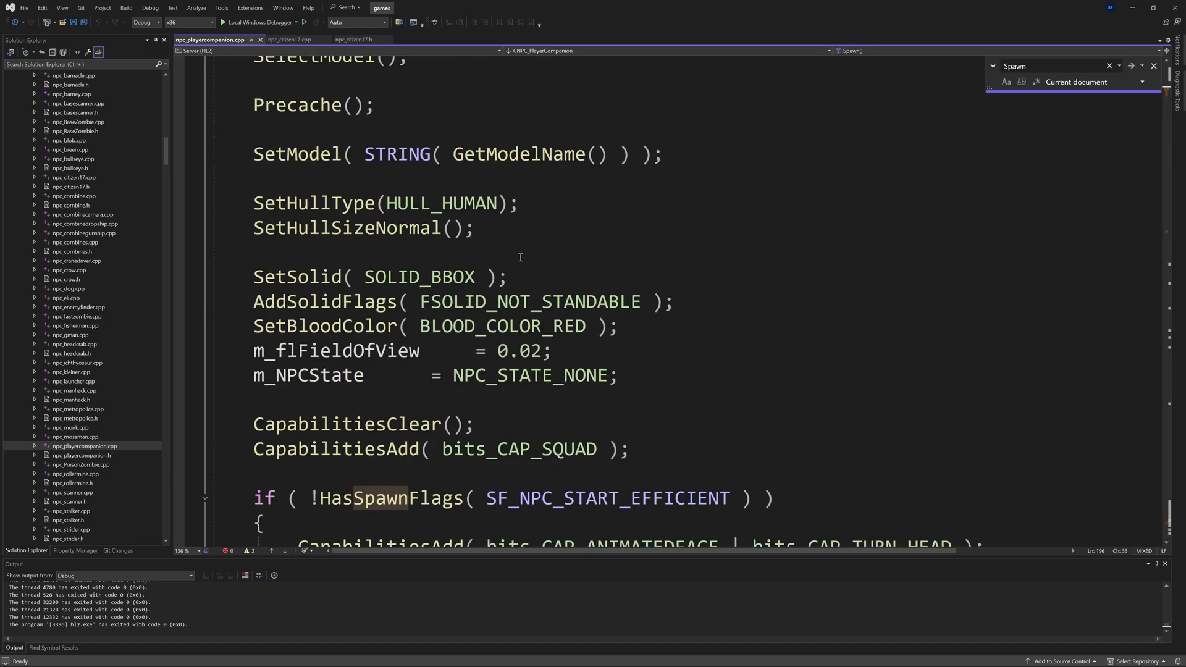
pyautogui.scroll(-3)
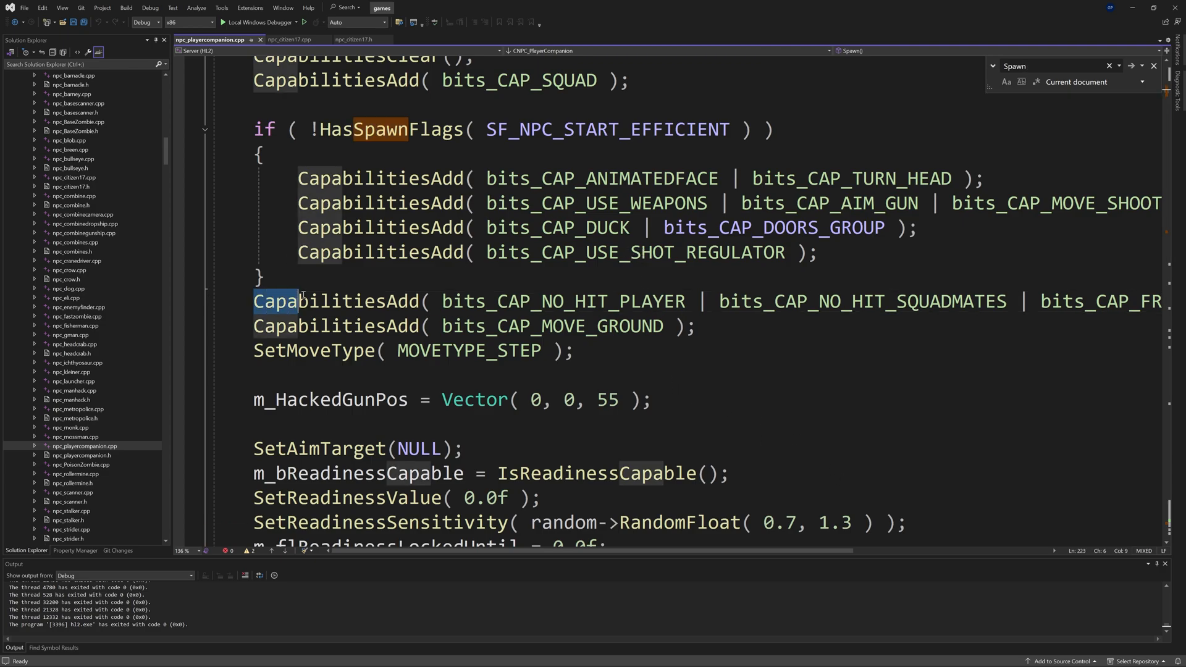
# Step: Comment out the CapabilitiesAdd(bits_CAP_NO_HIT_PLAYER | ...) friendly-fire line and save
pyautogui.doubleClick(469, 349)
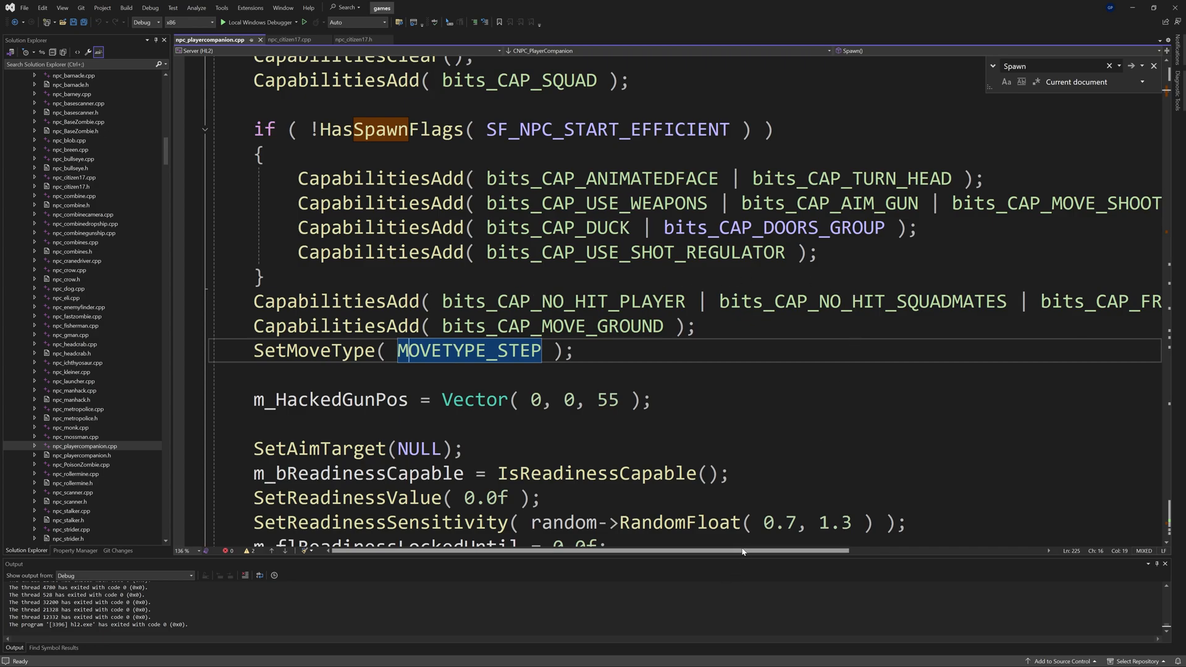
pyautogui.hscroll(3)
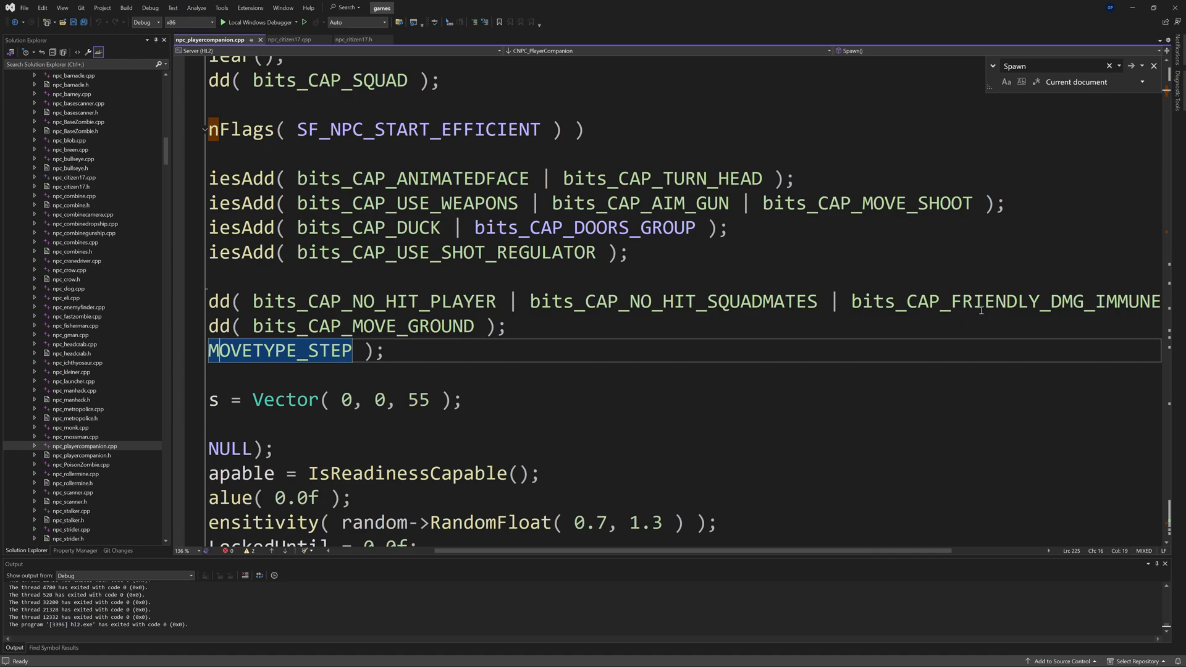
pyautogui.moveTo(1080, 332)
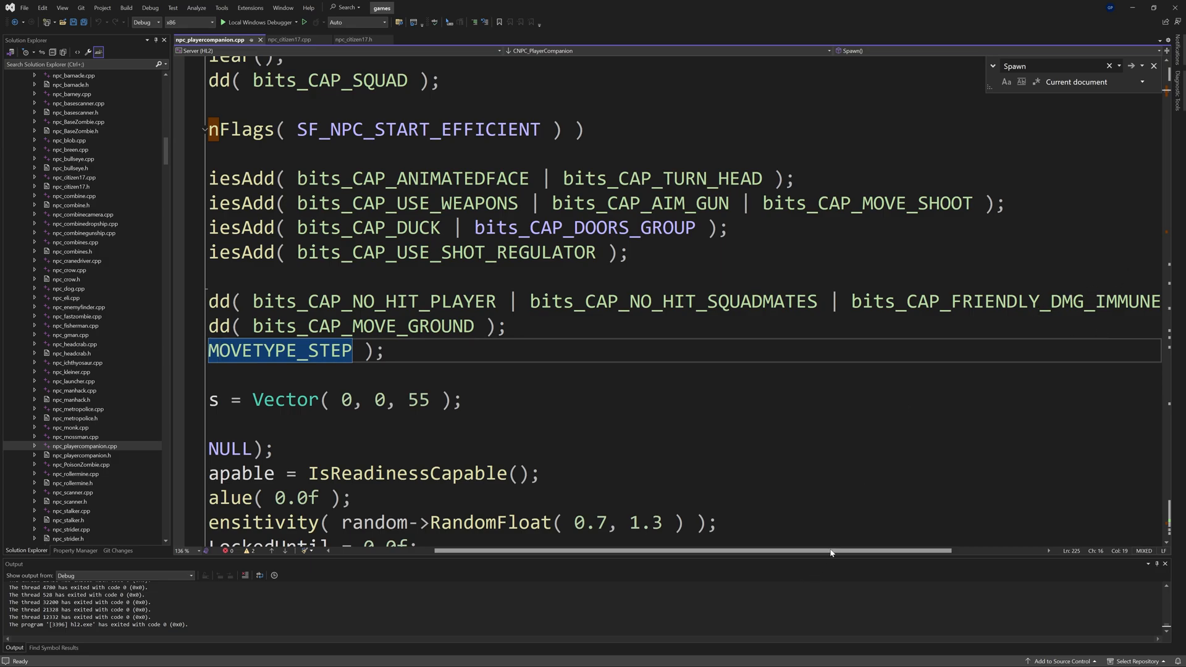
pyautogui.hscroll(-3)
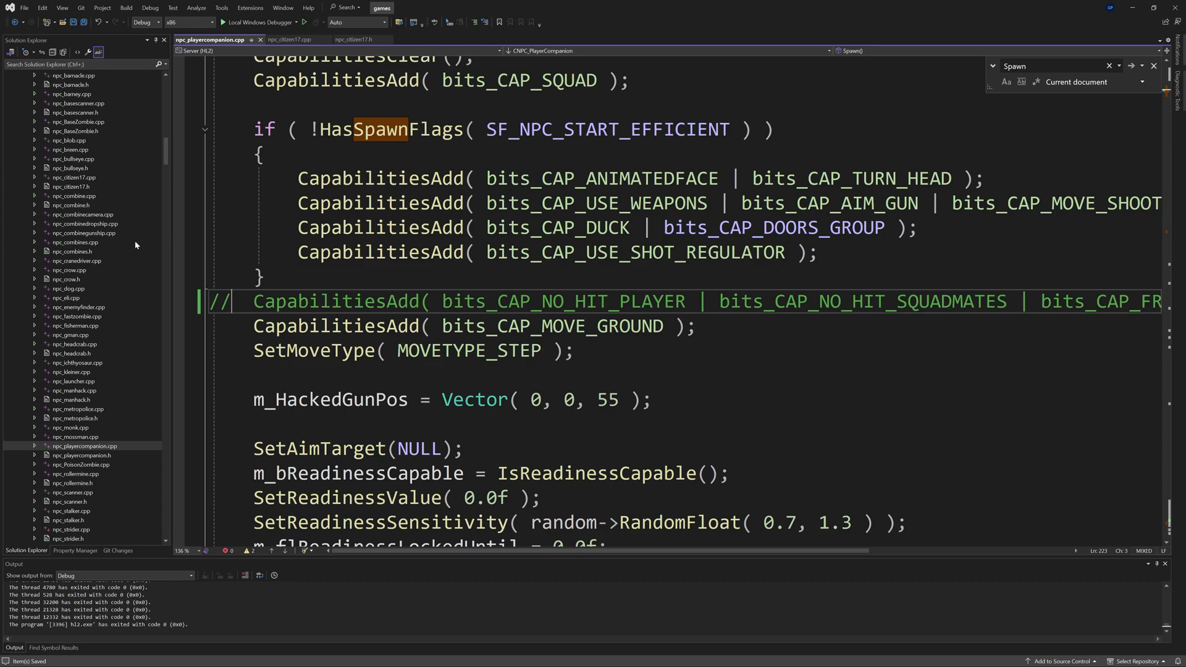
pyautogui.scroll(3)
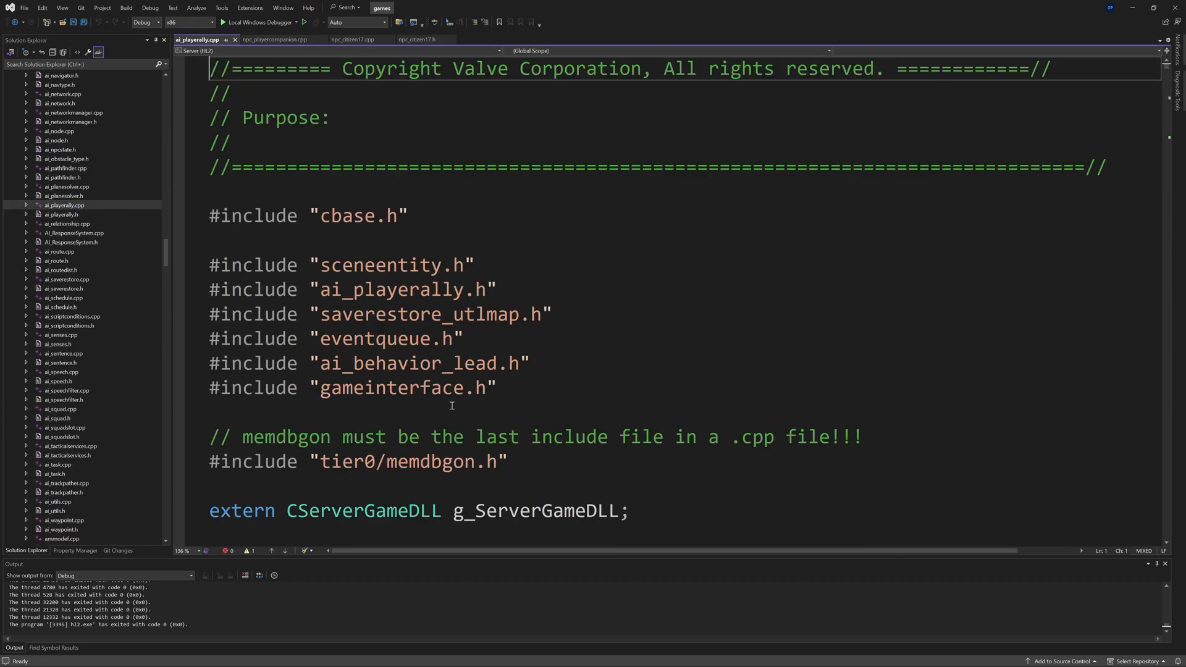
# Step: Search ai_playerally.cpp for 'pMourner' and position above SpeakIfAllowed(TLK_ALLY_KILLED) in Event_Killed
pyautogui.press('ctrl+f')
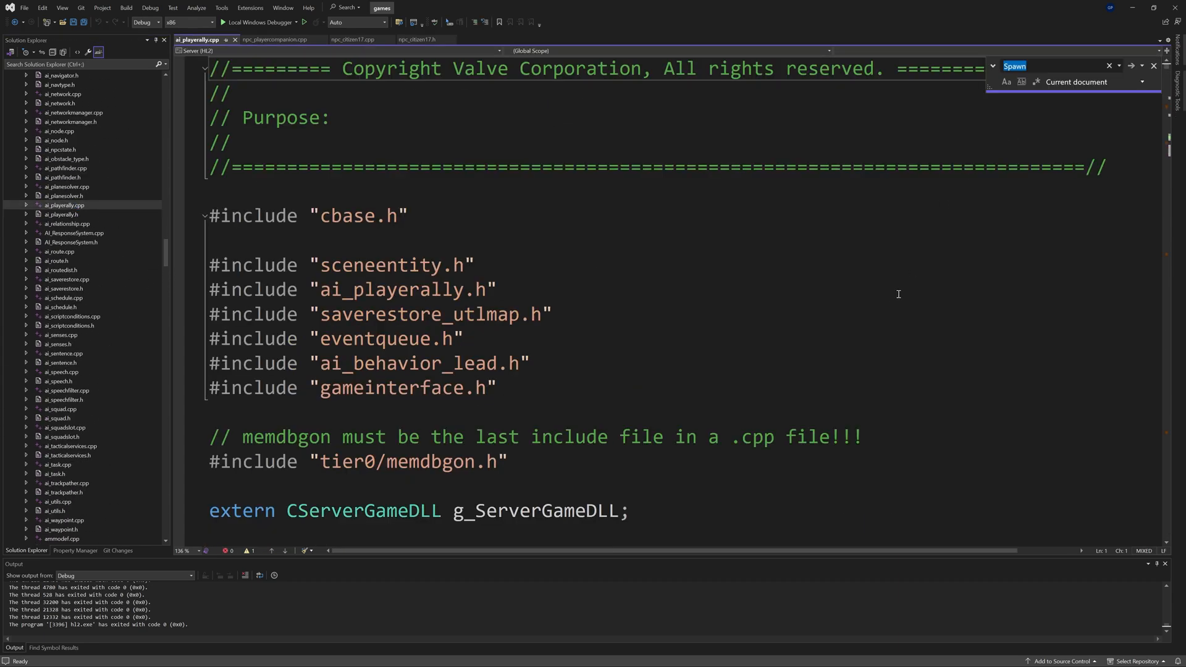
pyautogui.write('pMou')
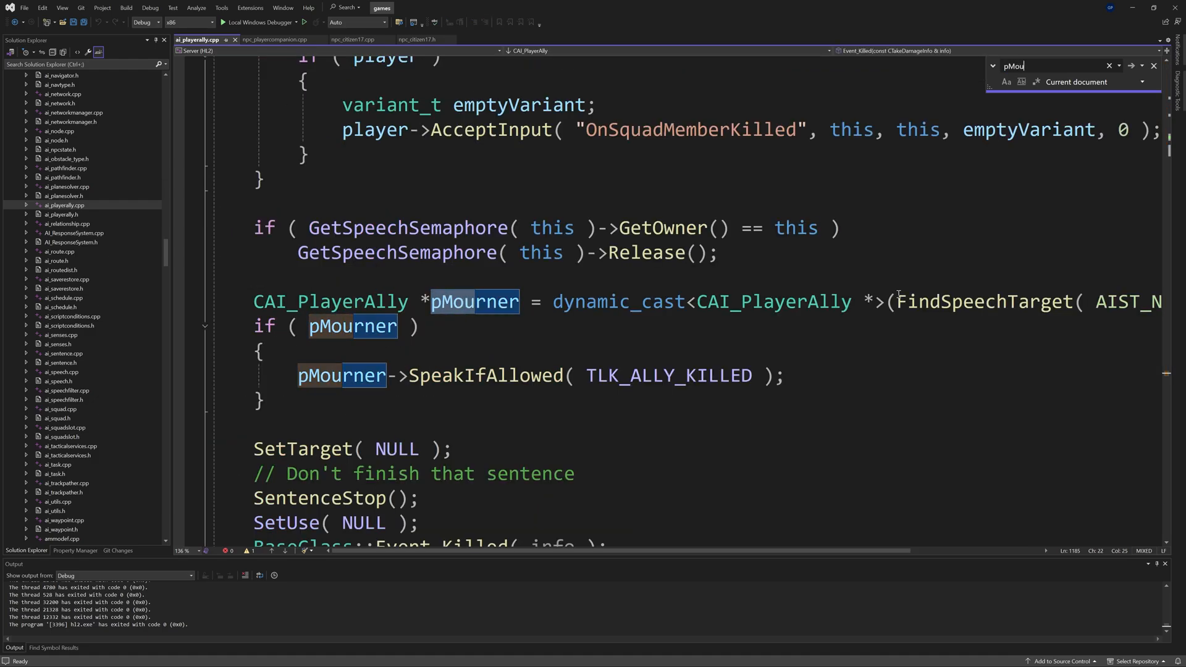
pyautogui.moveTo(608, 324)
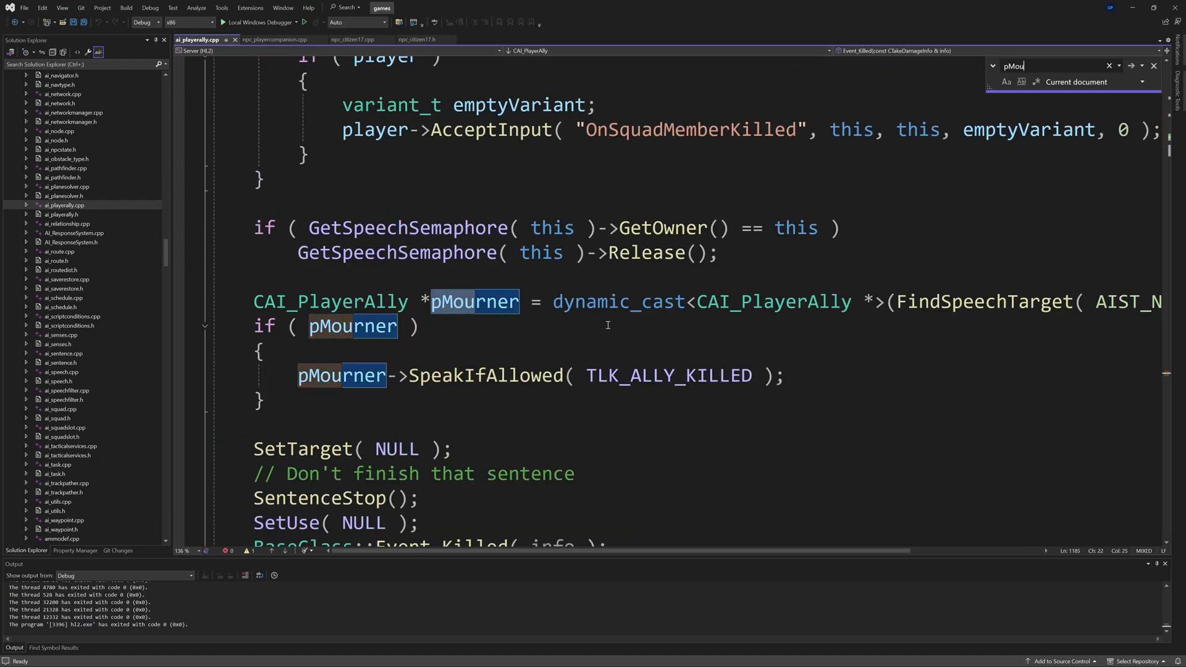
pyautogui.scroll(-3)
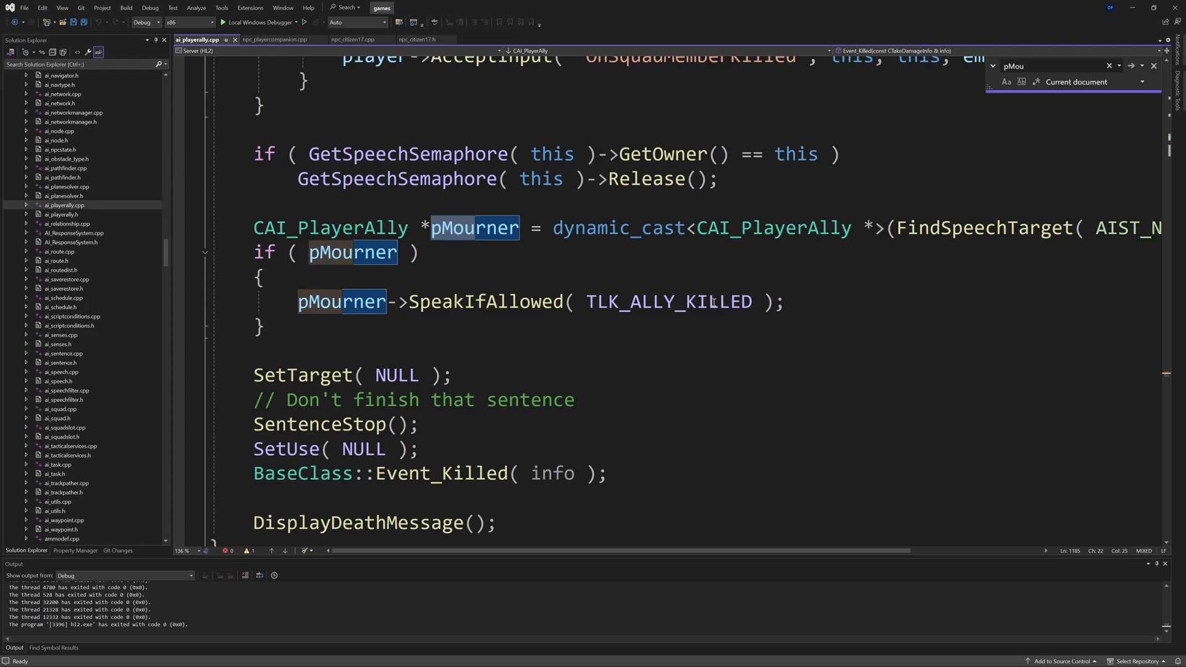
pyautogui.doubleClick(669, 301)
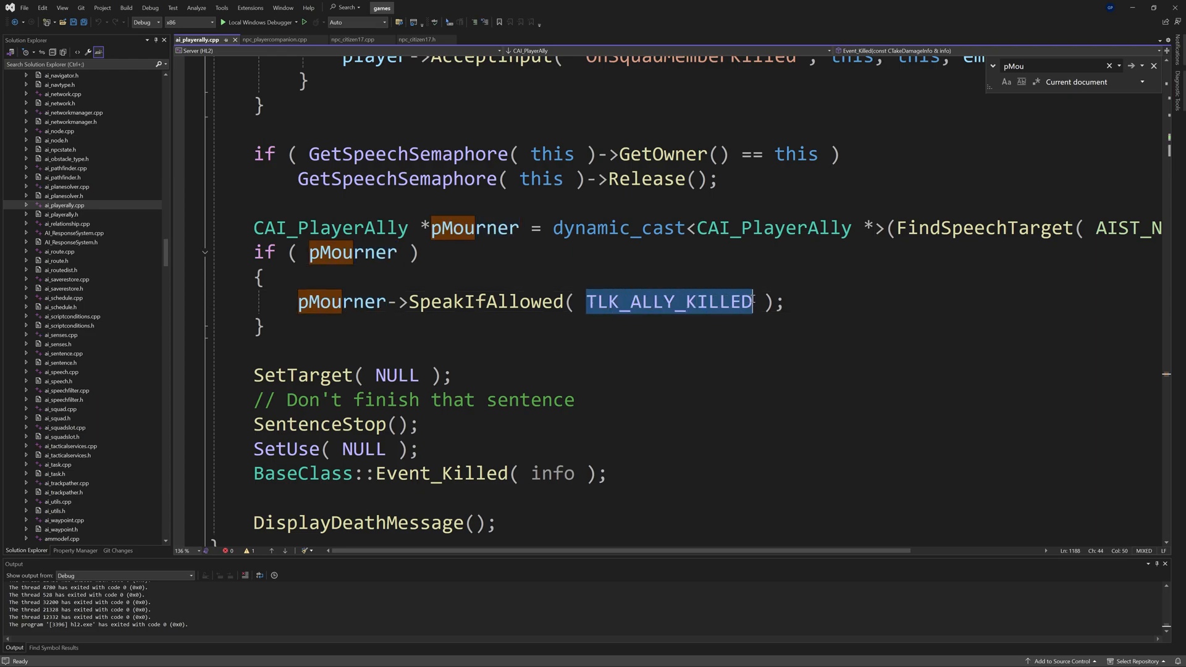
pyautogui.click(703, 278)
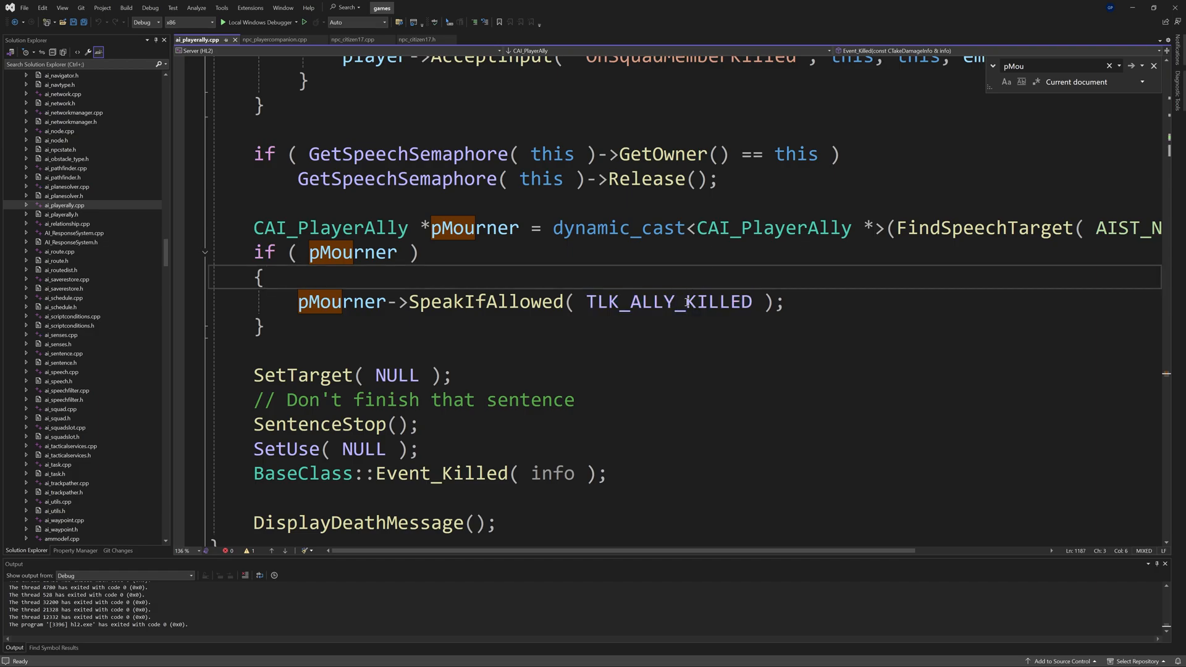
pyautogui.doubleClick(669, 301)
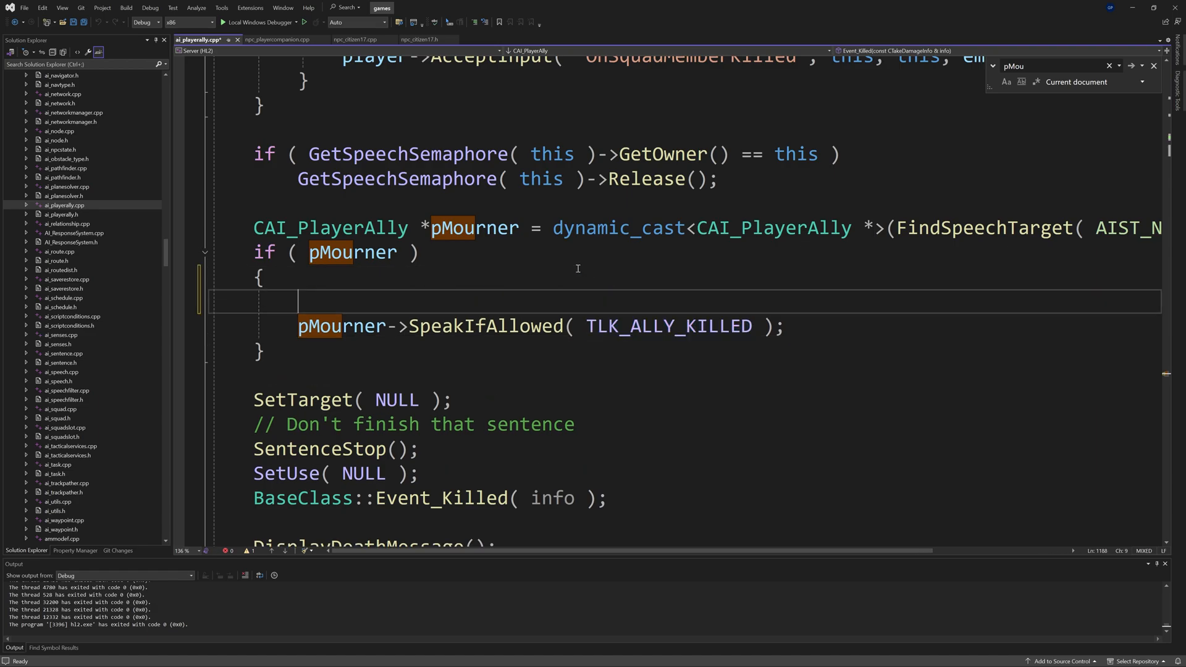
# Step: Write the condition if(!info.GetAttacker()->IsPlayer()) above the mourner's speech call
pyautogui.write('if')
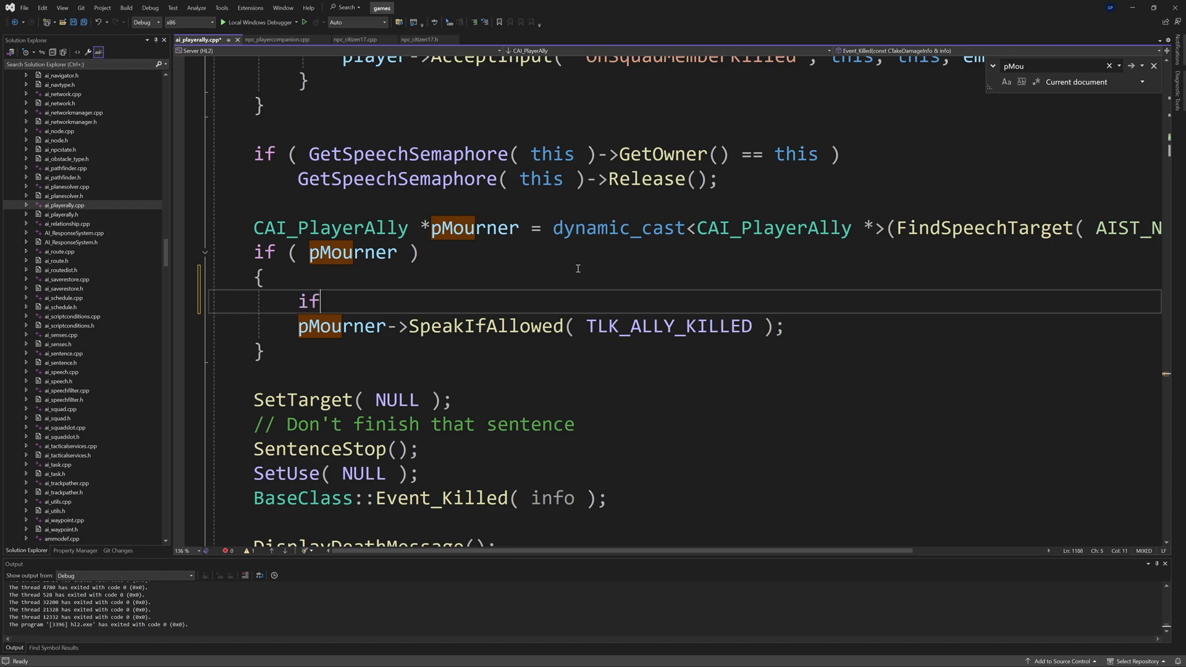
pyautogui.write('(info.')
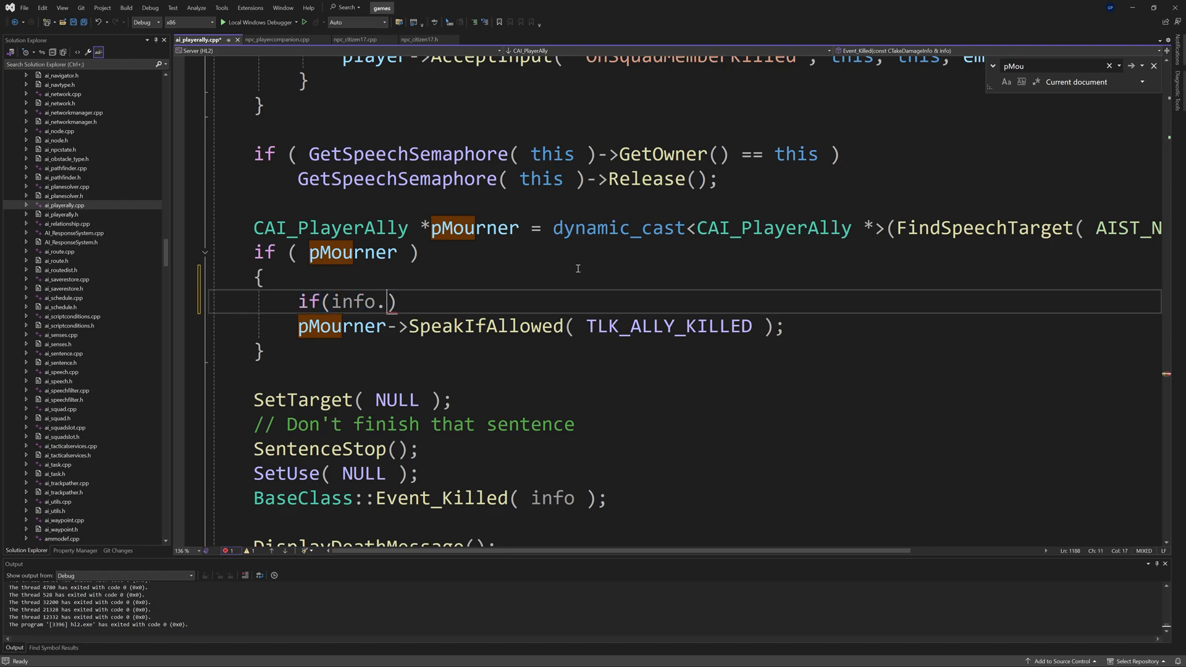
pyautogui.write('GetAttacker(')
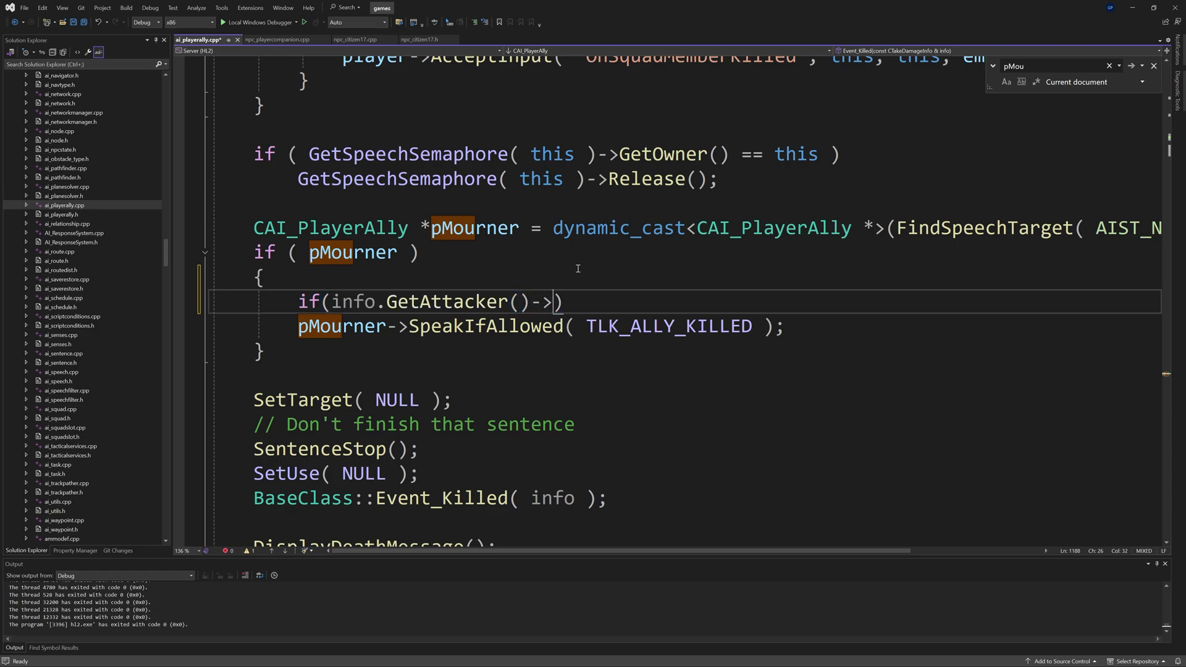
pyautogui.write('IsPlayer()')
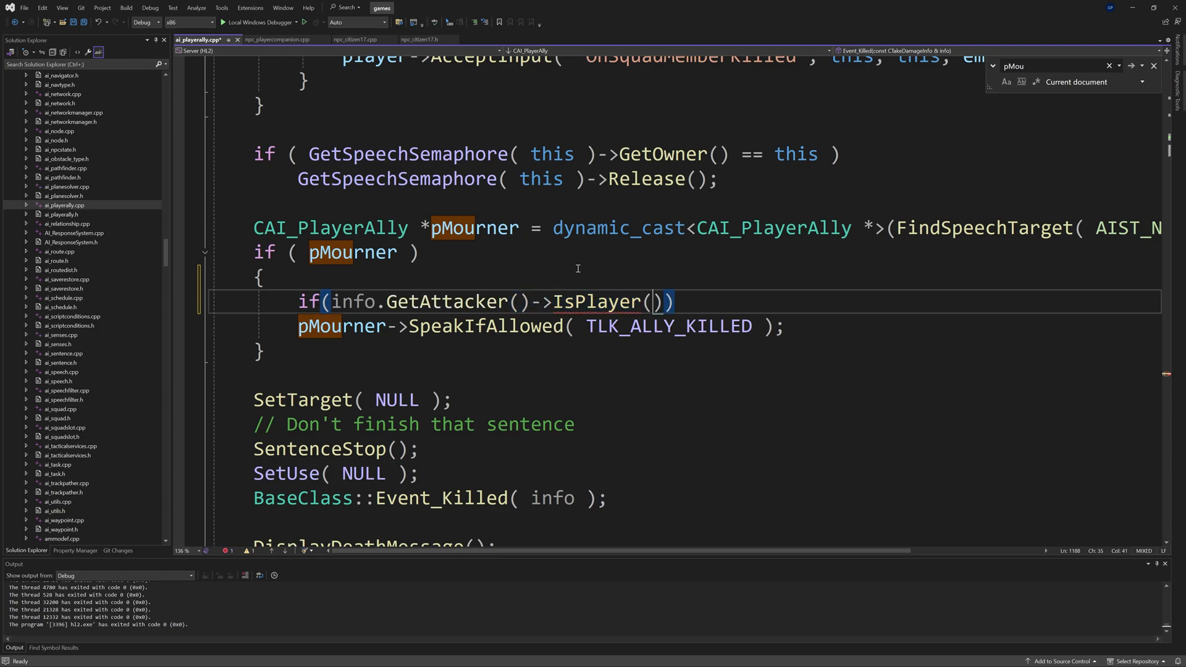
pyautogui.doubleClick(354, 301)
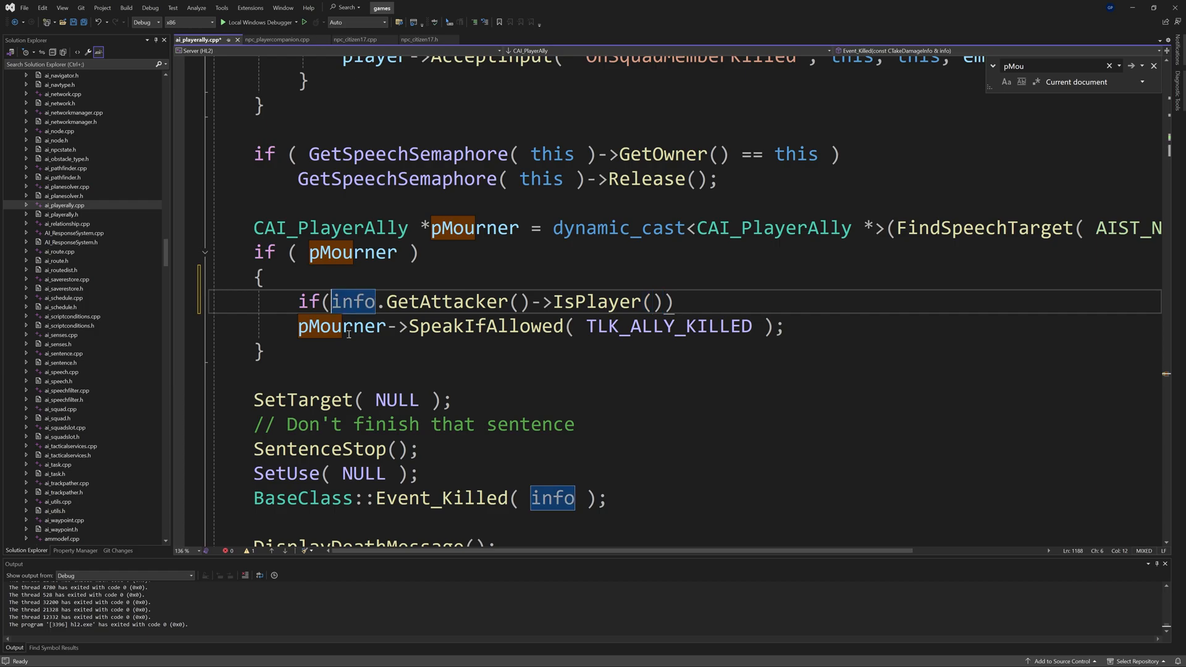
pyautogui.write('!')
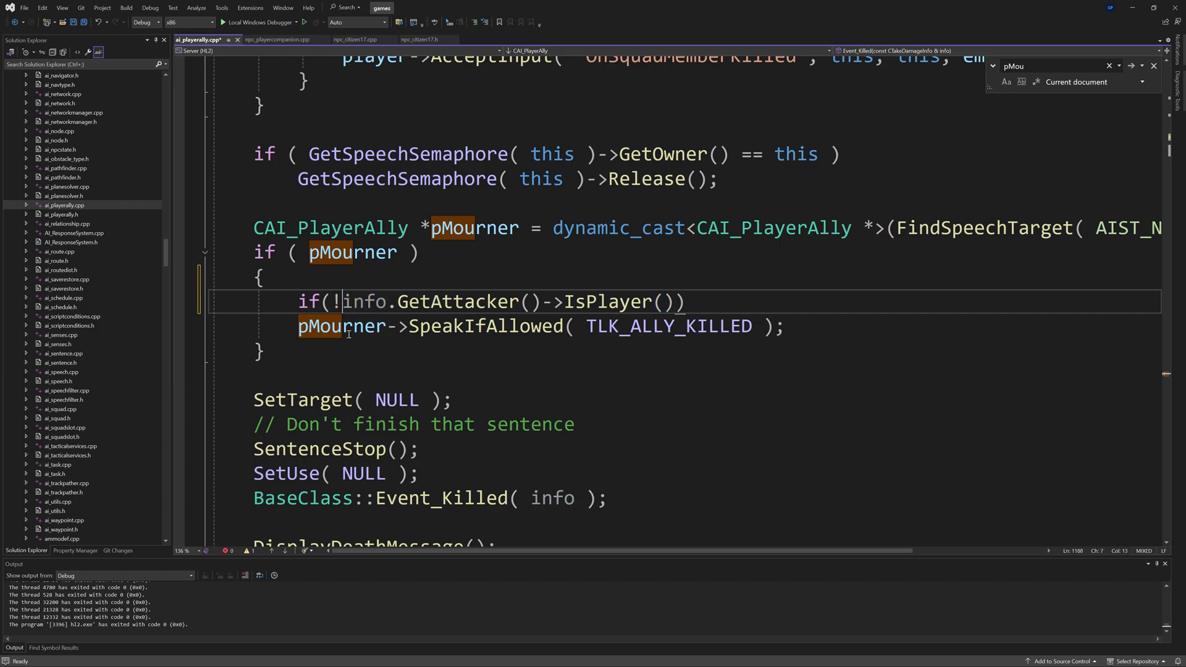
# Step: Nest pMourner->SpeakIfAllowed(TLK_ALLY_KILLED) under the new player-attacker check
pyautogui.click(317, 326)
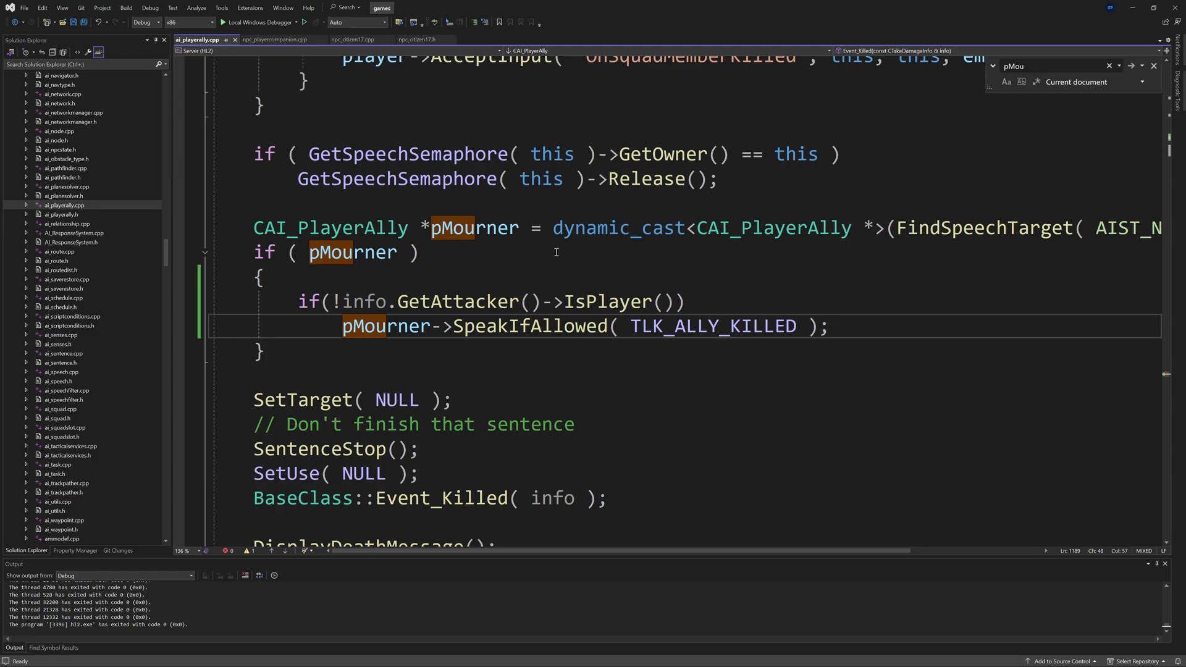
pyautogui.moveTo(334, 258)
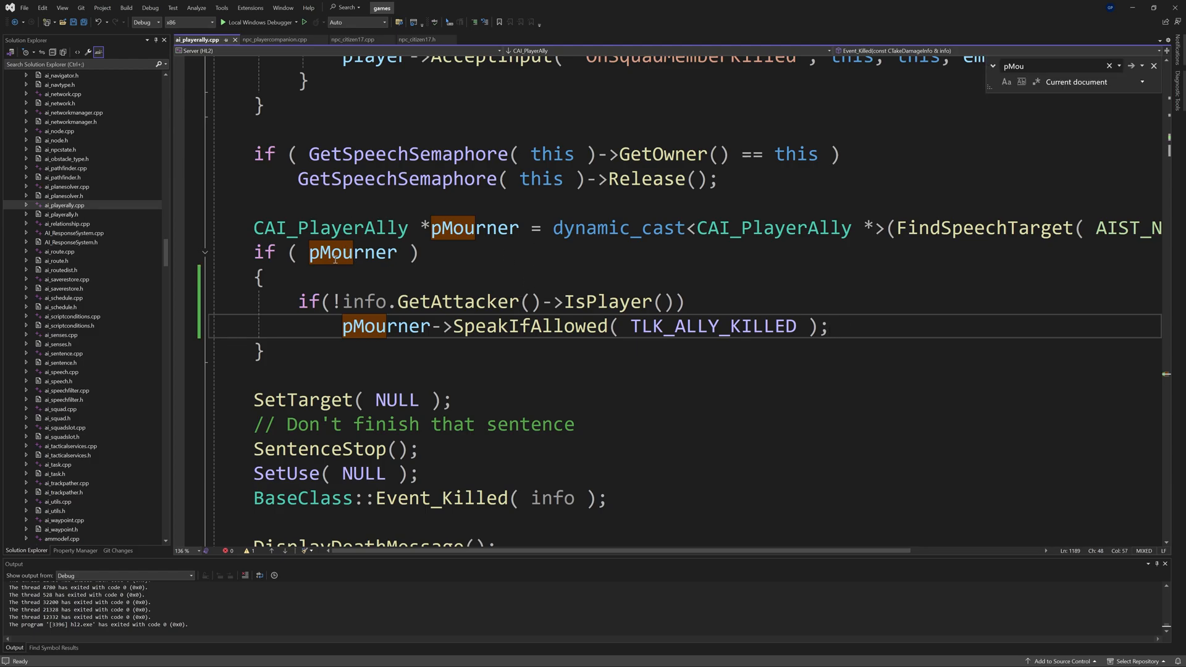
pyautogui.moveTo(1120, 214)
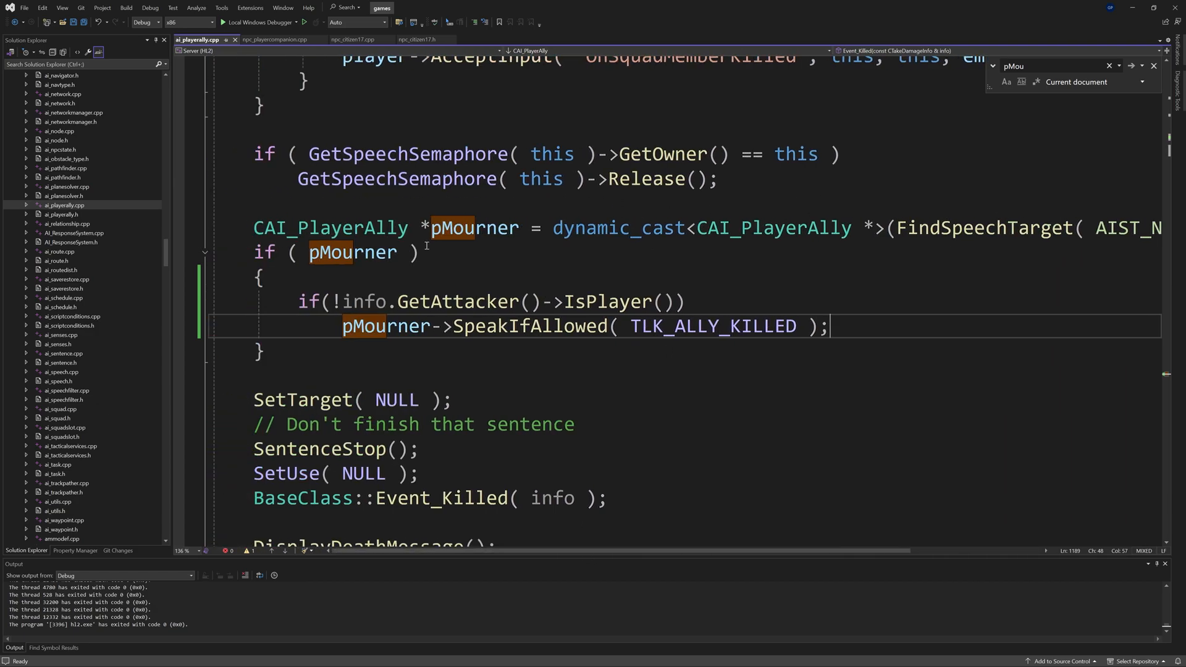
pyautogui.moveTo(579, 295)
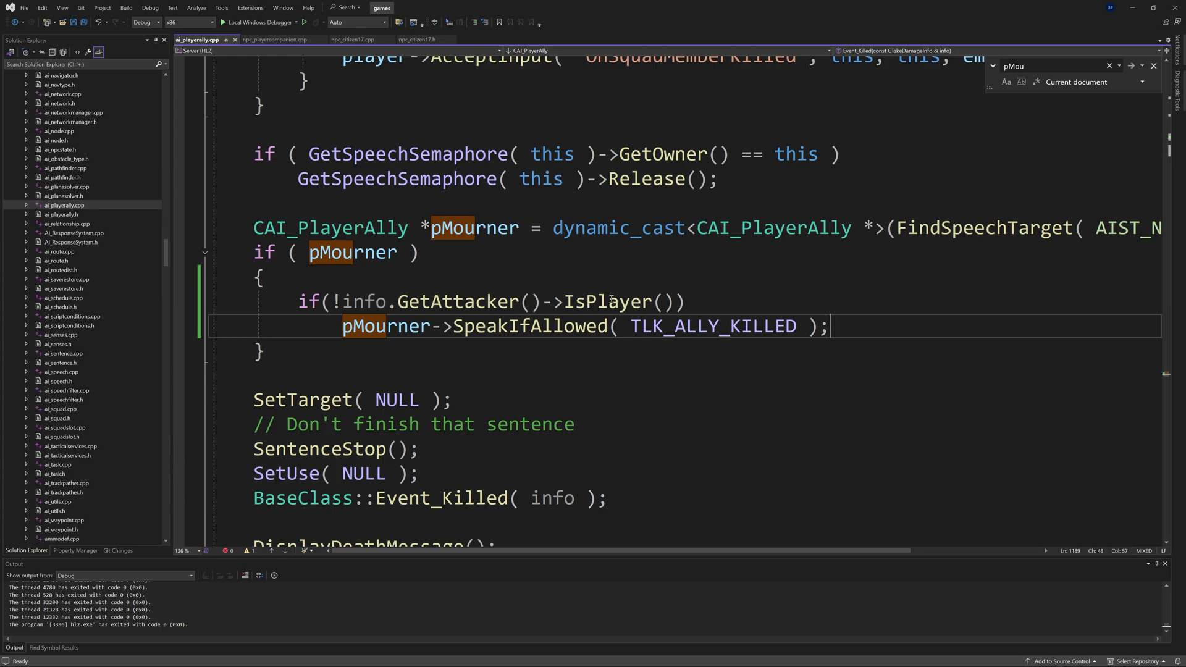
pyautogui.doubleClick(712, 326)
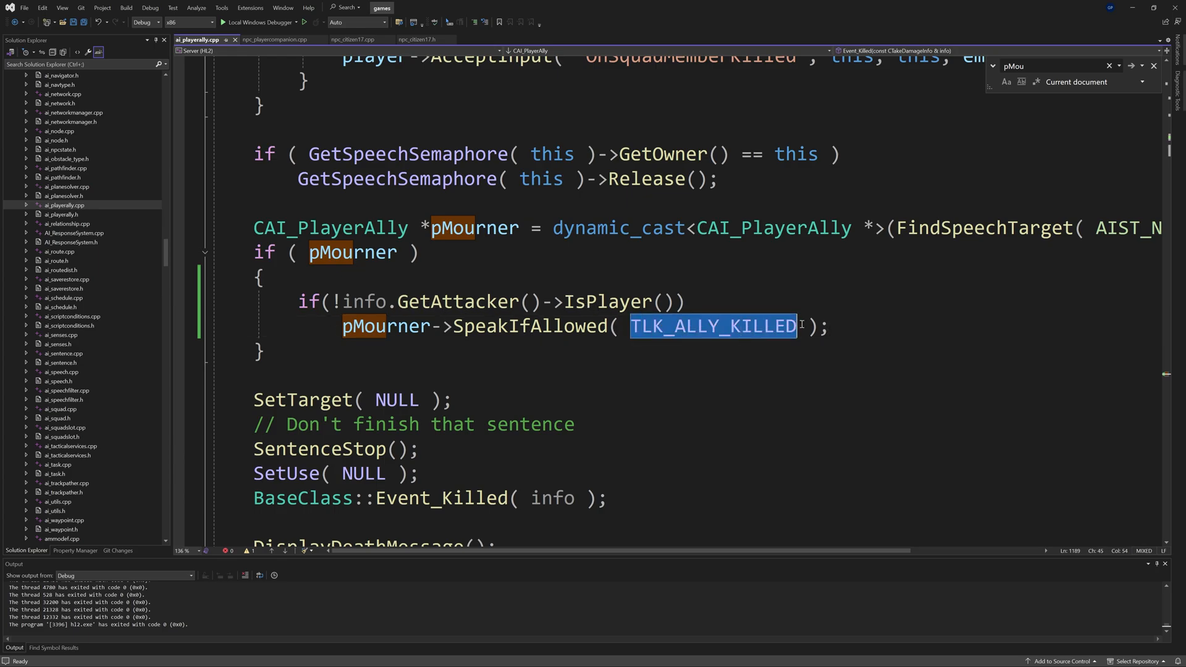
pyautogui.click(703, 326)
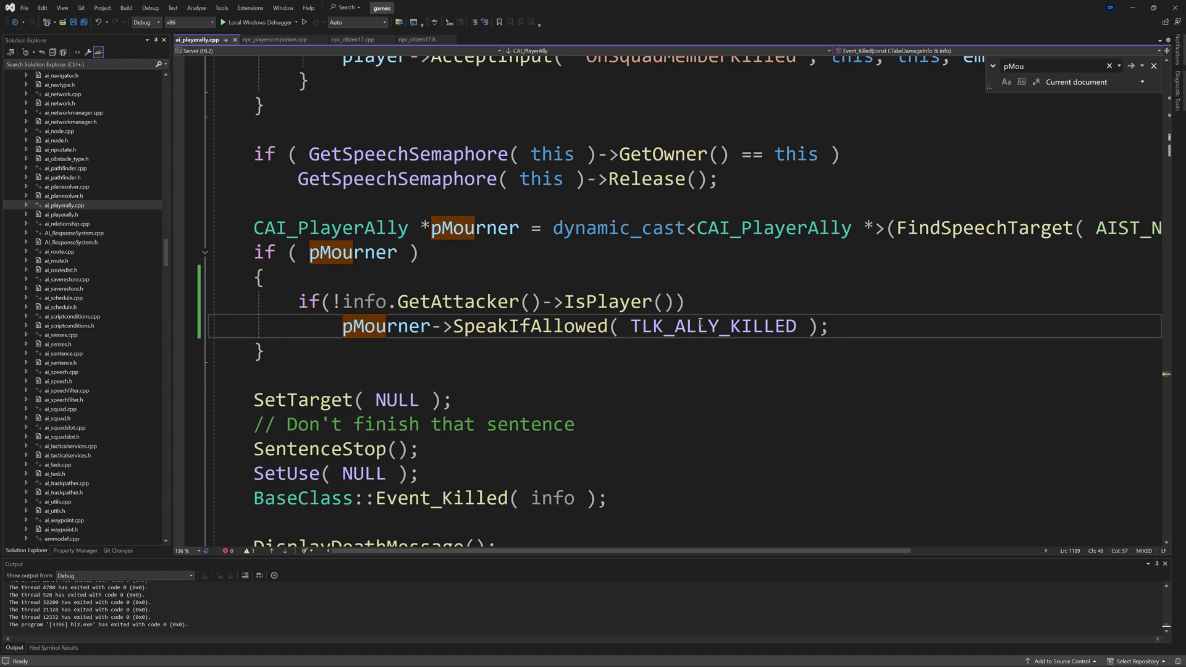
pyautogui.click(828, 326)
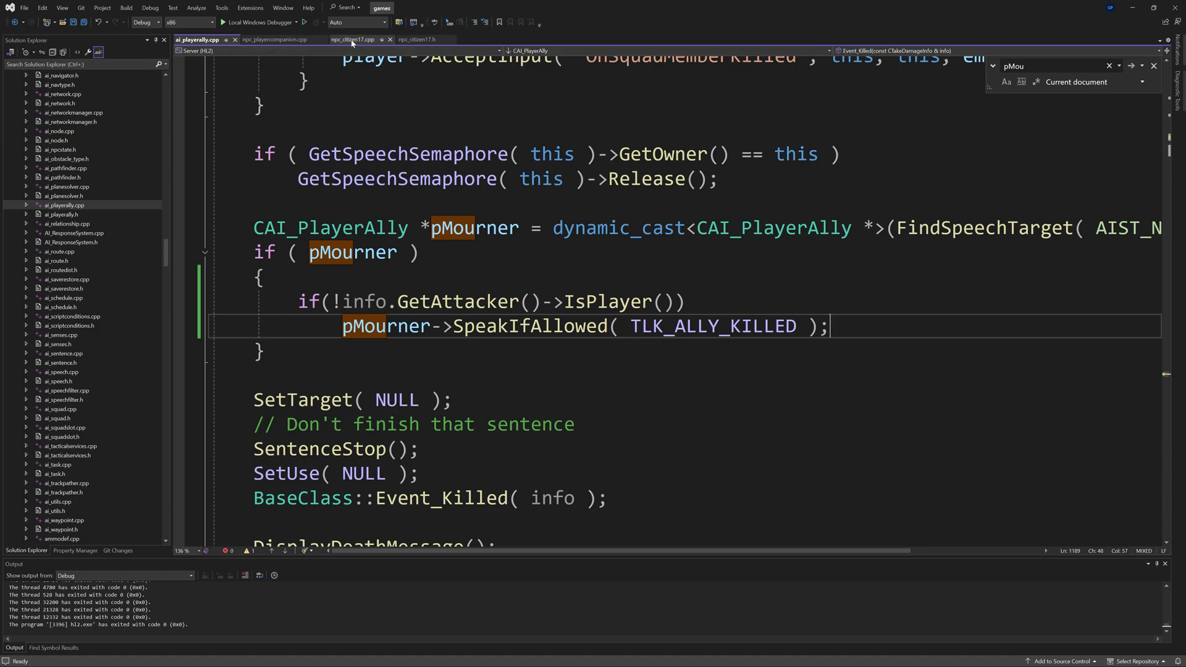
# Step: In npc_citizen17.cpp, add a blank line after the AngryExpressions list
pyautogui.click(350, 40)
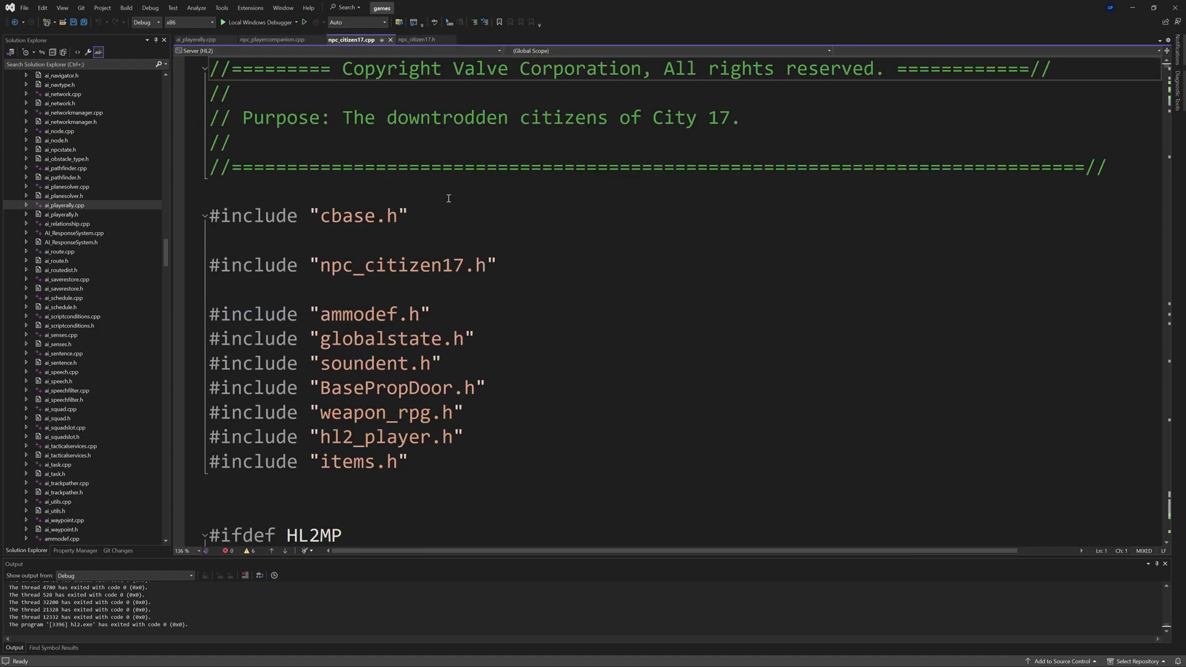
pyautogui.scroll(-3)
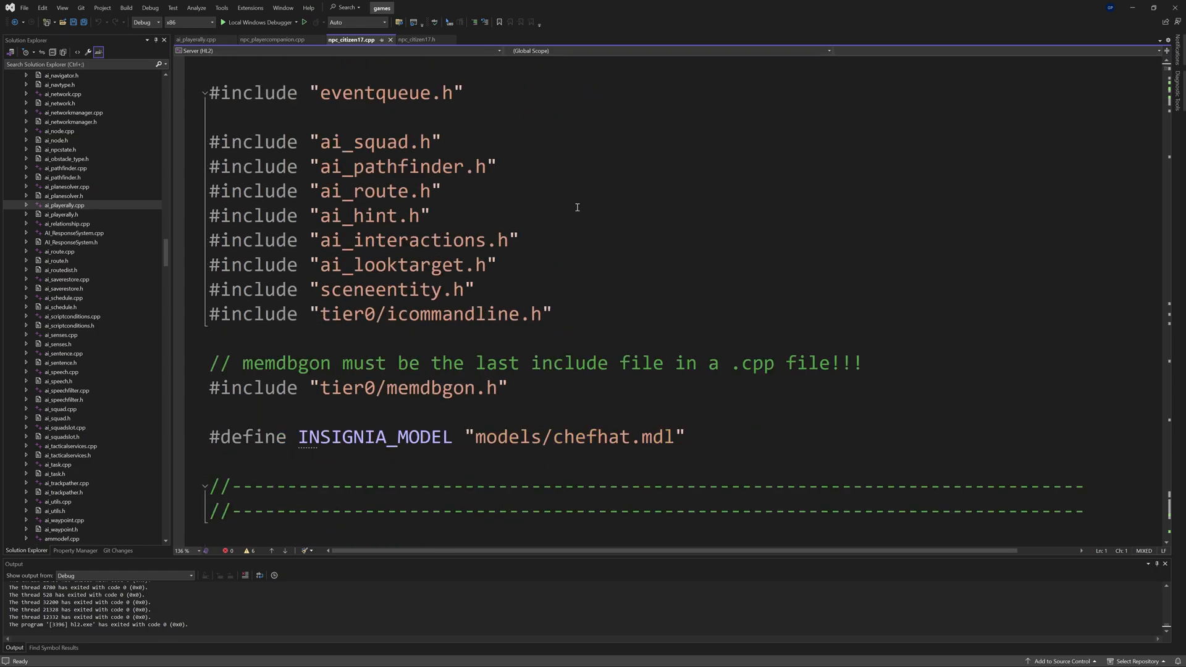
pyautogui.scroll(-3)
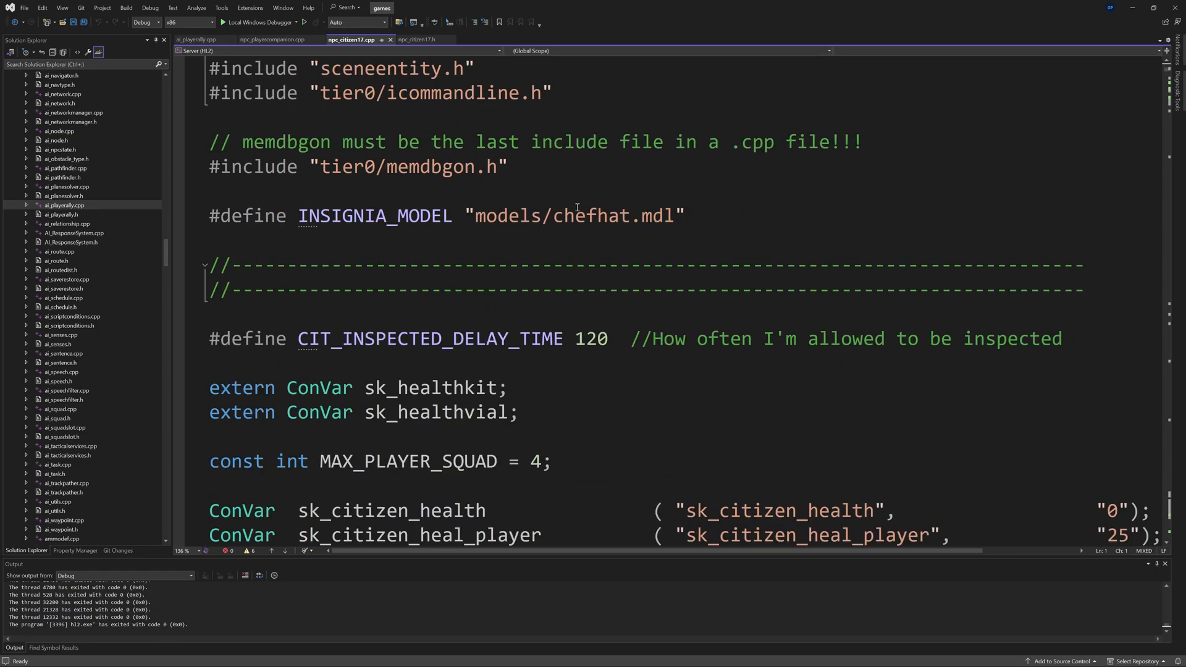
pyautogui.doubleClick(574, 215)
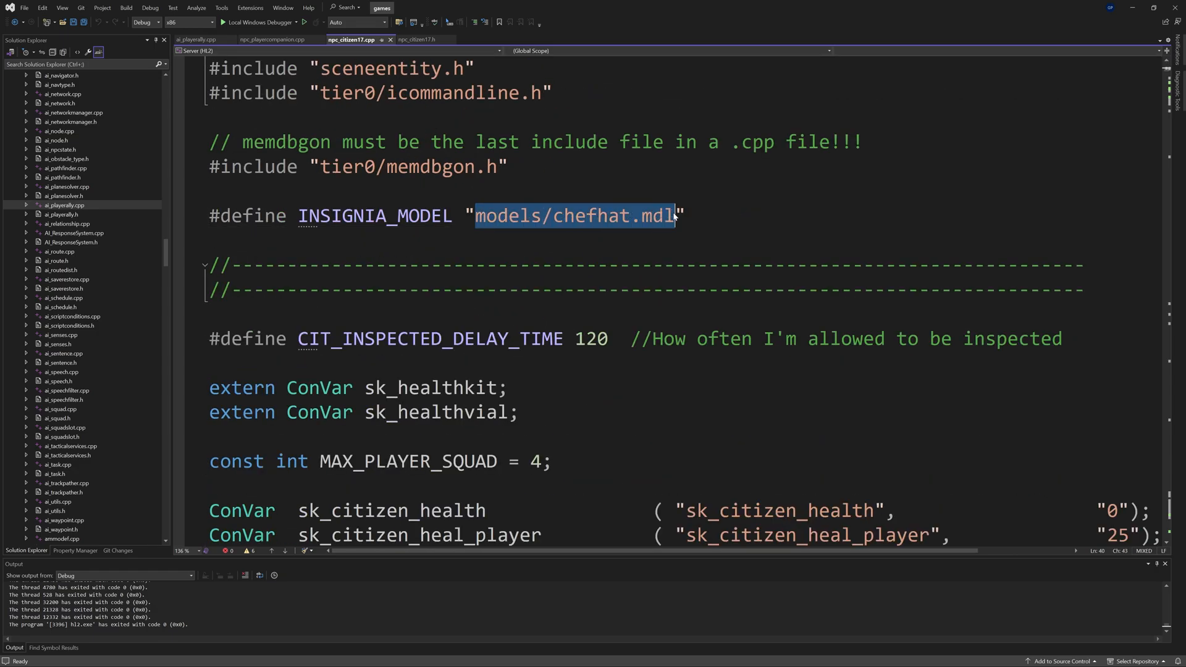
pyautogui.click(685, 215)
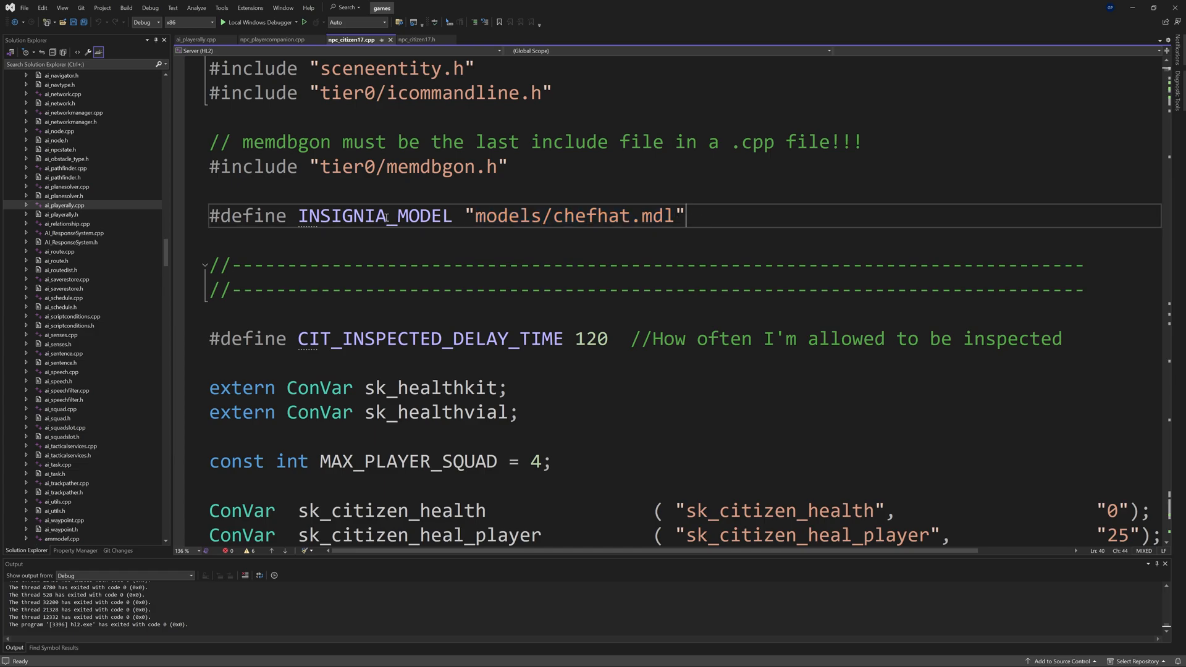
pyautogui.scroll(-3)
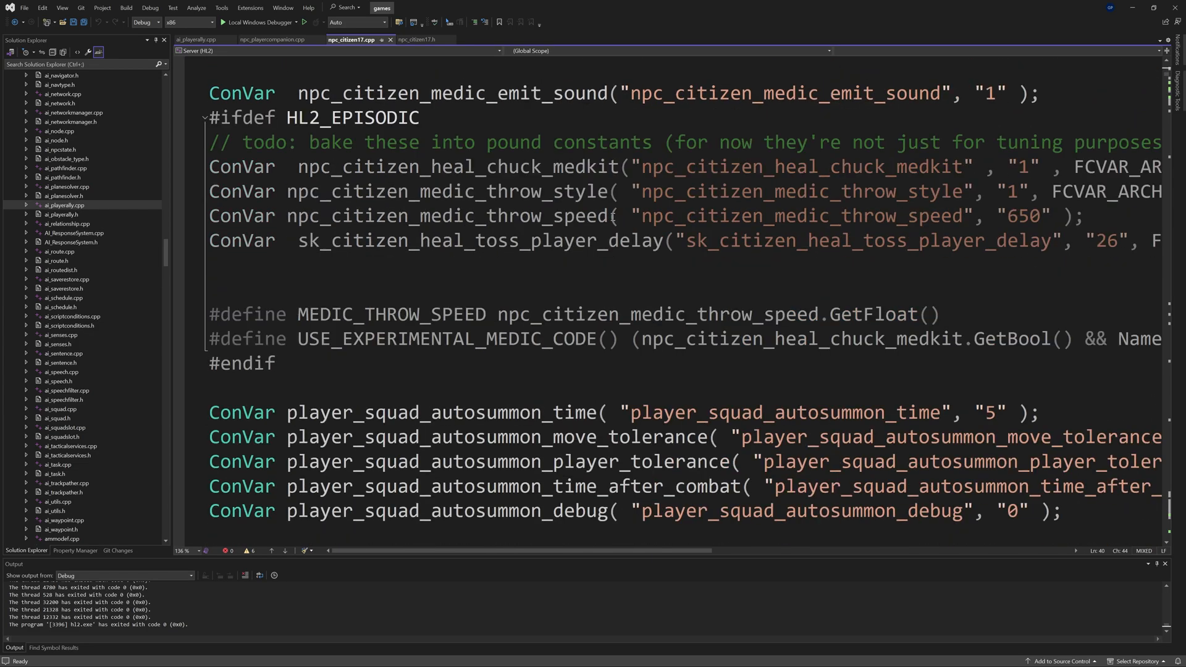
pyautogui.scroll(3)
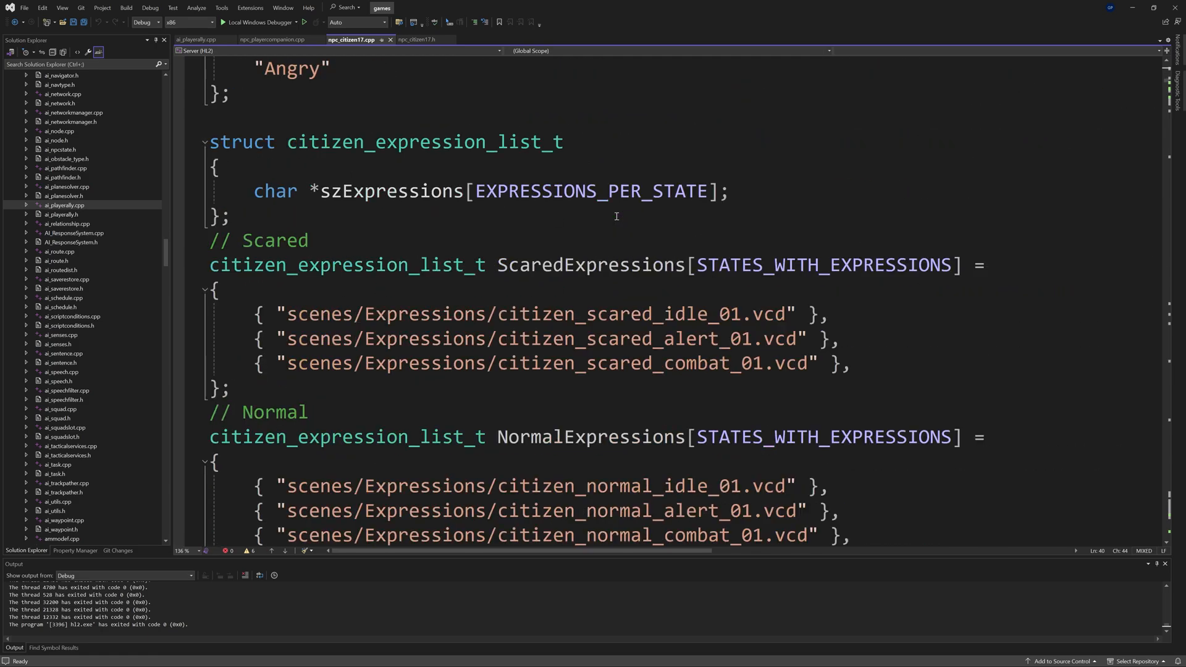
pyautogui.scroll(-3)
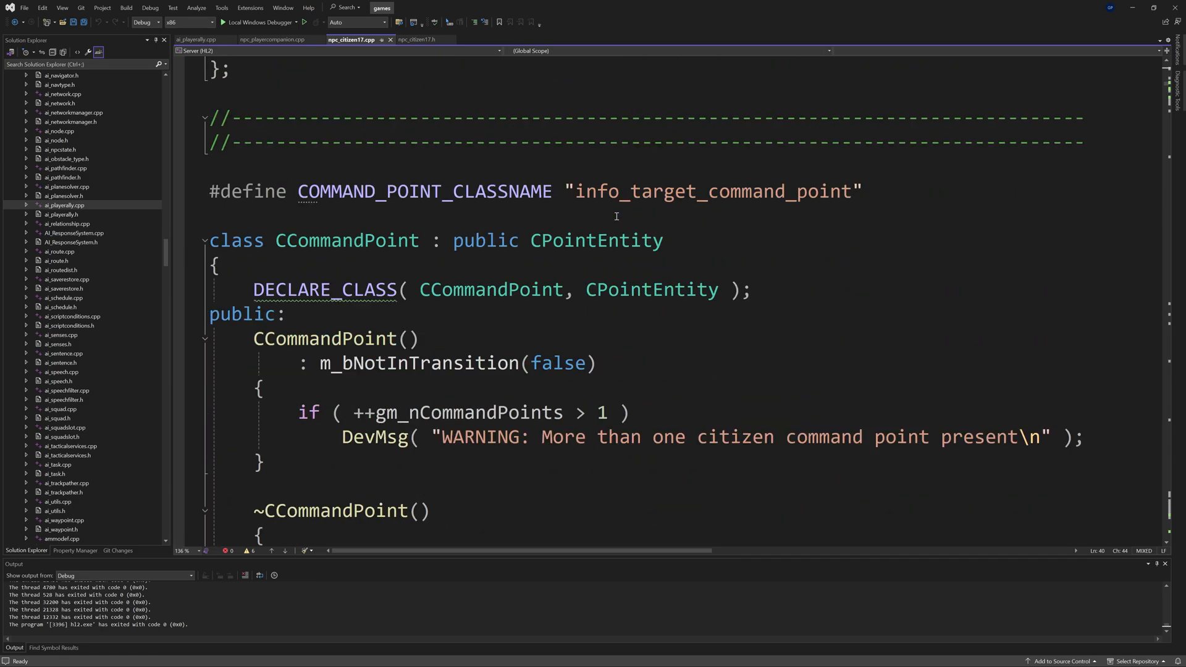
pyautogui.scroll(3)
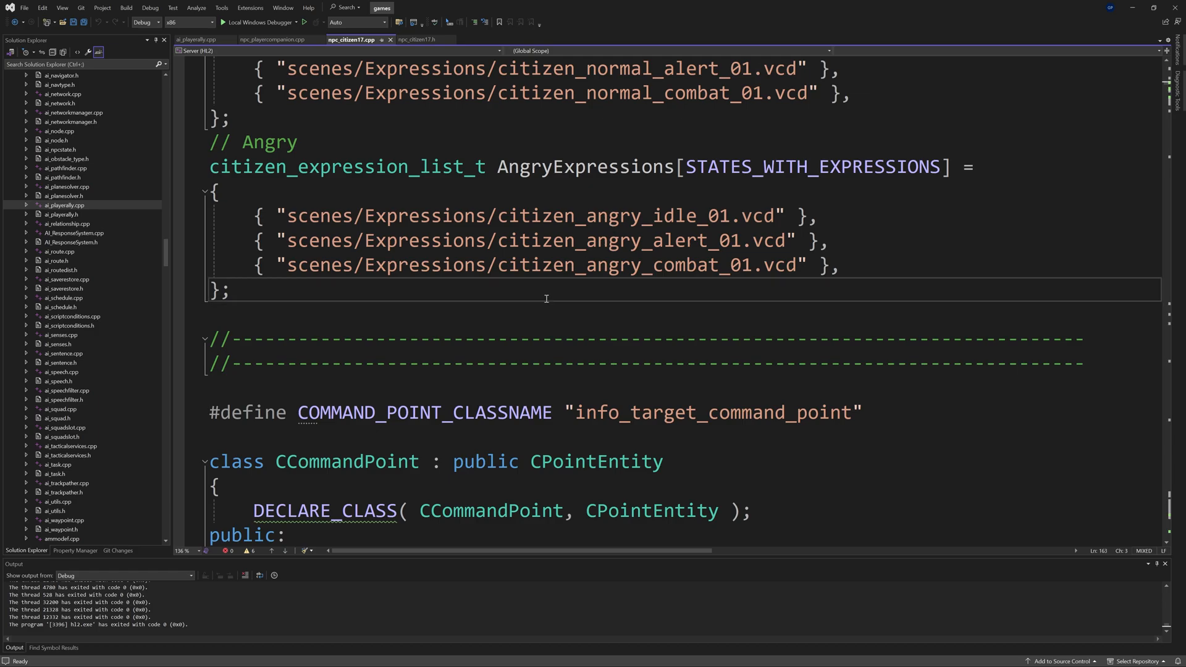
pyautogui.press('enter')
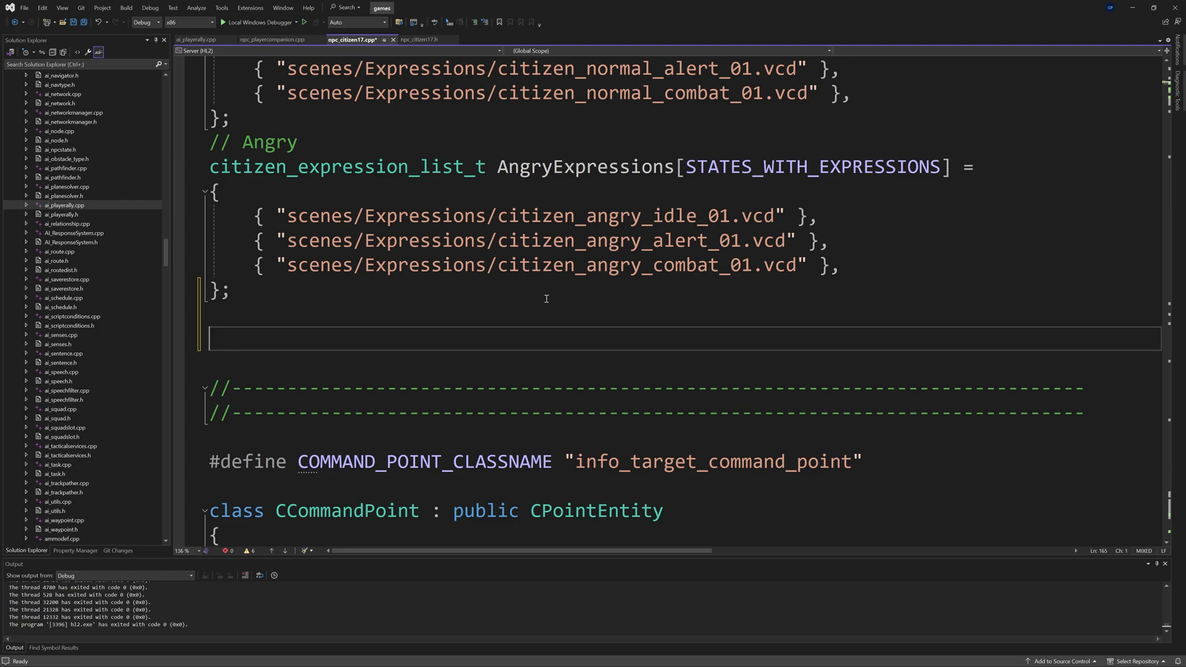
# Step: Declare CUtlVector<CNPC_Citizen*> squadMembers; at file level
pyautogui.write('CU')
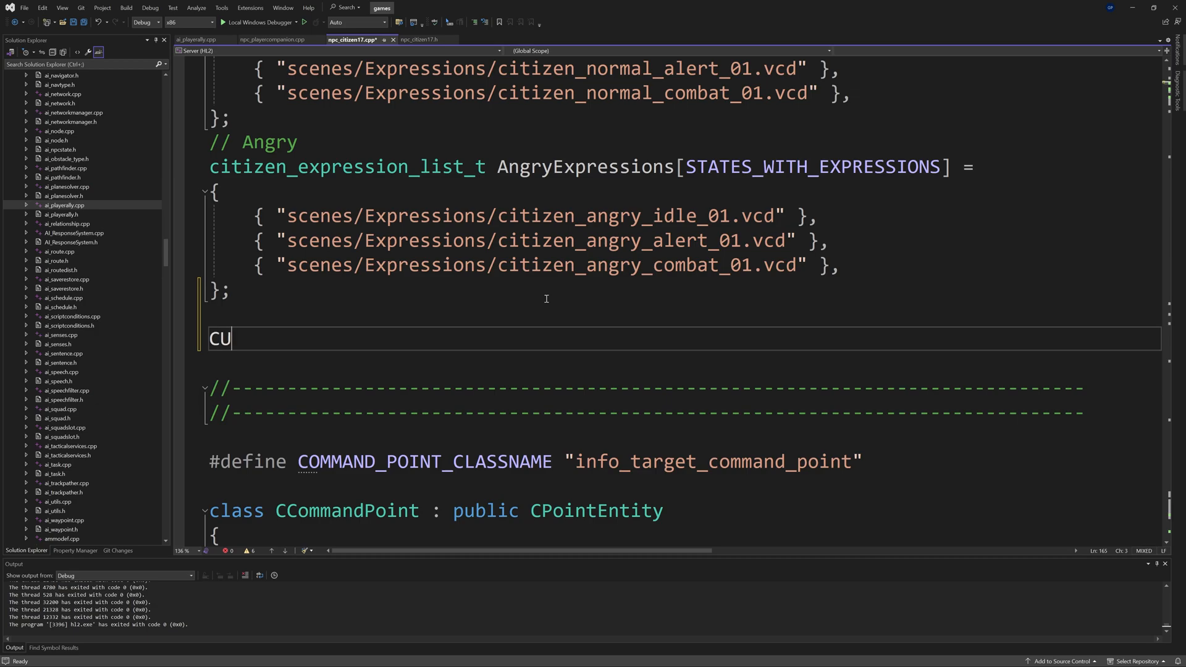
pyautogui.write('tlv')
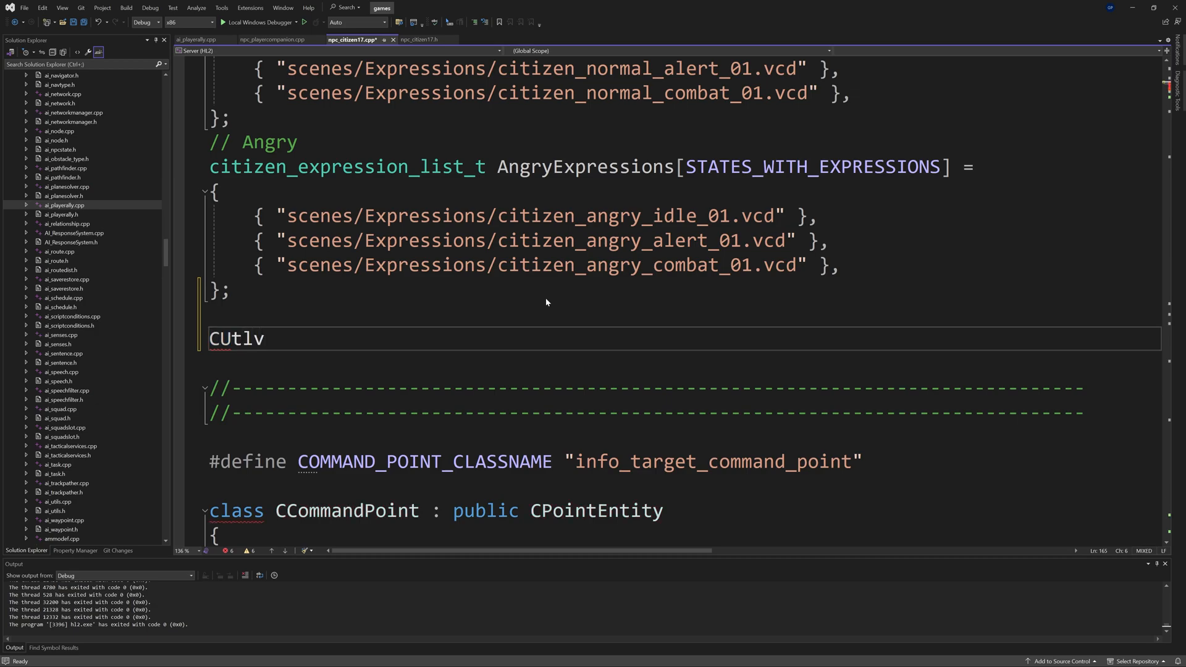
pyautogui.doubleClick(236, 339)
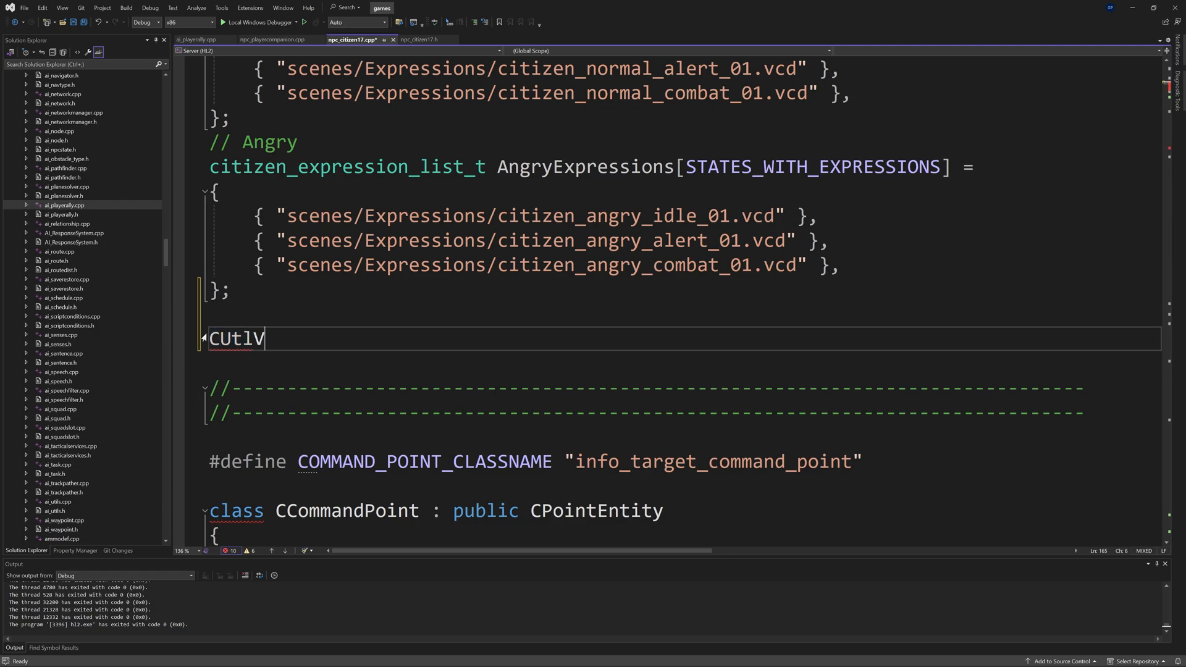
pyautogui.write('ector')
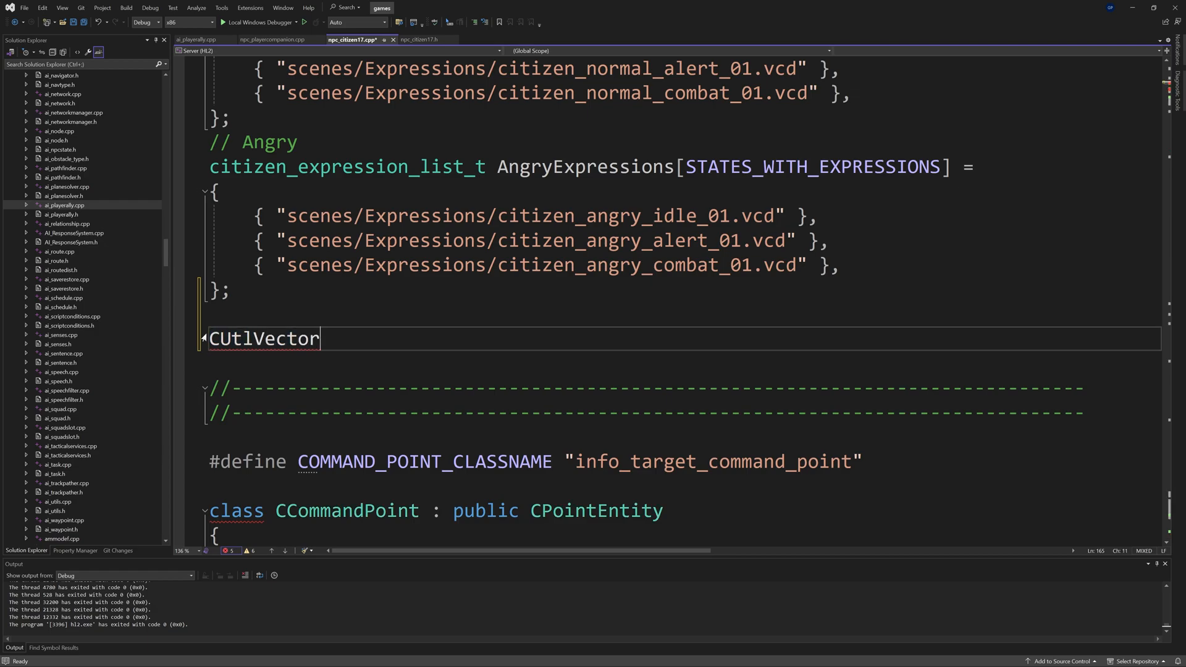
pyautogui.write('<>')
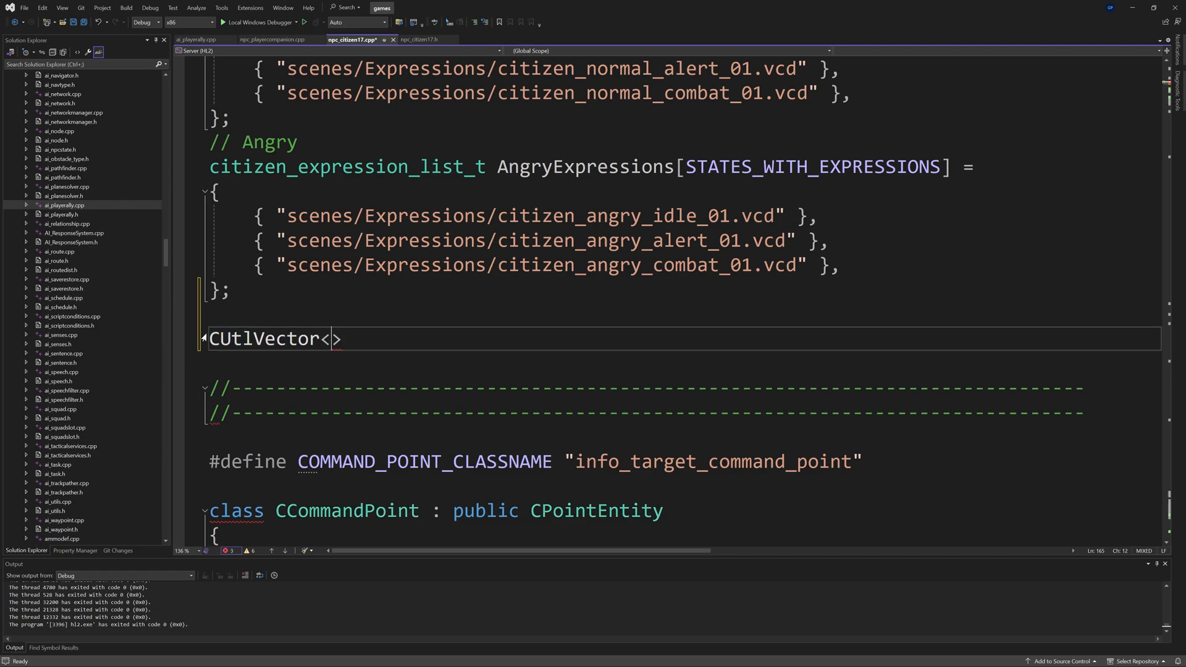
pyautogui.write('CNPC')
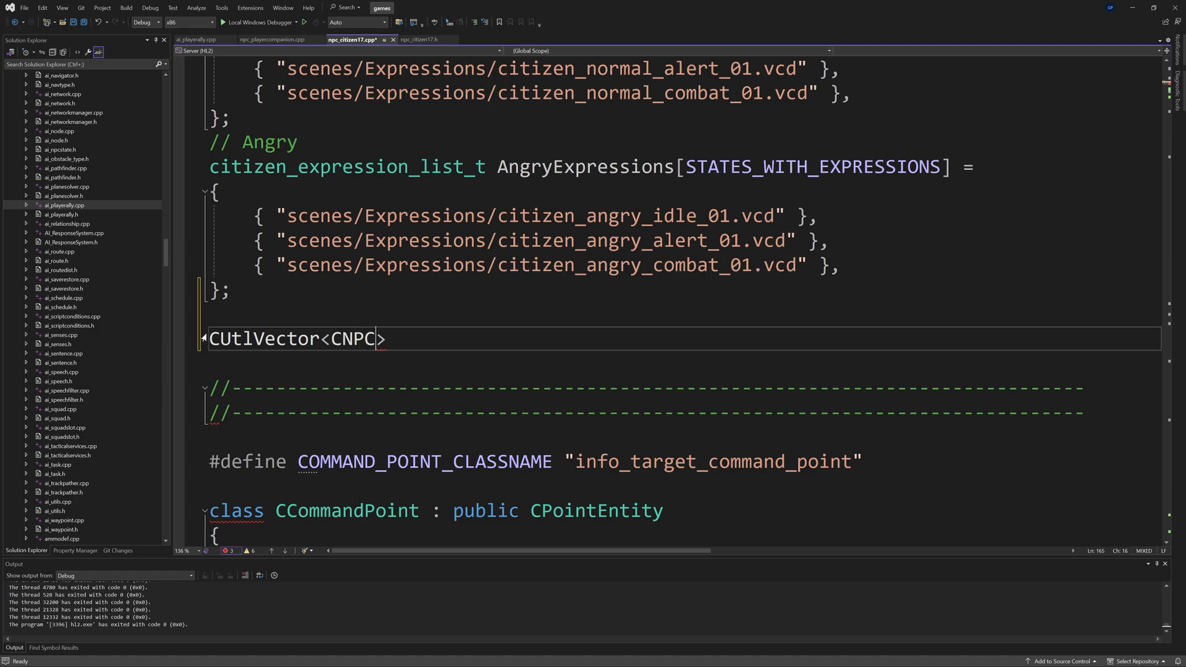
pyautogui.write('_Citizen')
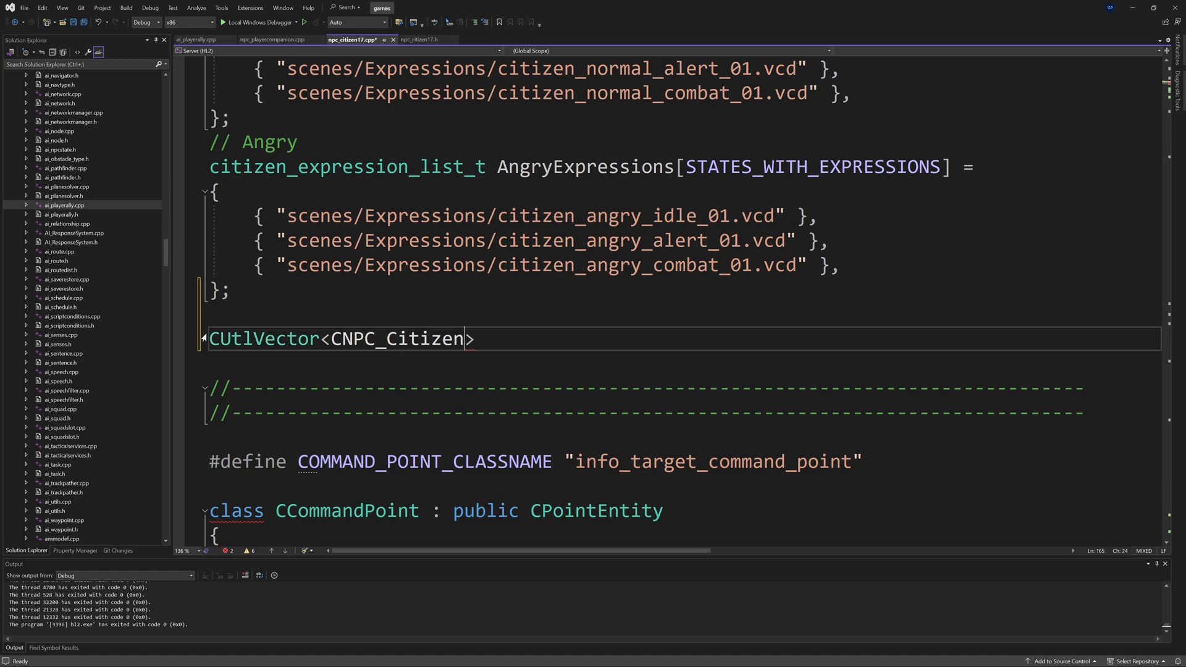
pyautogui.write('*')
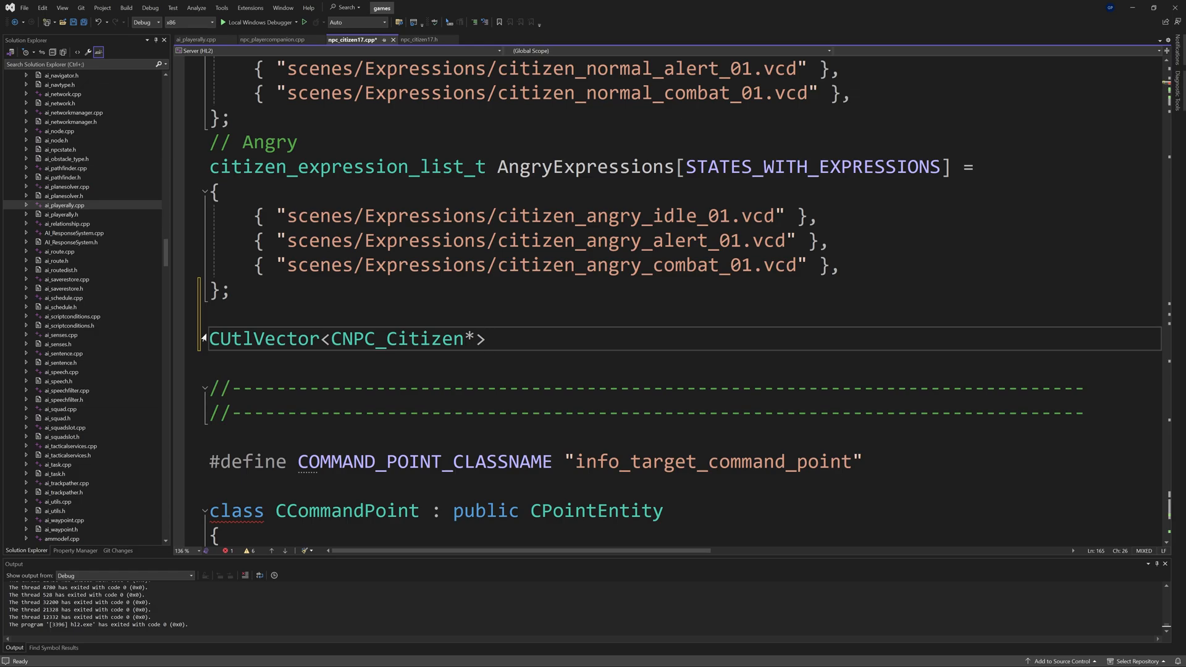
pyautogui.click(495, 338)
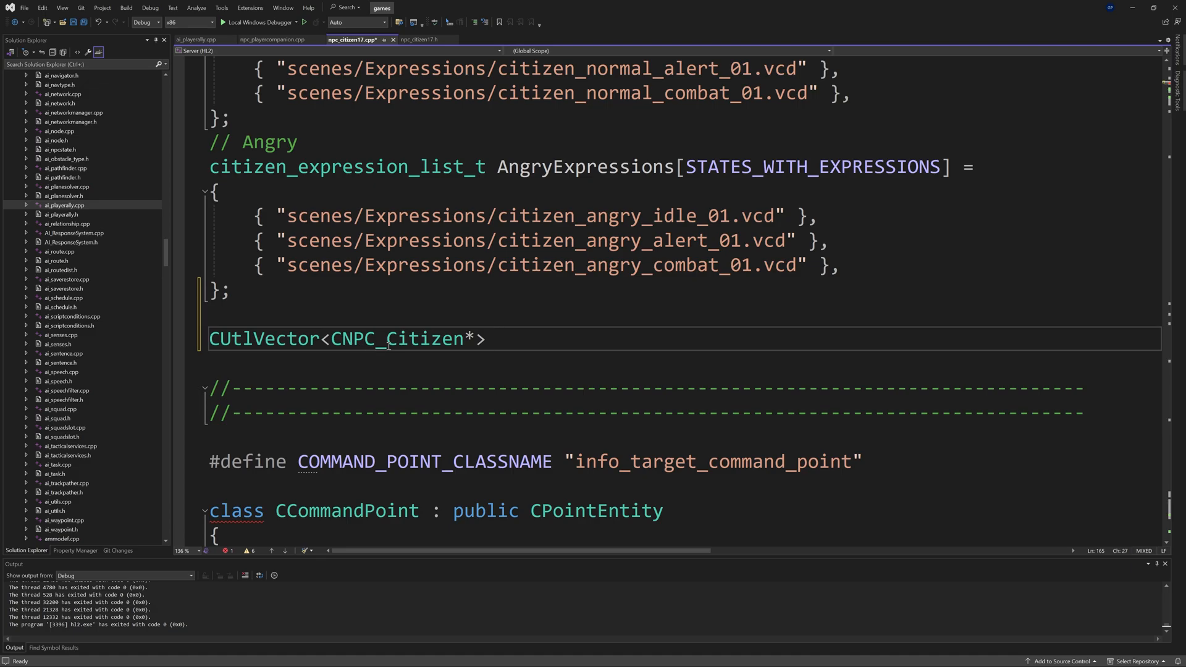
pyautogui.write('s')
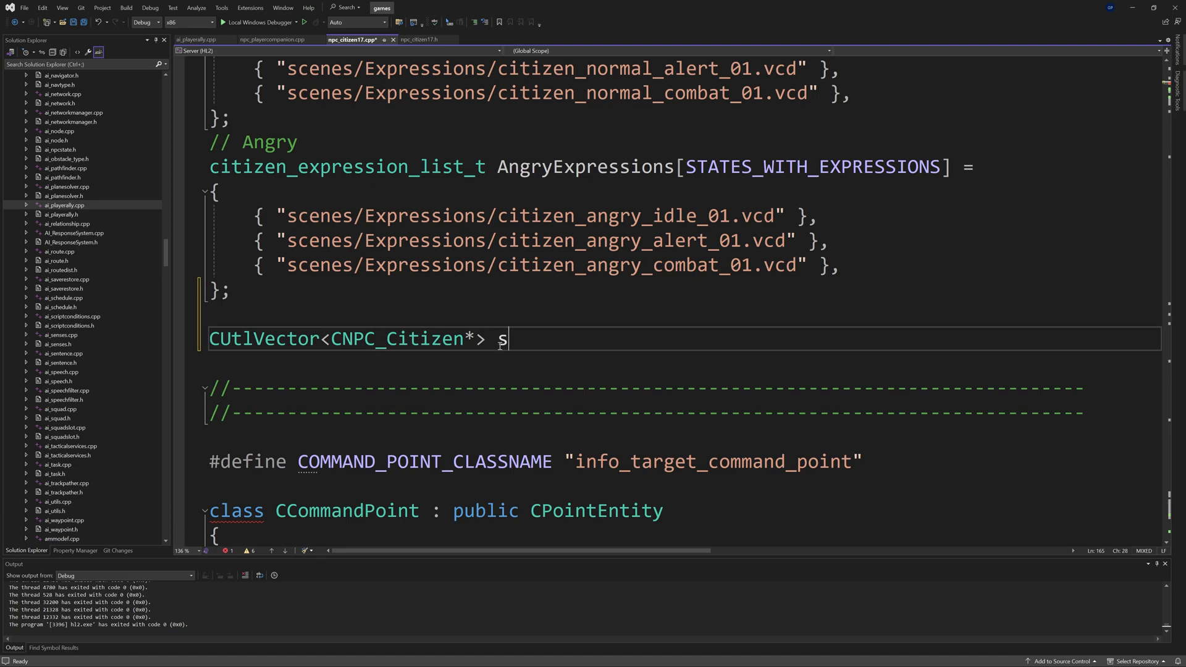
pyautogui.write('quadMemb')
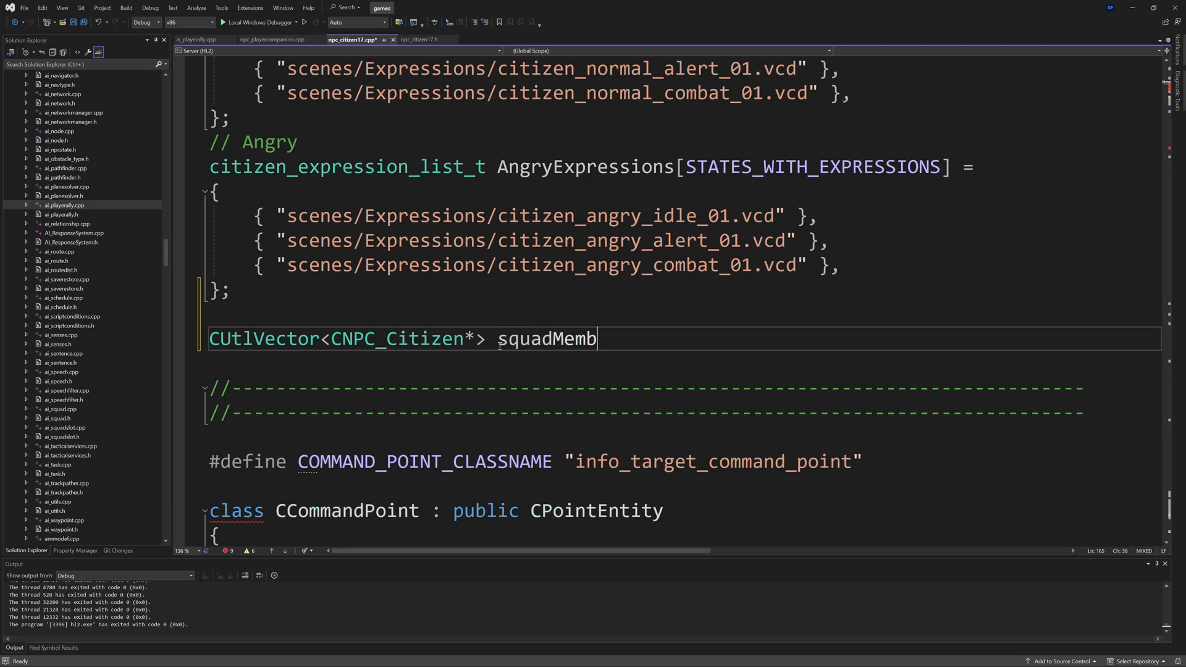
pyautogui.write('ers;')
pyautogui.write('AddToPl')
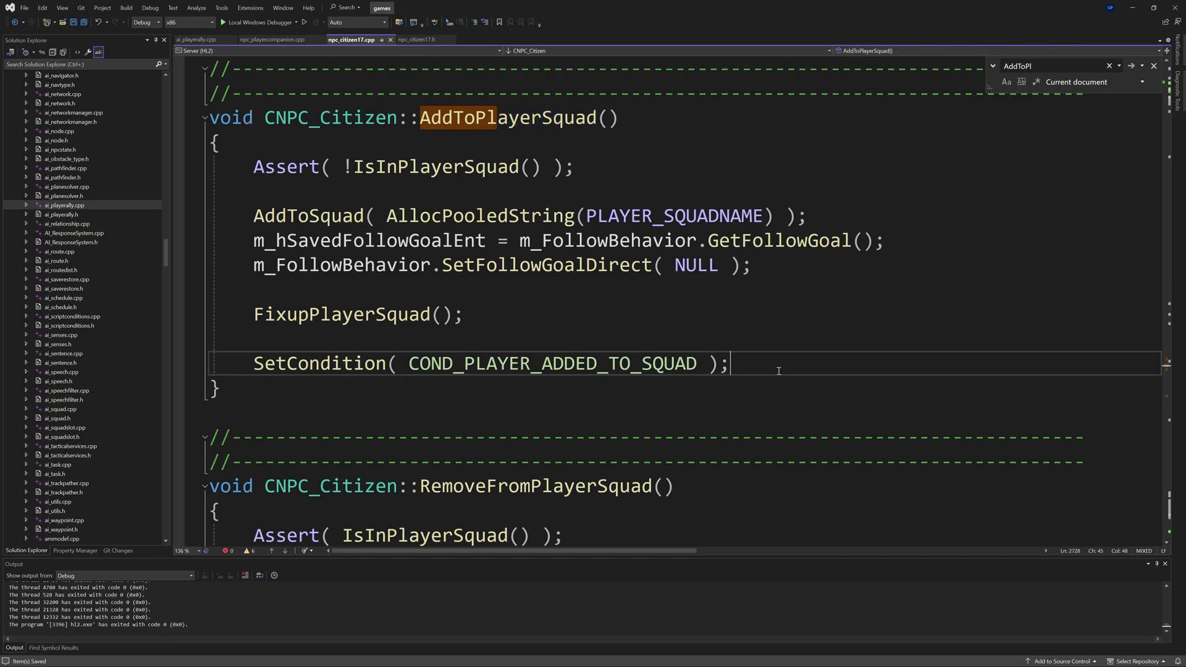
# Step: Add squadMembers.AddToTail(this); in AddToPlayerSquad
pyautogui.write('sqy')
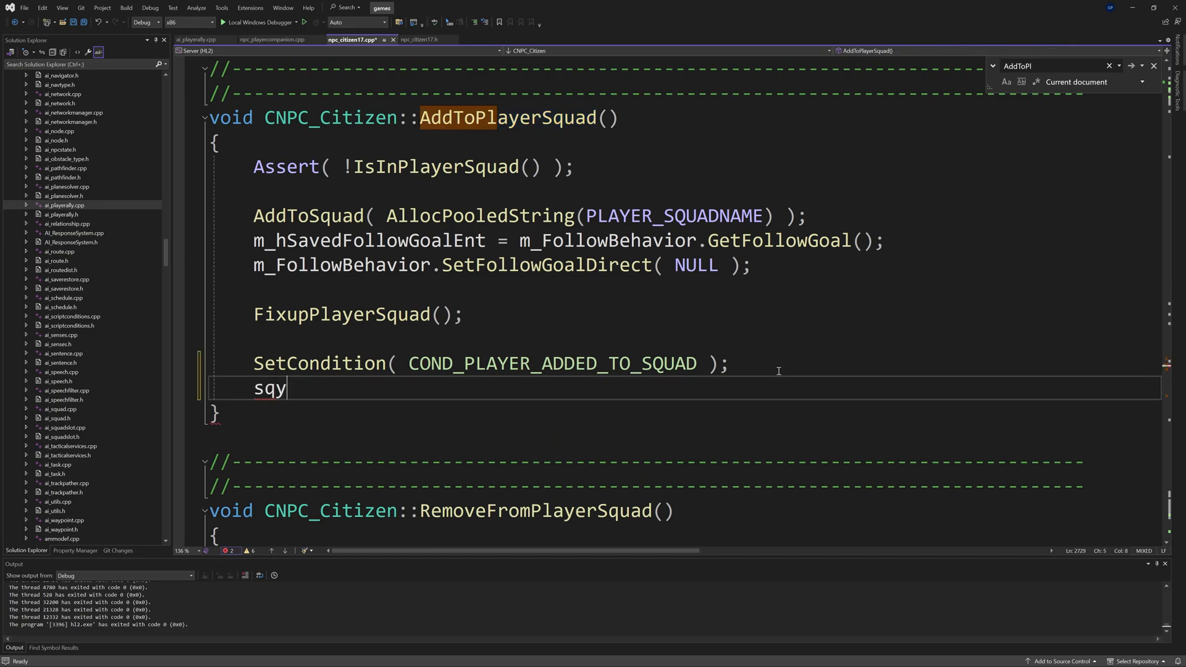
pyautogui.write('ua')
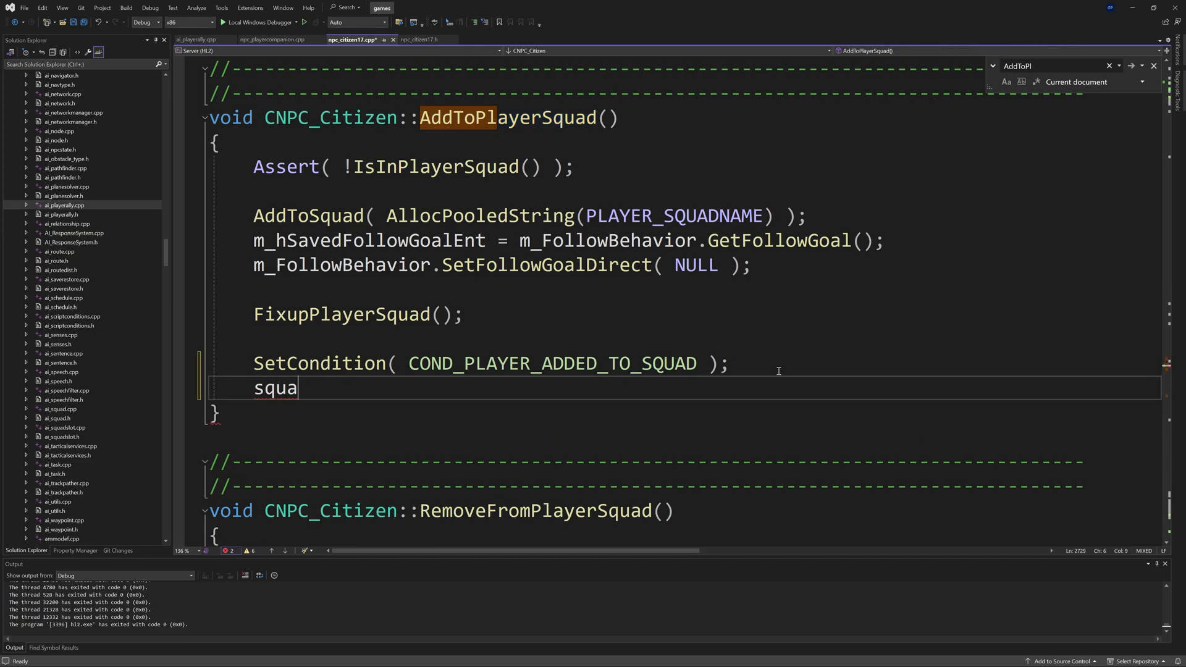
pyautogui.write('dMembers.Ad')
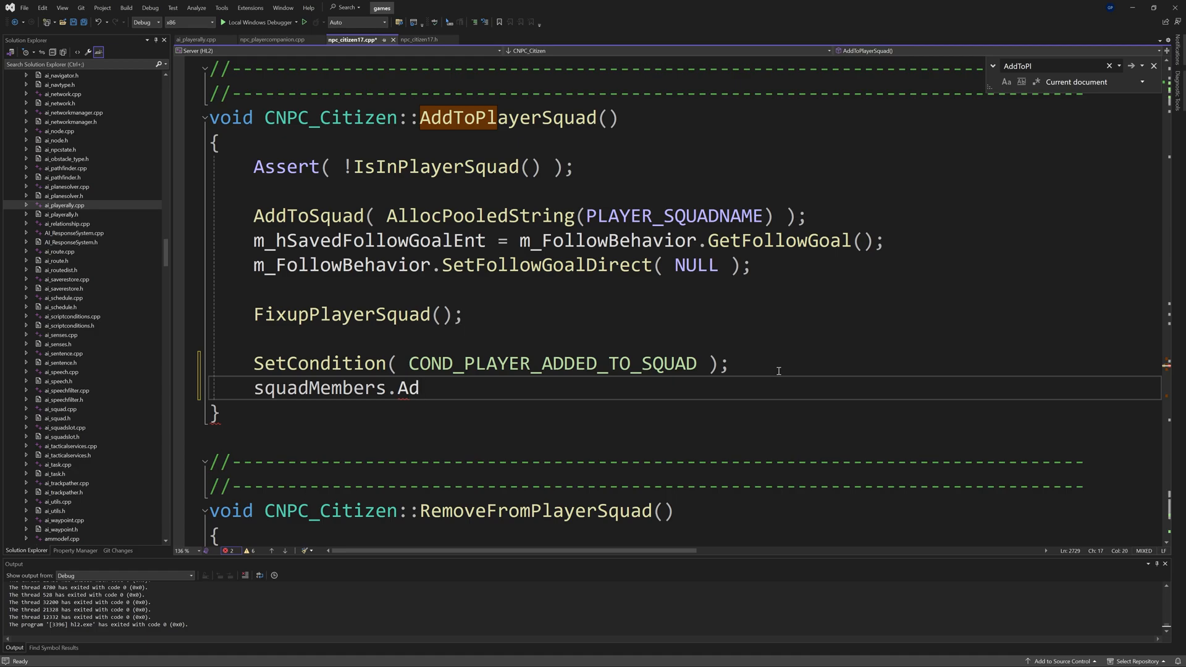
pyautogui.write('dToTail(this')
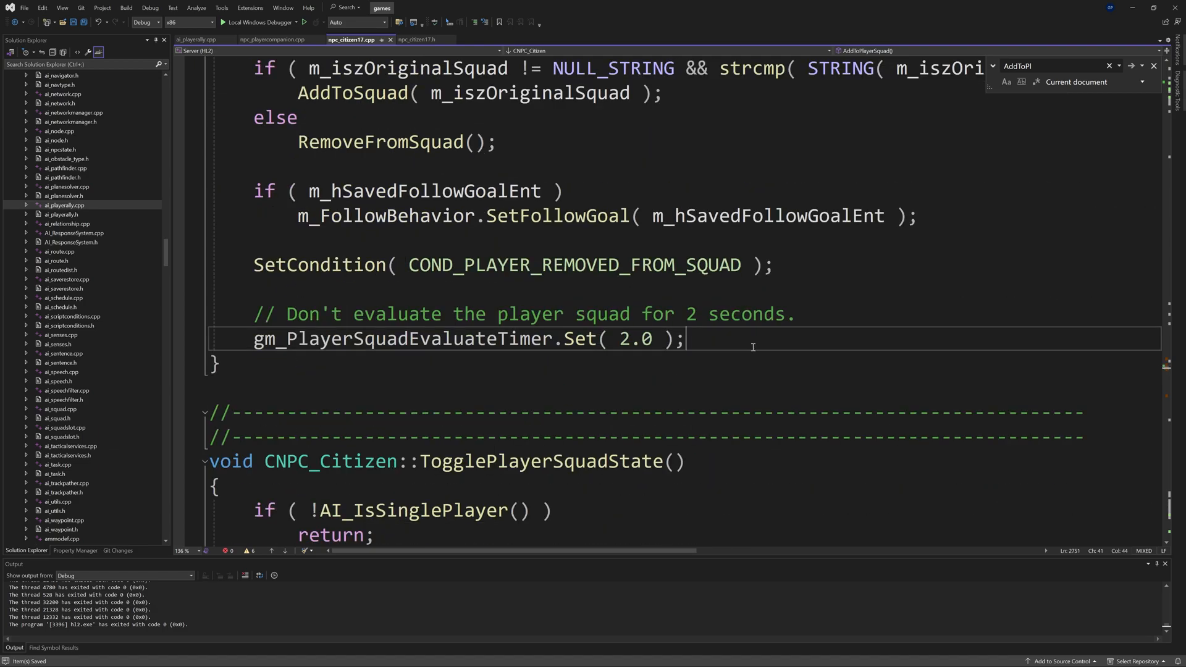
# Step: Add squadMembers.FindAndRemove(this); in RemoveFromPlayerSquad and search toward OnTakeDamage_Alive
pyautogui.write('squadMembers.Fi')
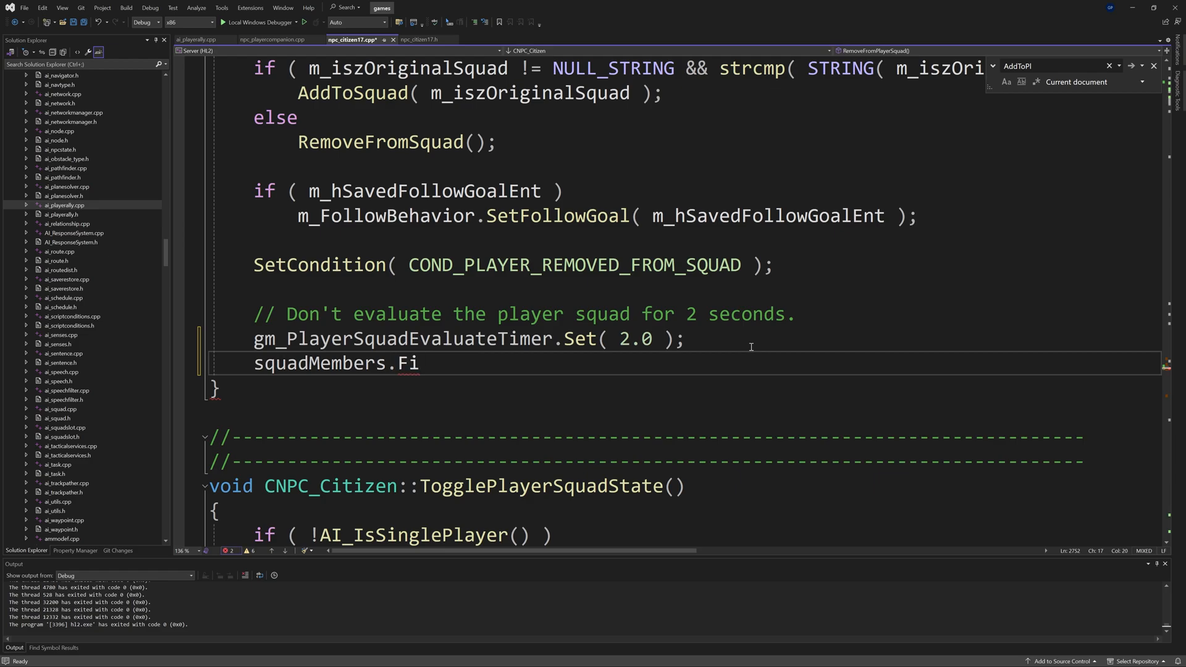
pyautogui.write('ndAndRemove(this);')
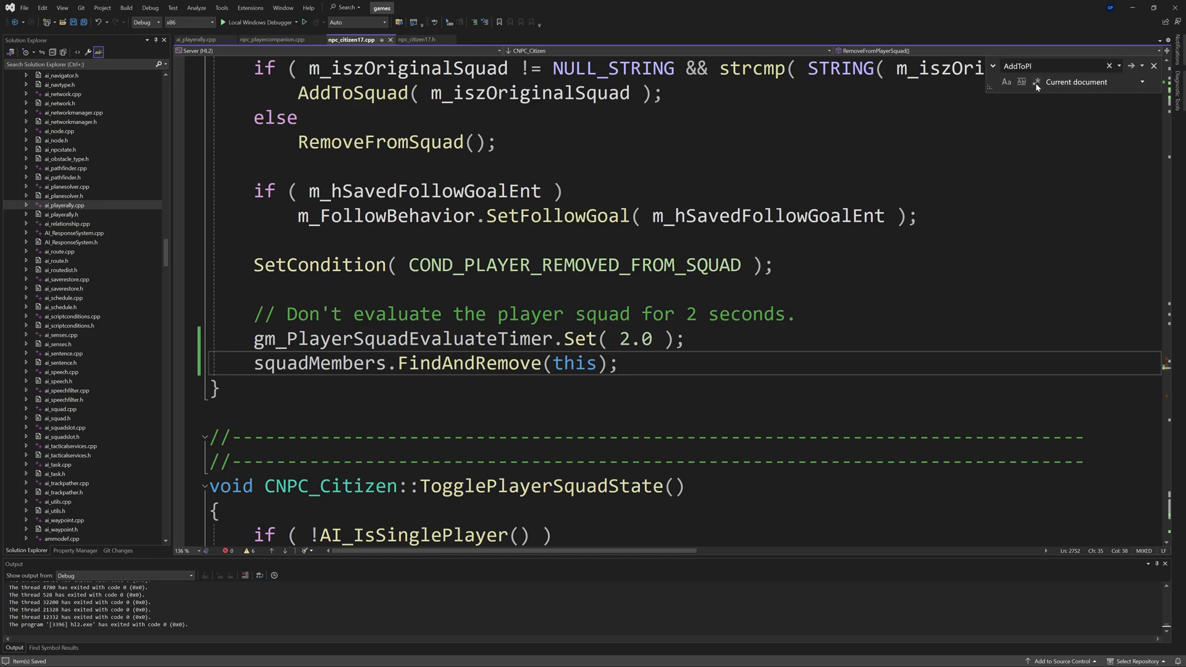
pyautogui.write('OnTake')
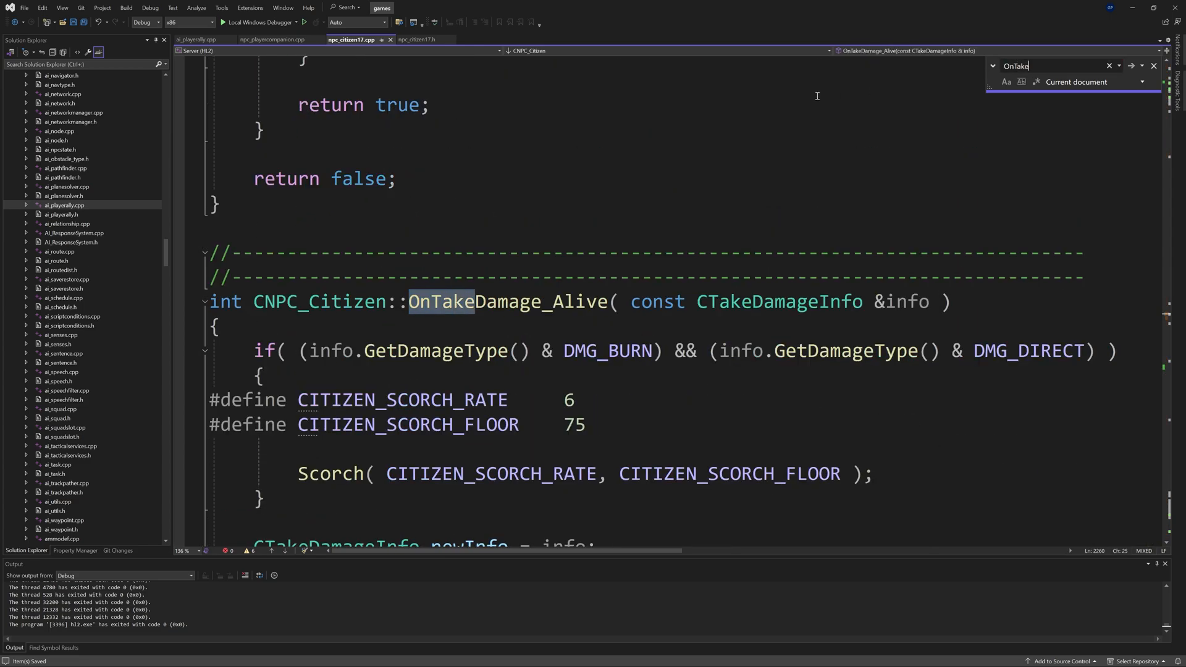
# Step: Define an empty void CNPC_Citizen::Event_Killed(const CTakeDamageInfo& info) {} after OnTakeDamage_Alive
pyautogui.scroll(-3)
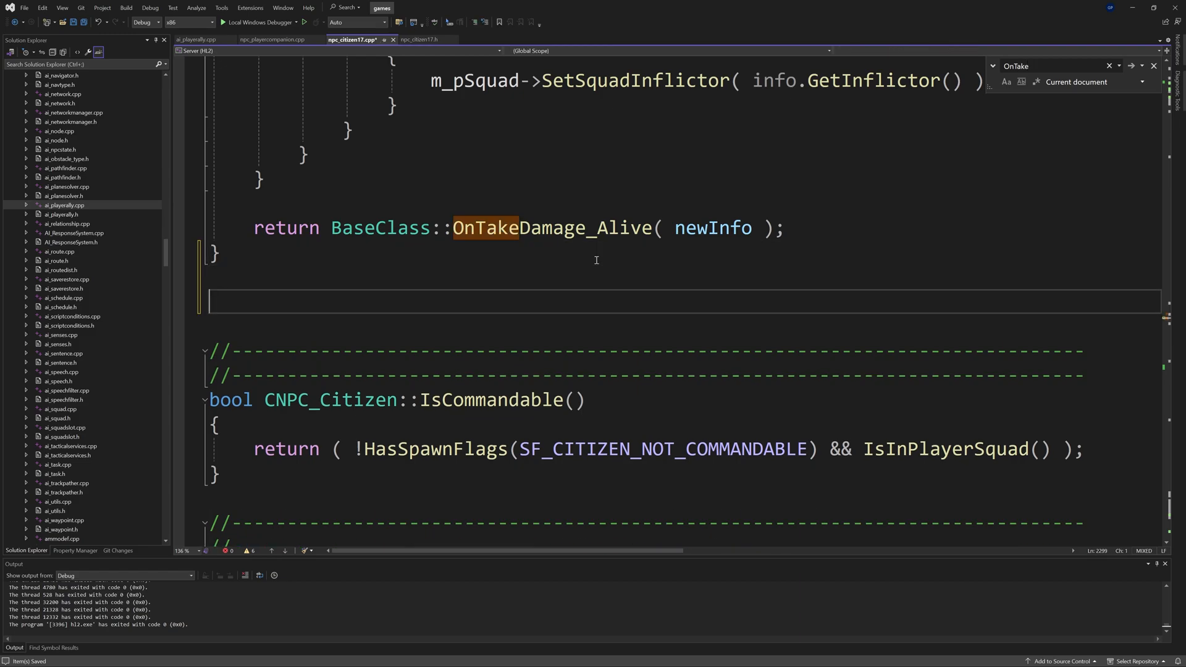
pyautogui.write('void CNPC')
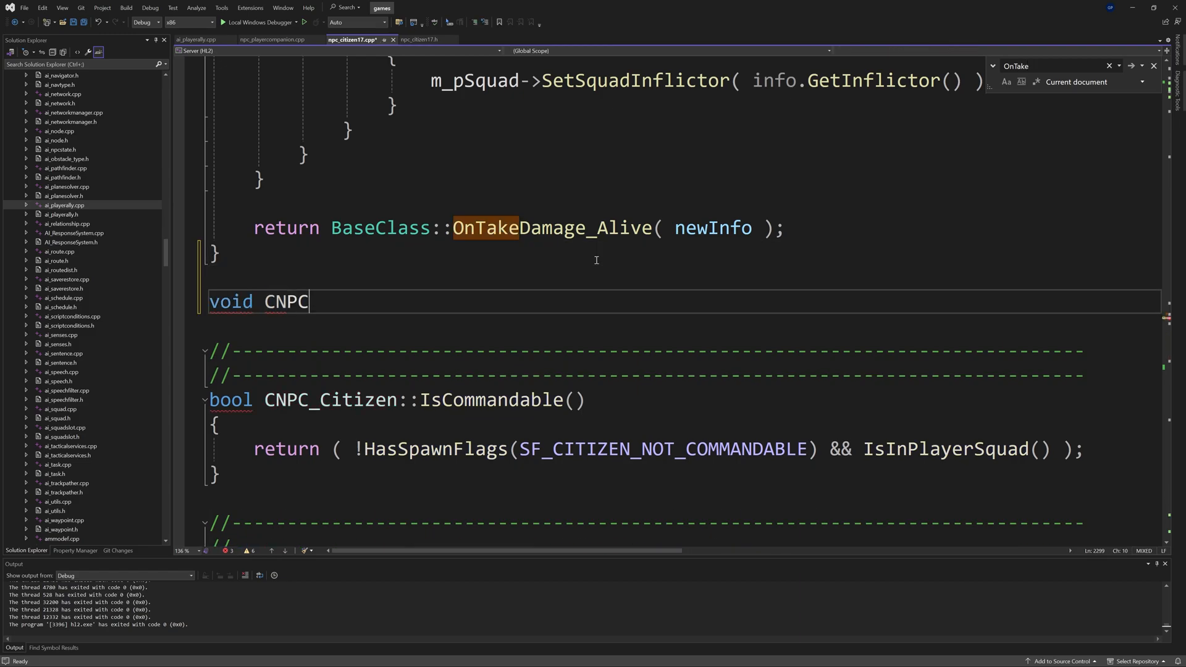
pyautogui.write('_Citize')
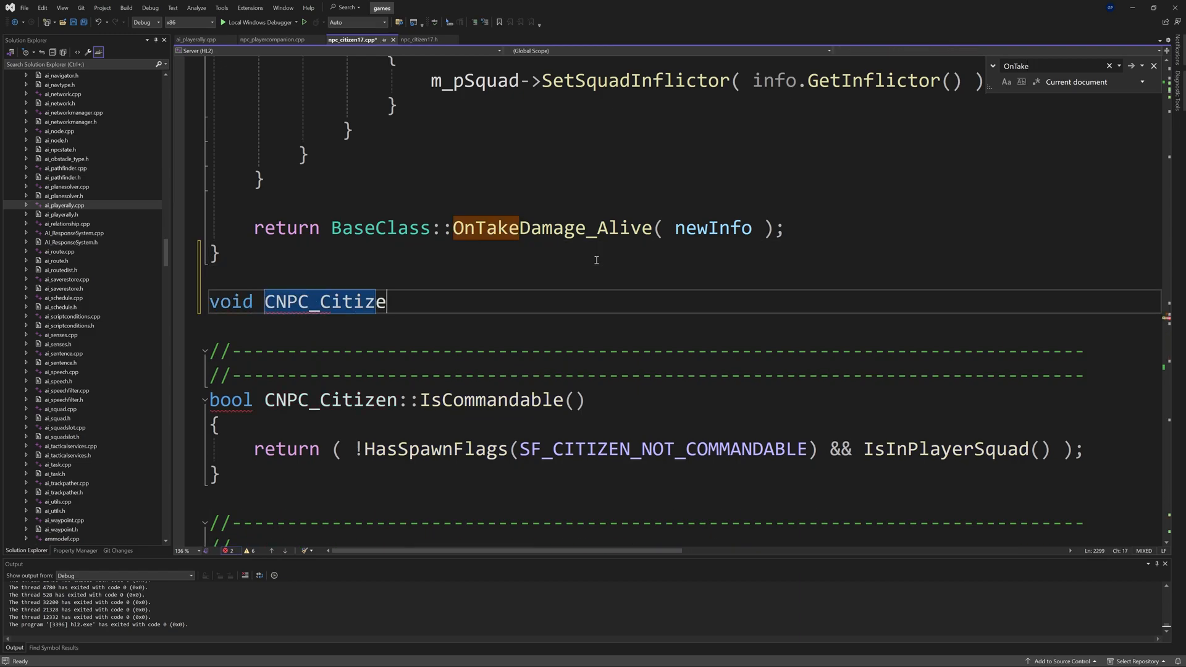
pyautogui.write('n::E')
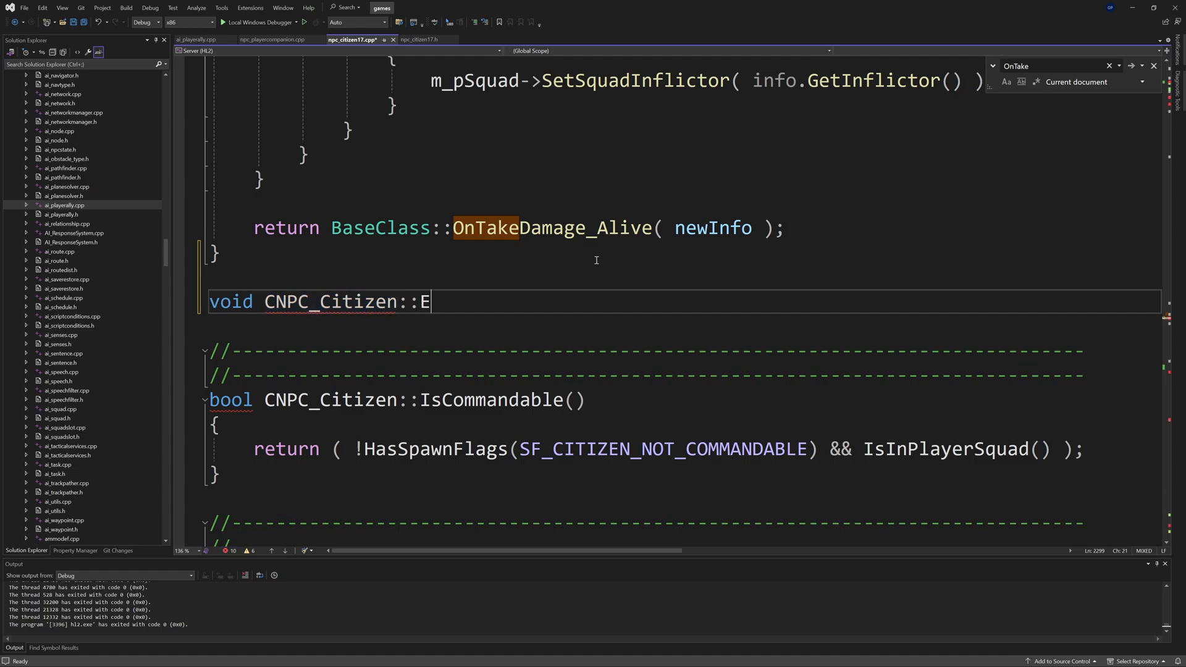
pyautogui.write('ve')
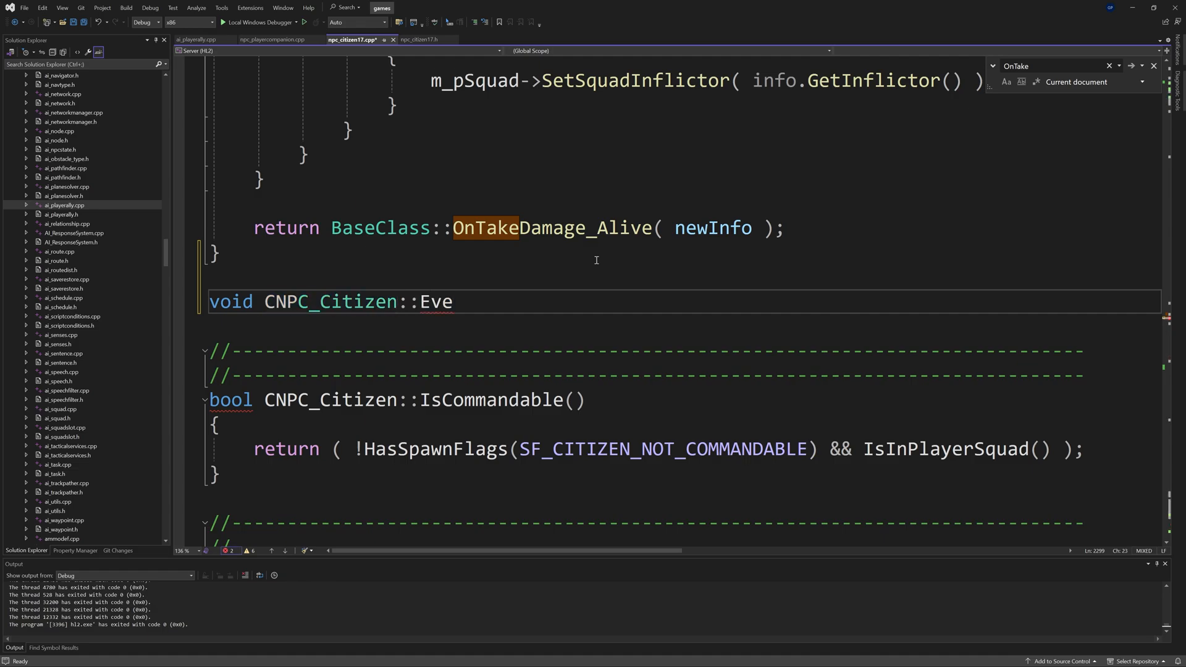
pyautogui.write('nt_Killed(const')
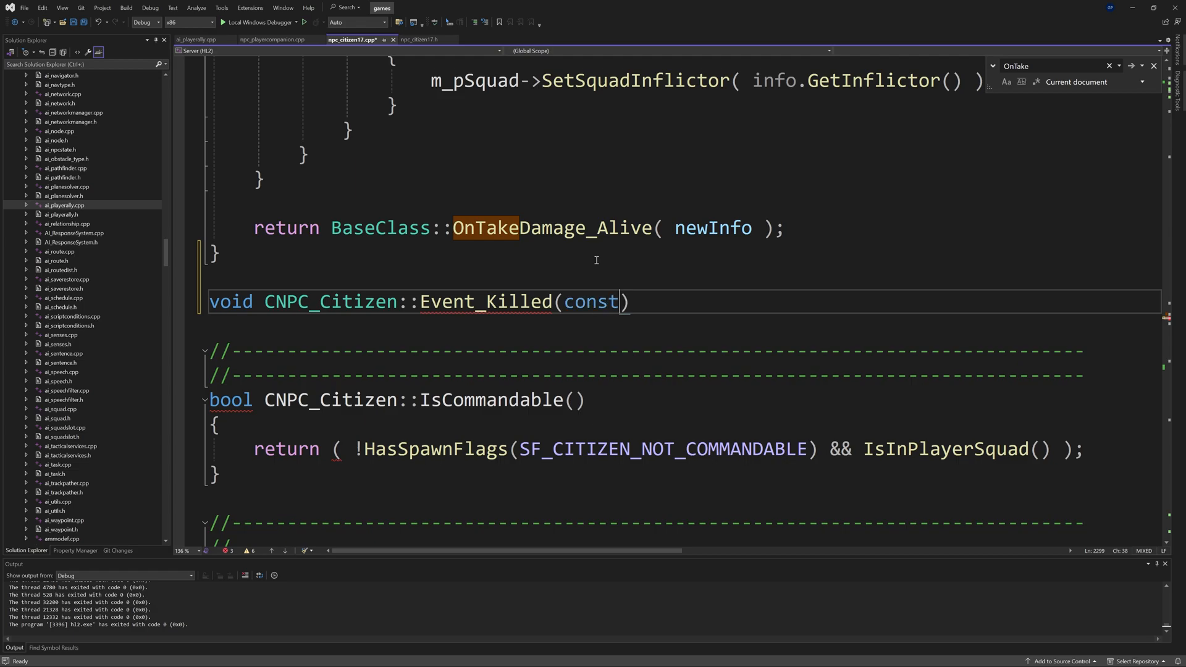
pyautogui.write('CTA')
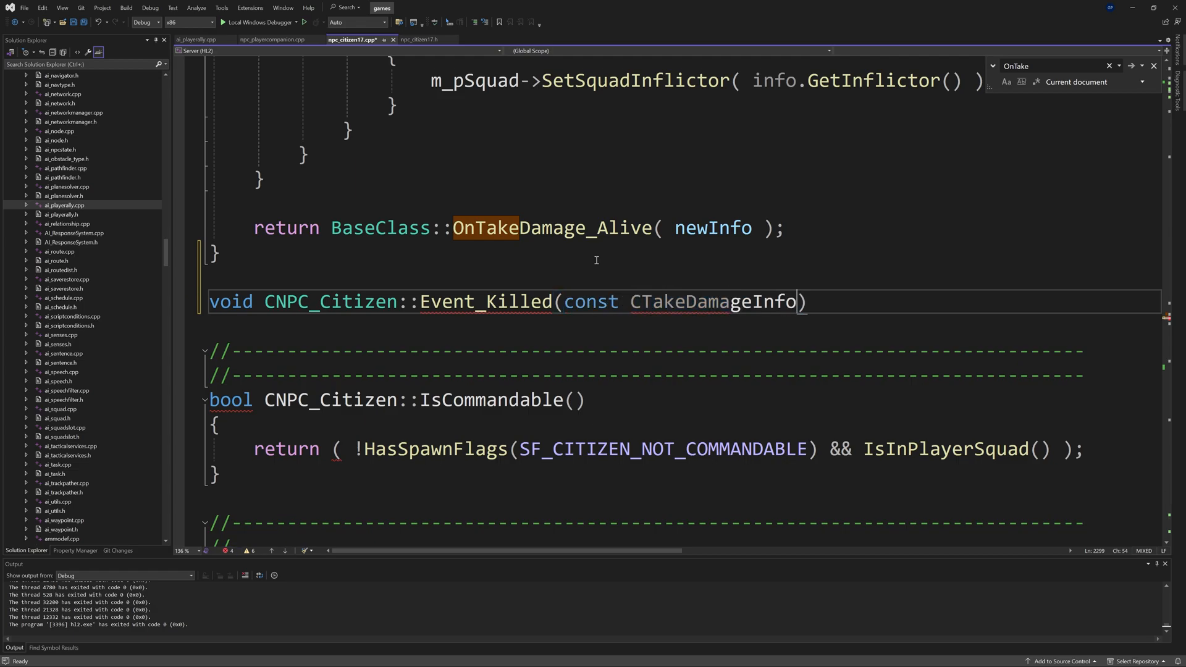
pyautogui.write('&info')
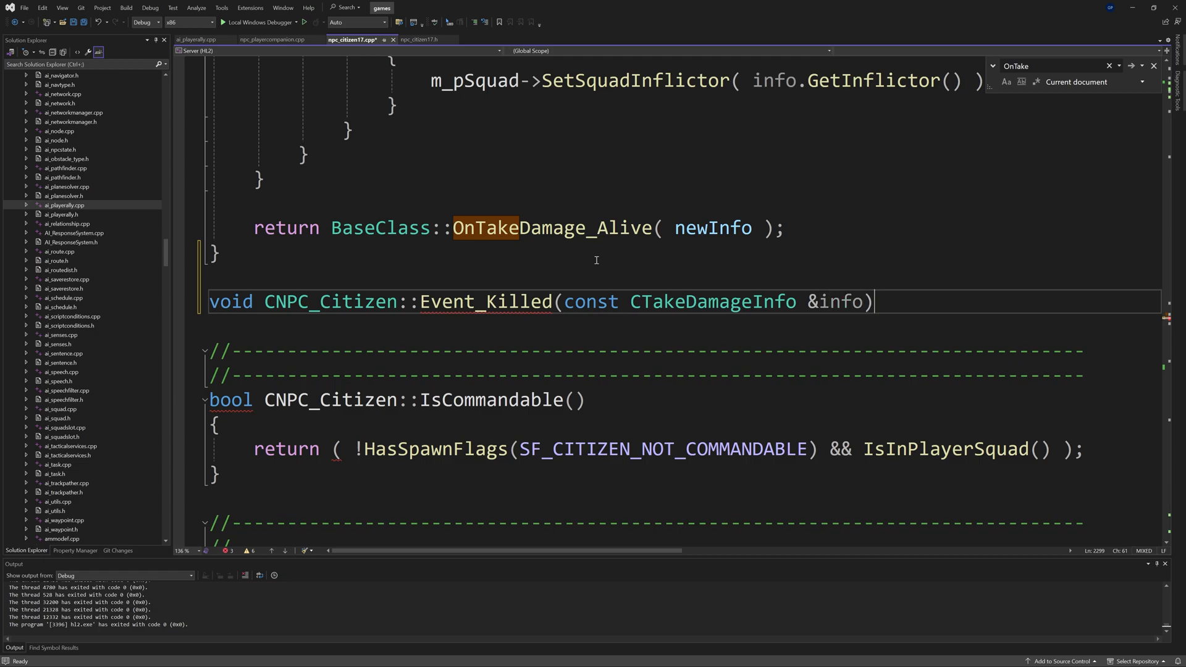
pyautogui.write('{}')
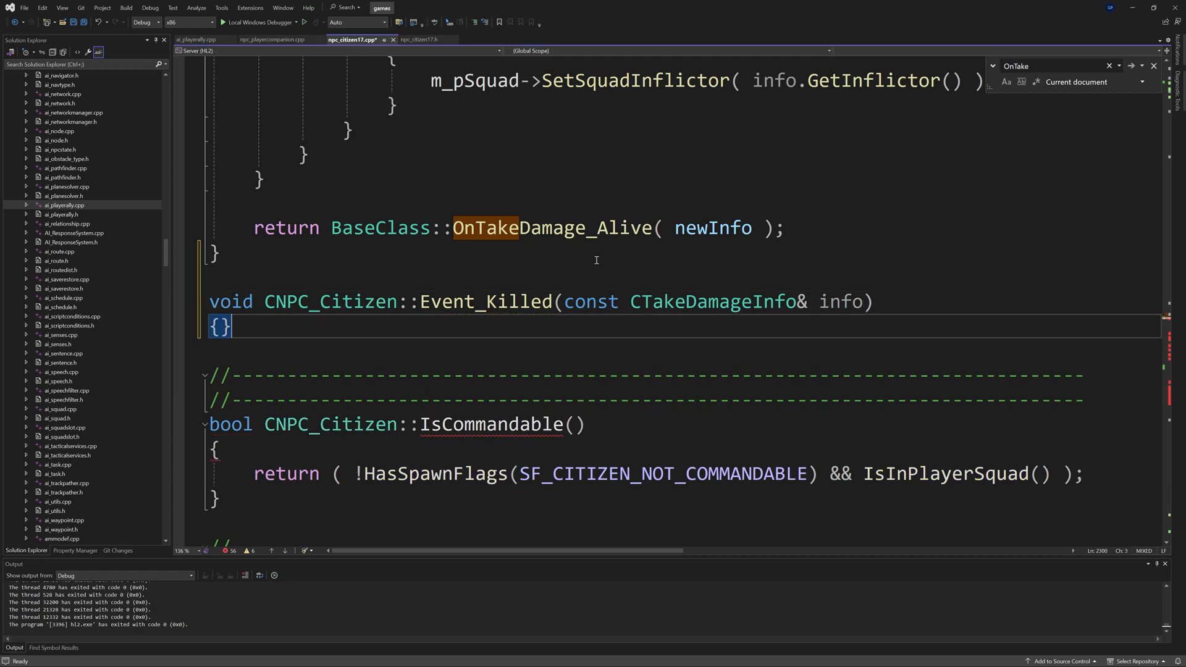
pyautogui.press('Enter')
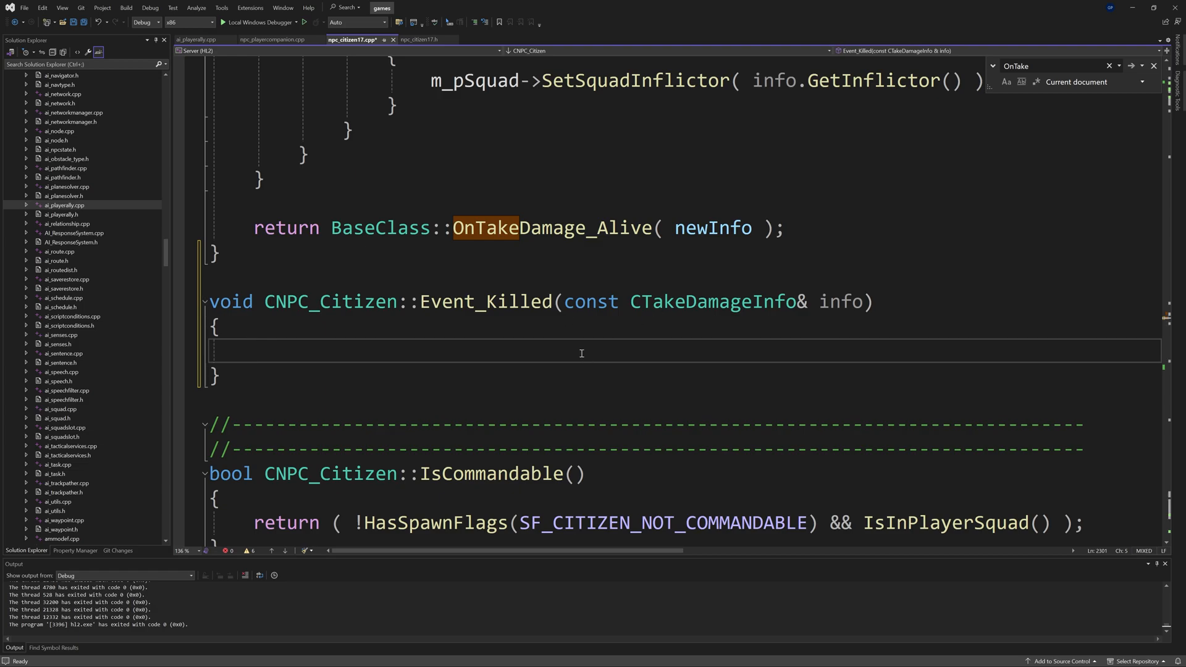
pyautogui.moveTo(595, 352)
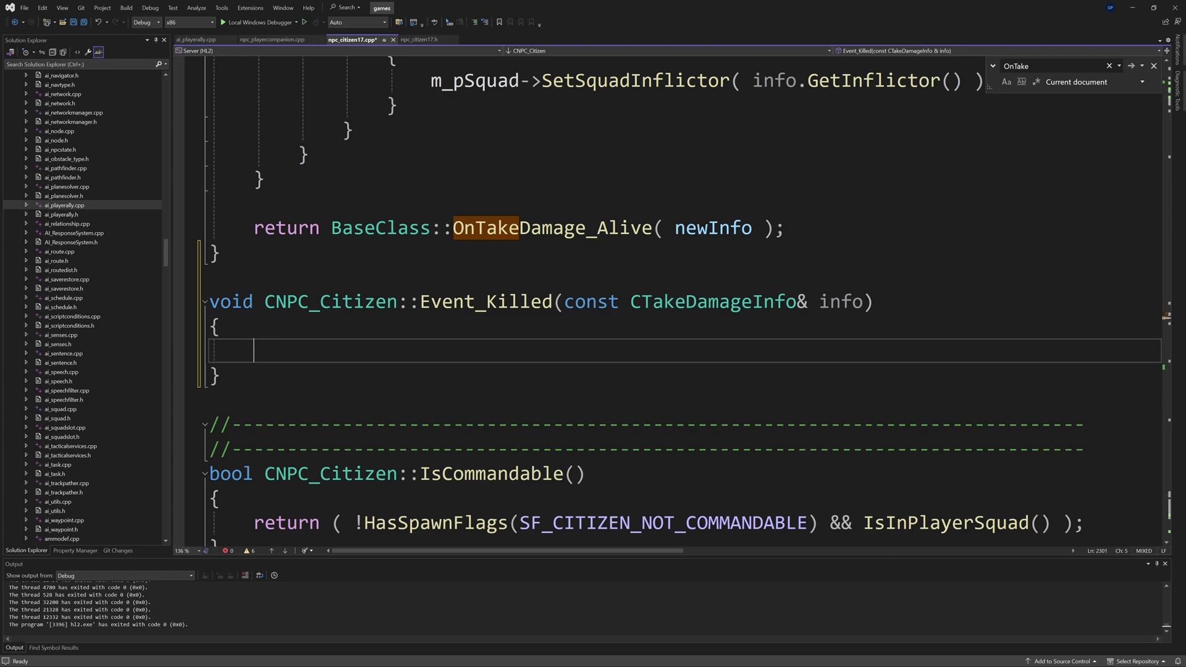
pyautogui.moveTo(310, 399)
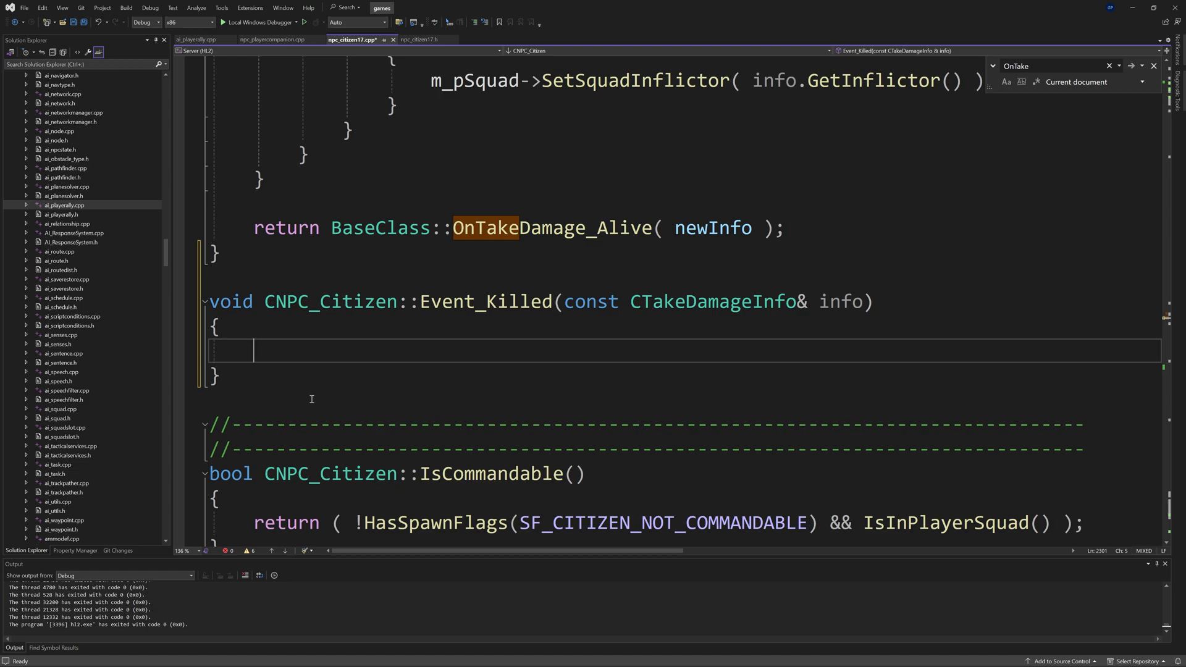
# Step: Check the new Event_Killed name and settle the cursor around its empty body
pyautogui.doubleClick(486, 302)
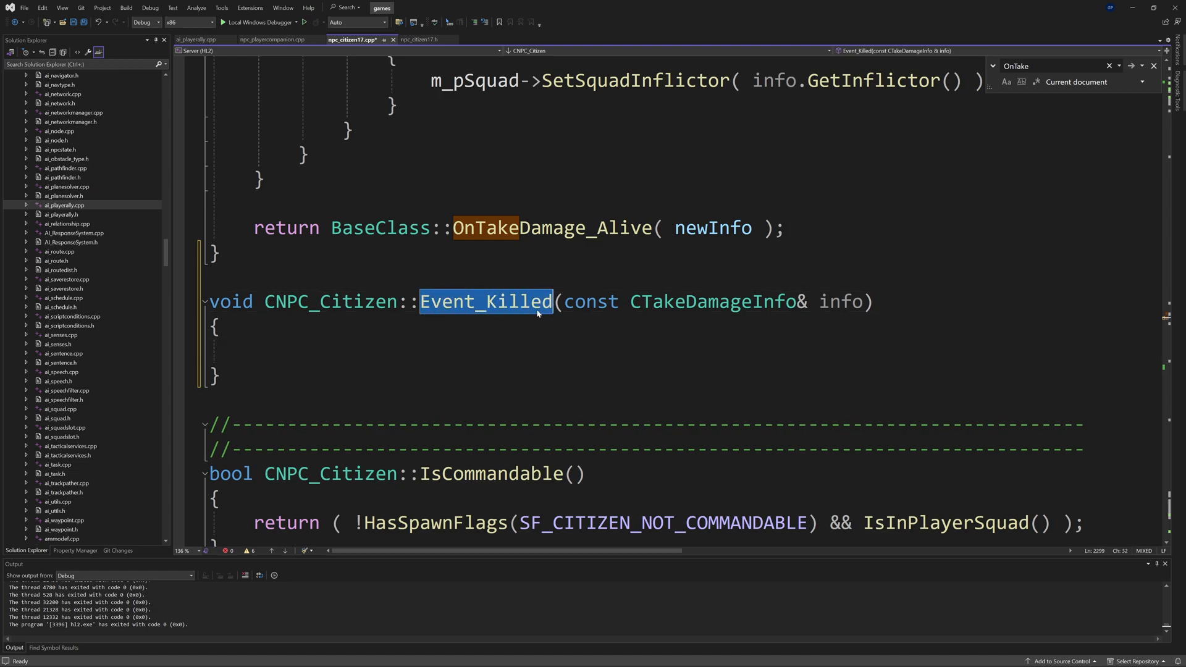
pyautogui.moveTo(470, 343)
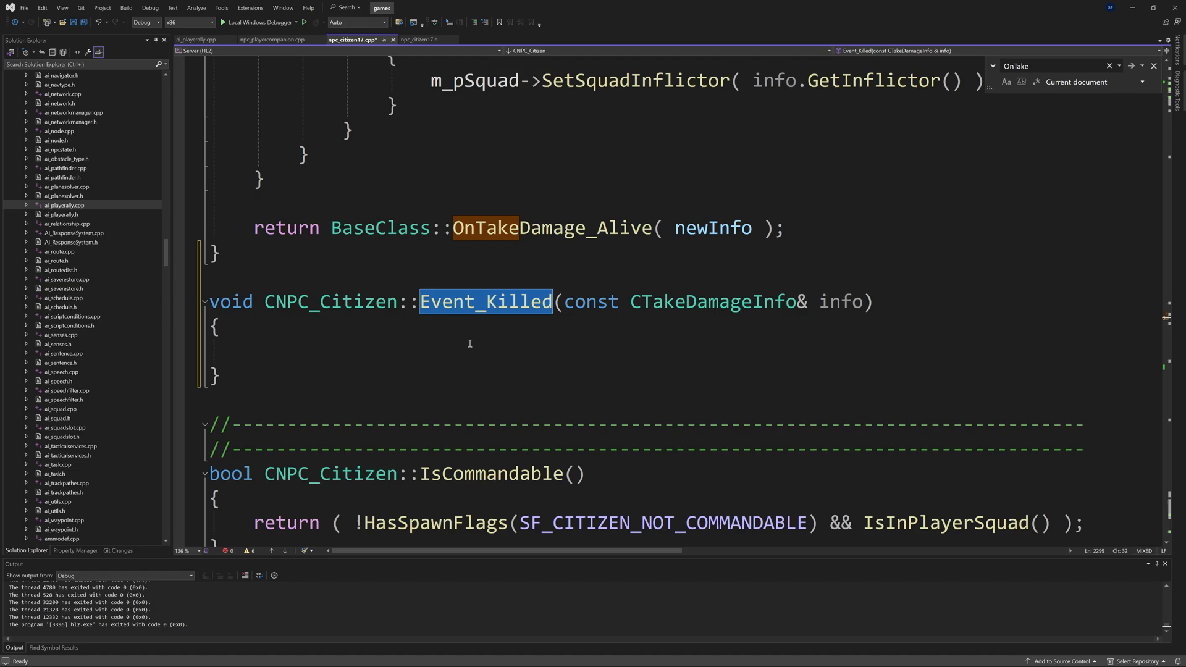
pyautogui.click(471, 350)
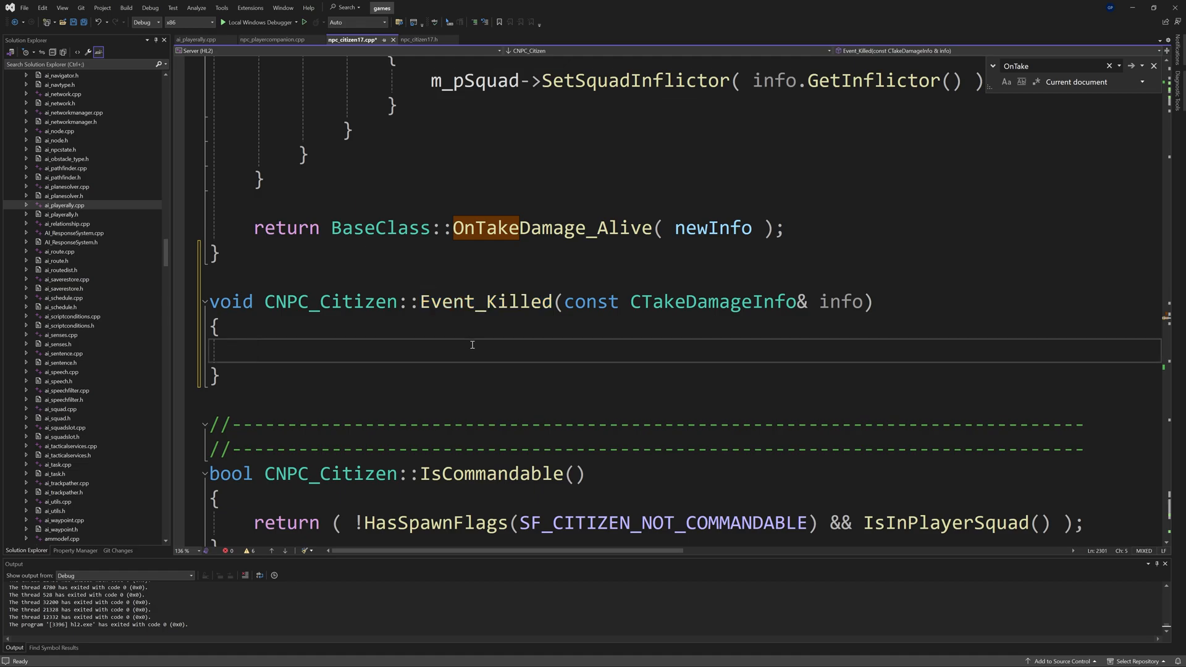
pyautogui.moveTo(435, 309)
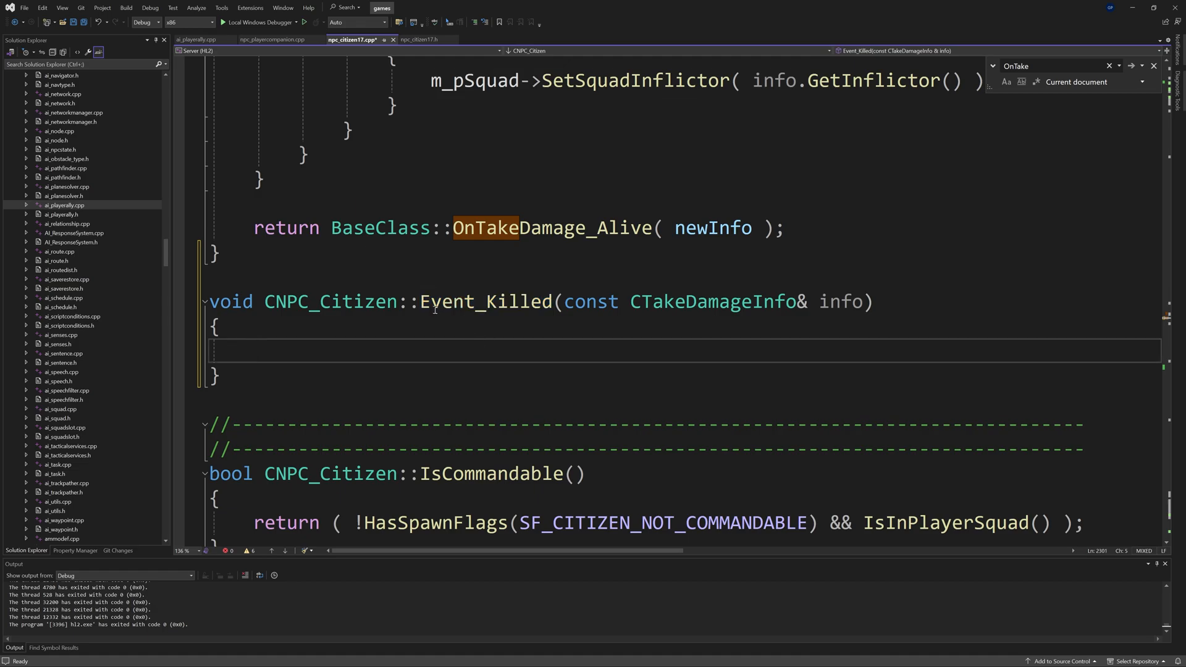
pyautogui.moveTo(499, 360)
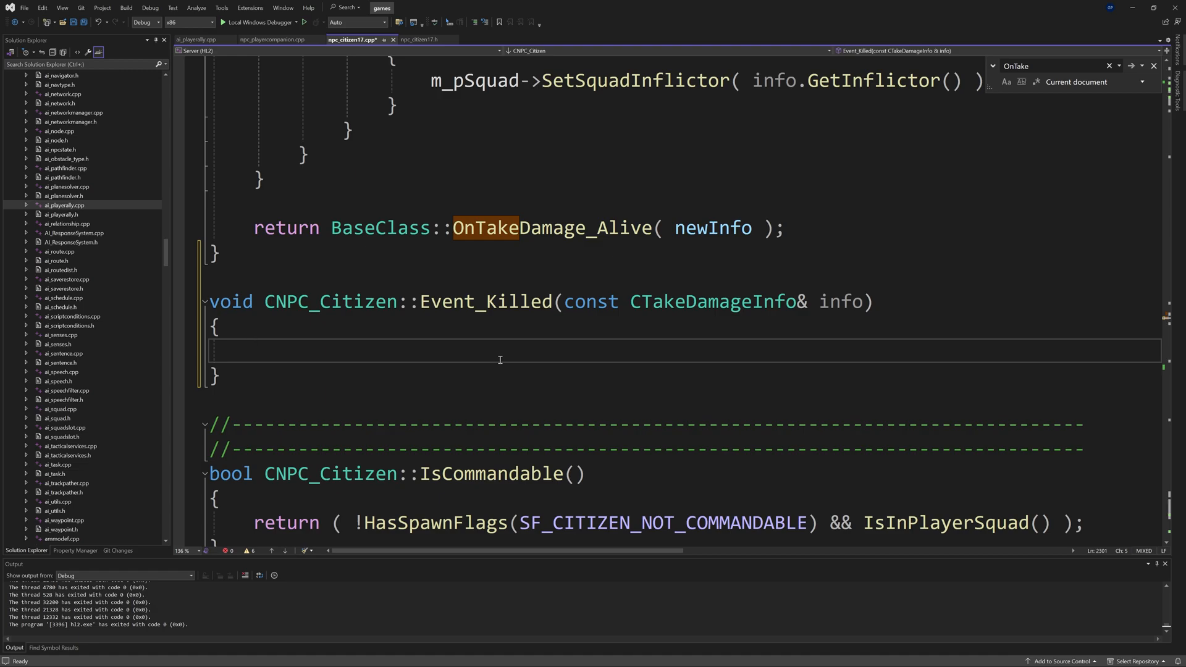
pyautogui.click(253, 350)
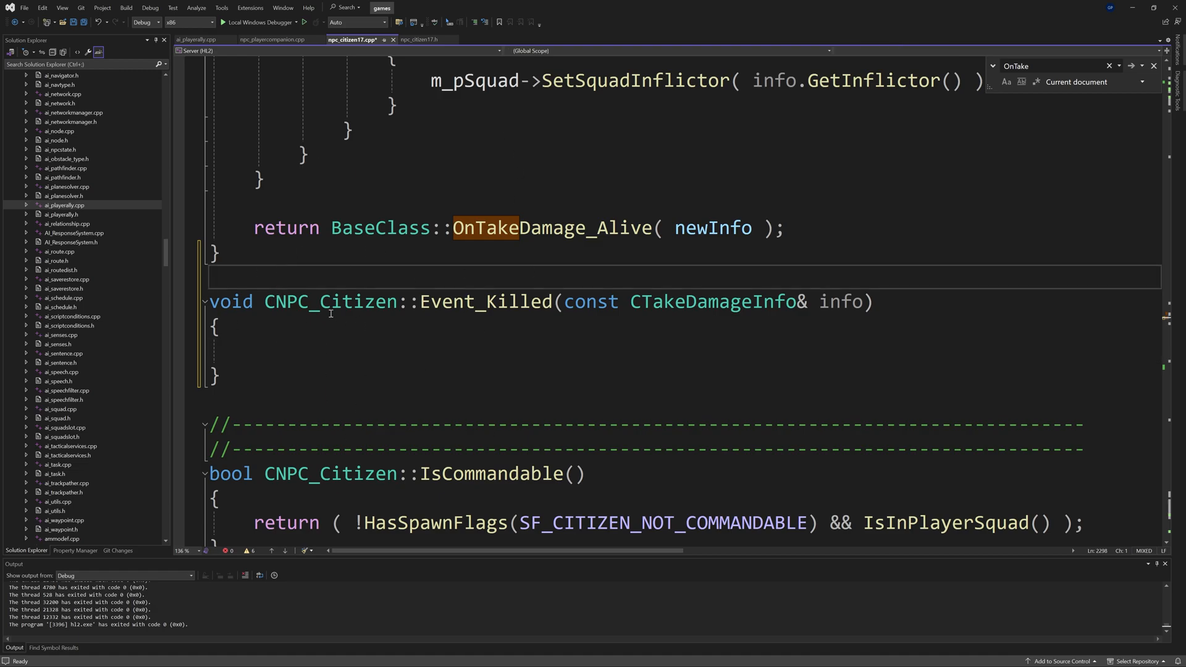
pyautogui.moveTo(466, 348)
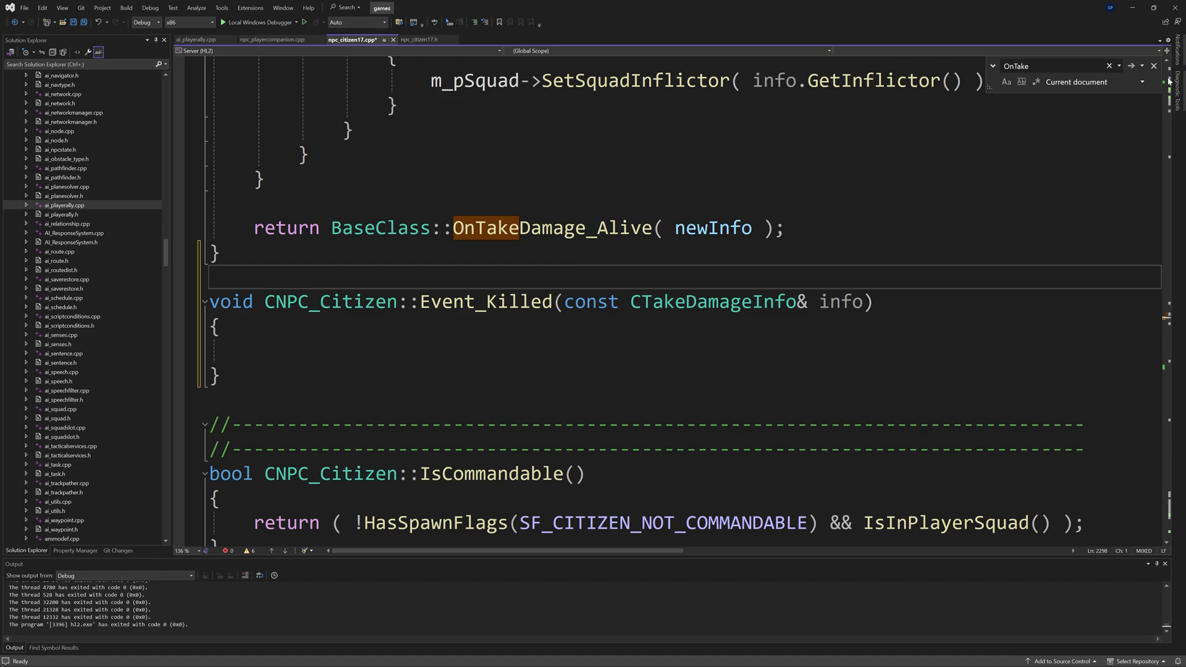
pyautogui.moveTo(534, 336)
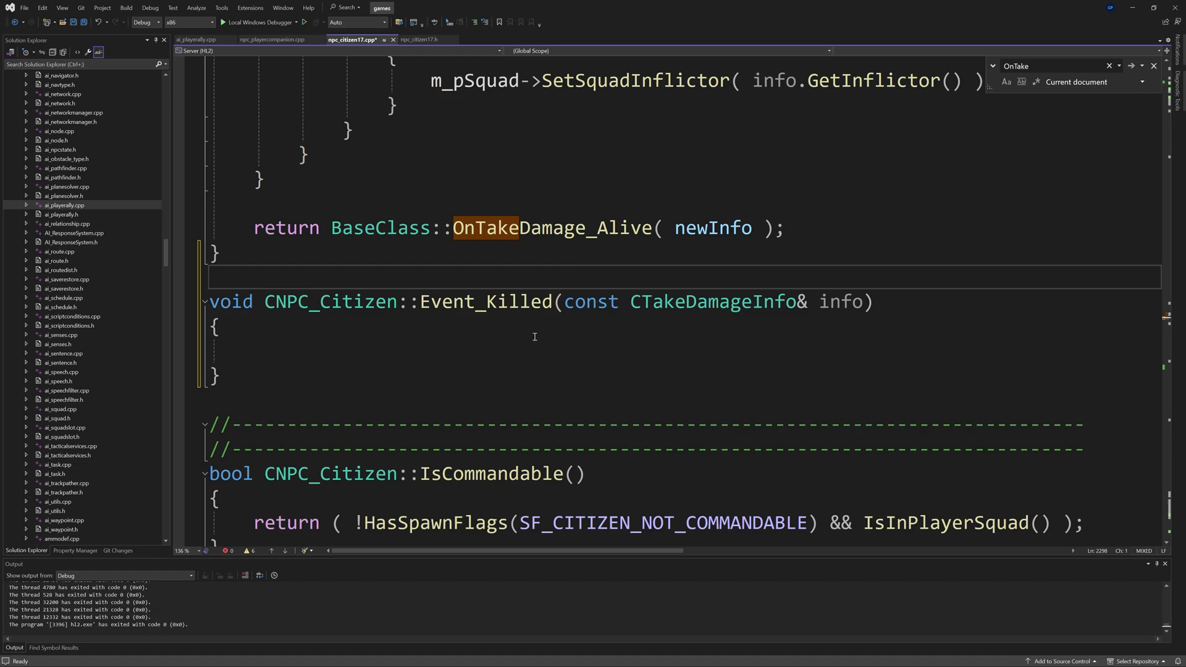
pyautogui.click(534, 349)
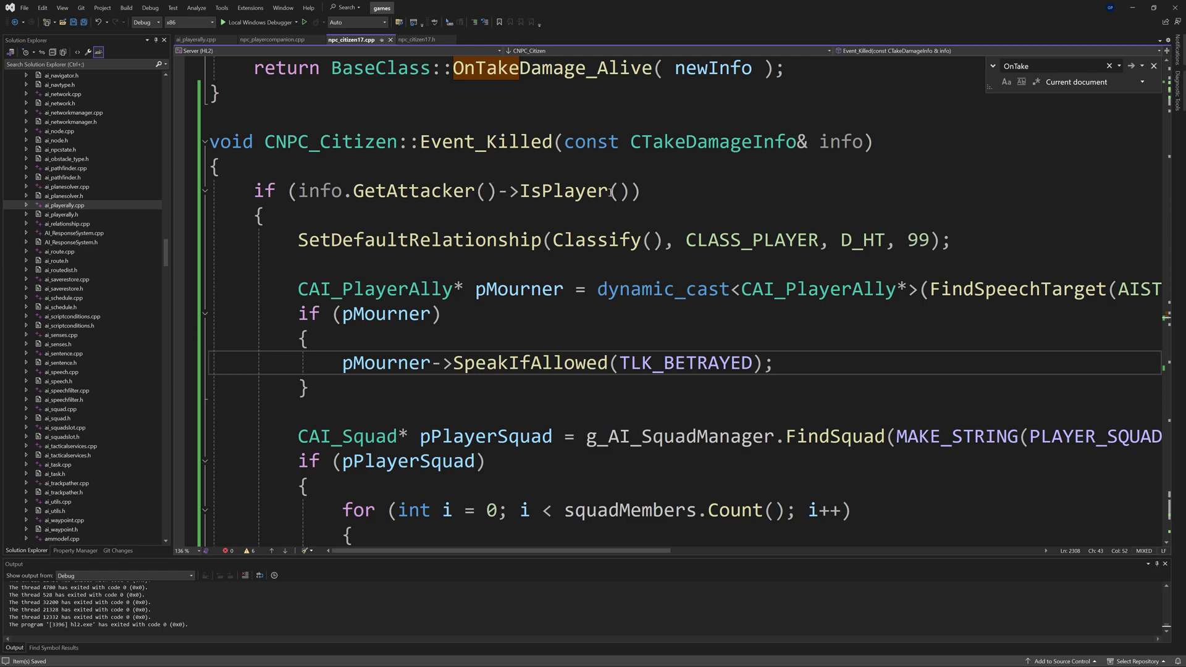
pyautogui.moveTo(438, 126)
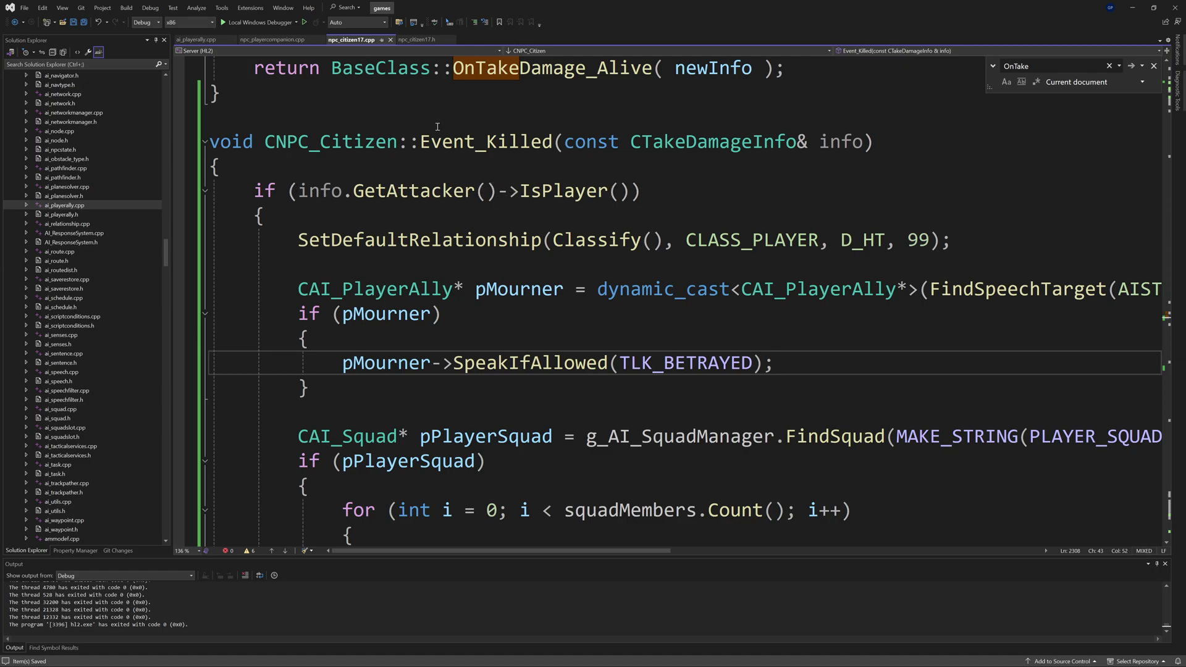
pyautogui.moveTo(581, 205)
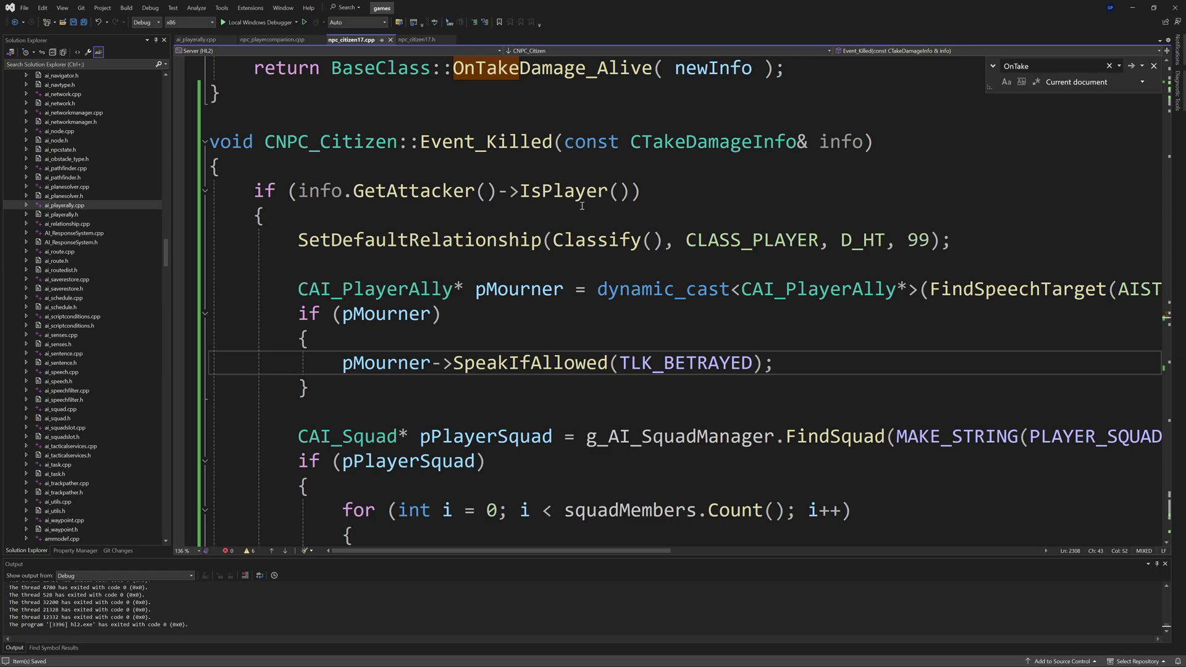
pyautogui.moveTo(306, 247)
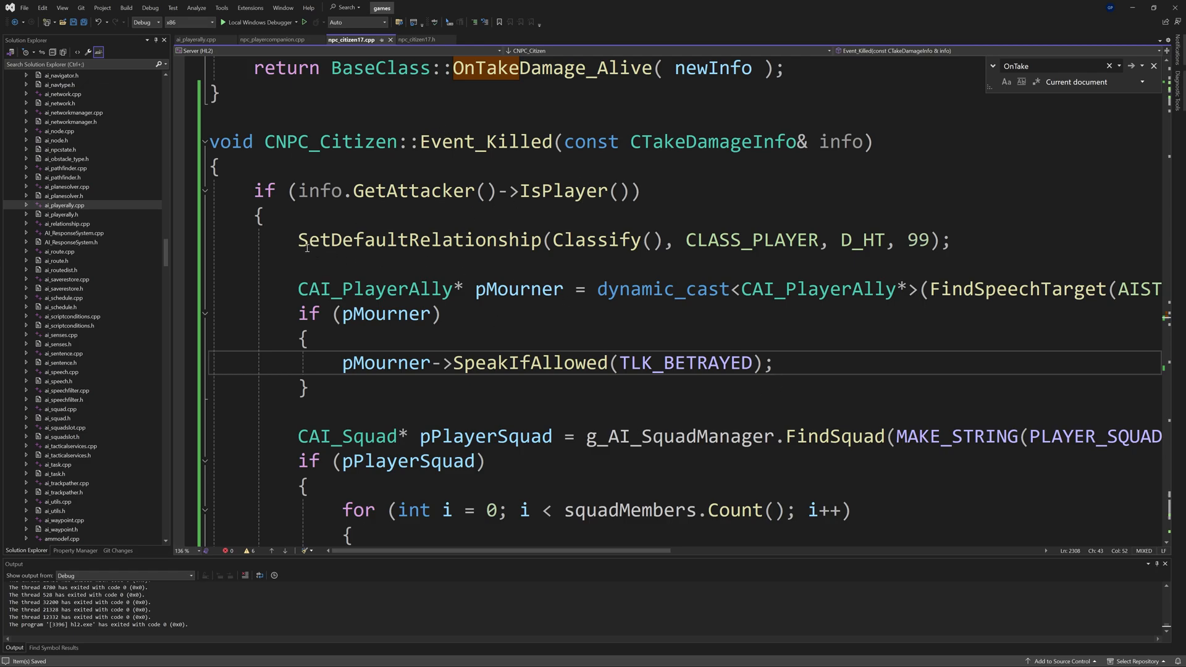
pyautogui.click(771, 363)
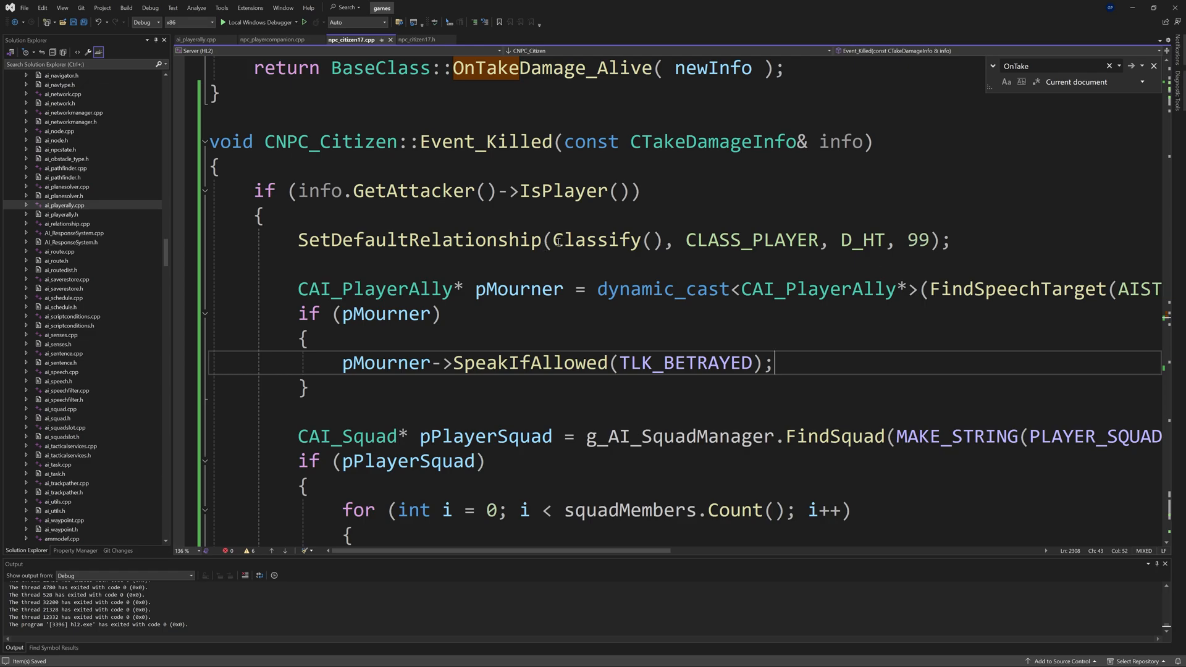
pyautogui.doubleClick(606, 240)
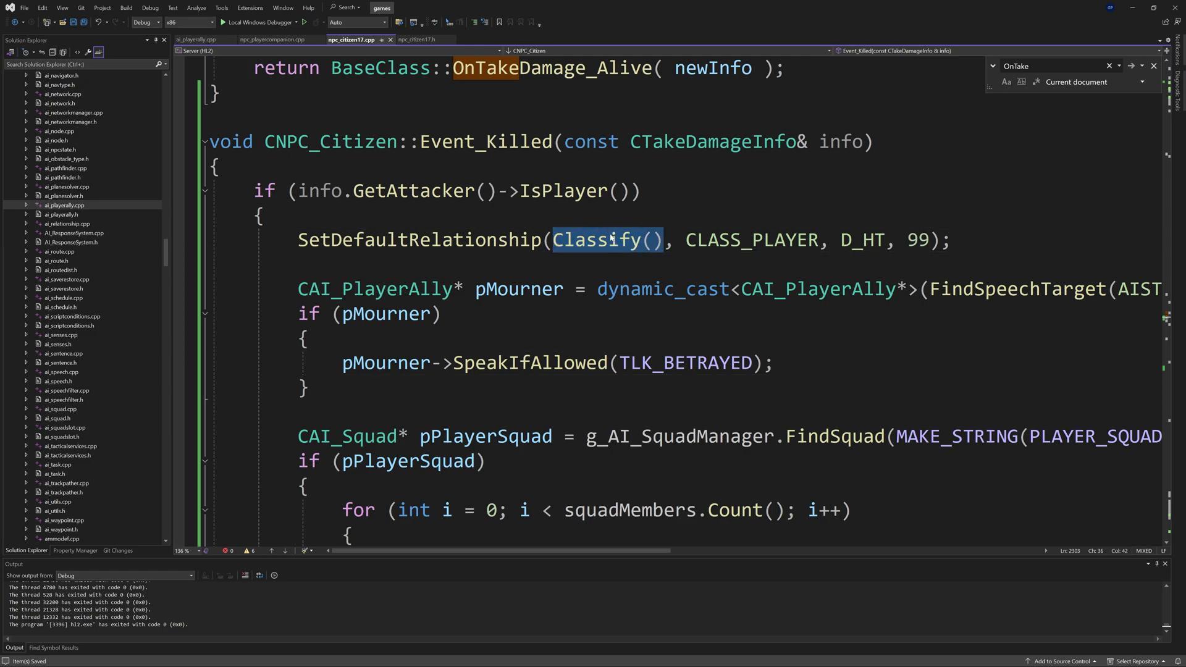
pyautogui.click(628, 239)
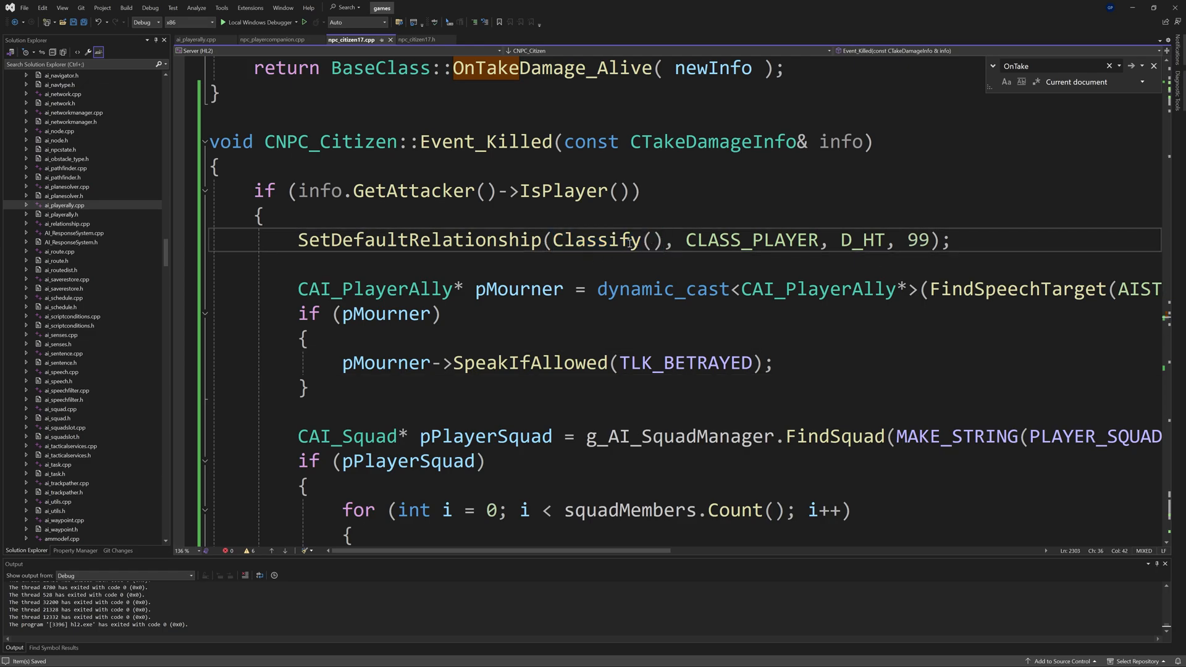
pyautogui.moveTo(574, 243)
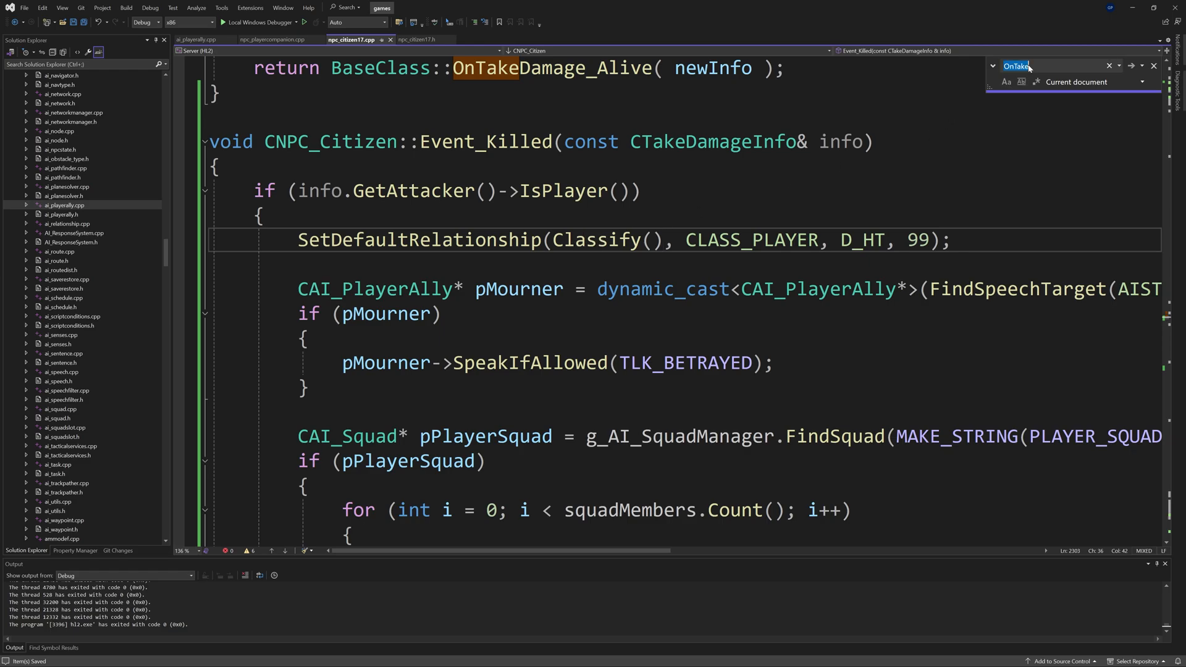
pyautogui.write('Classif')
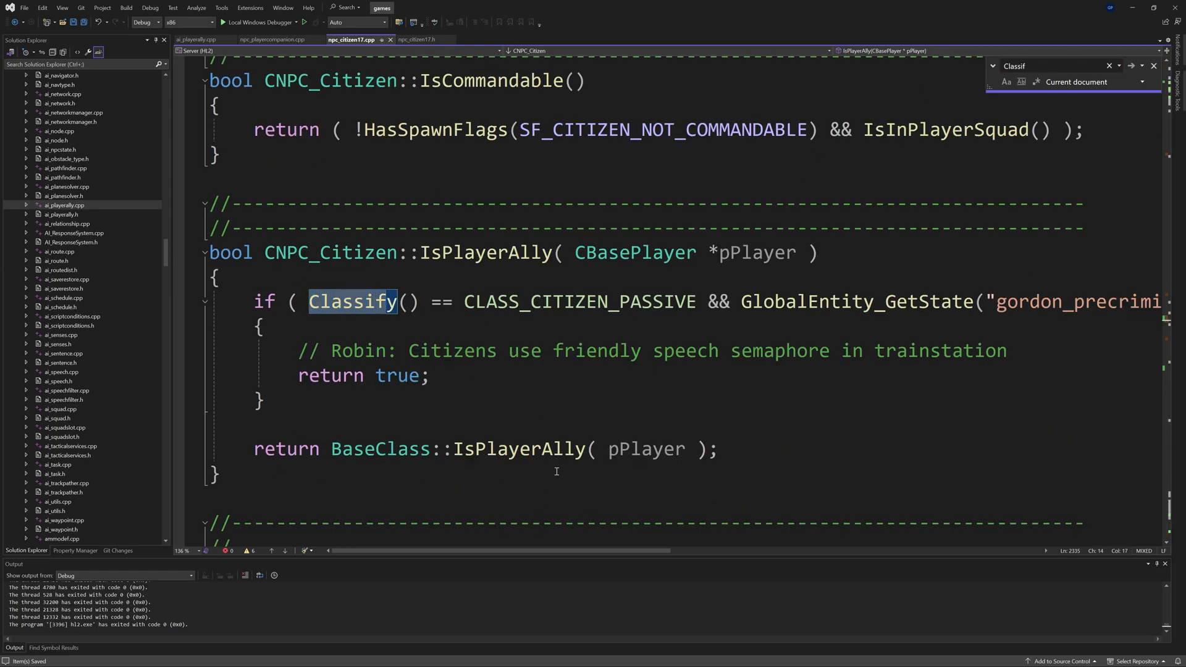
pyautogui.doubleClick(578, 301)
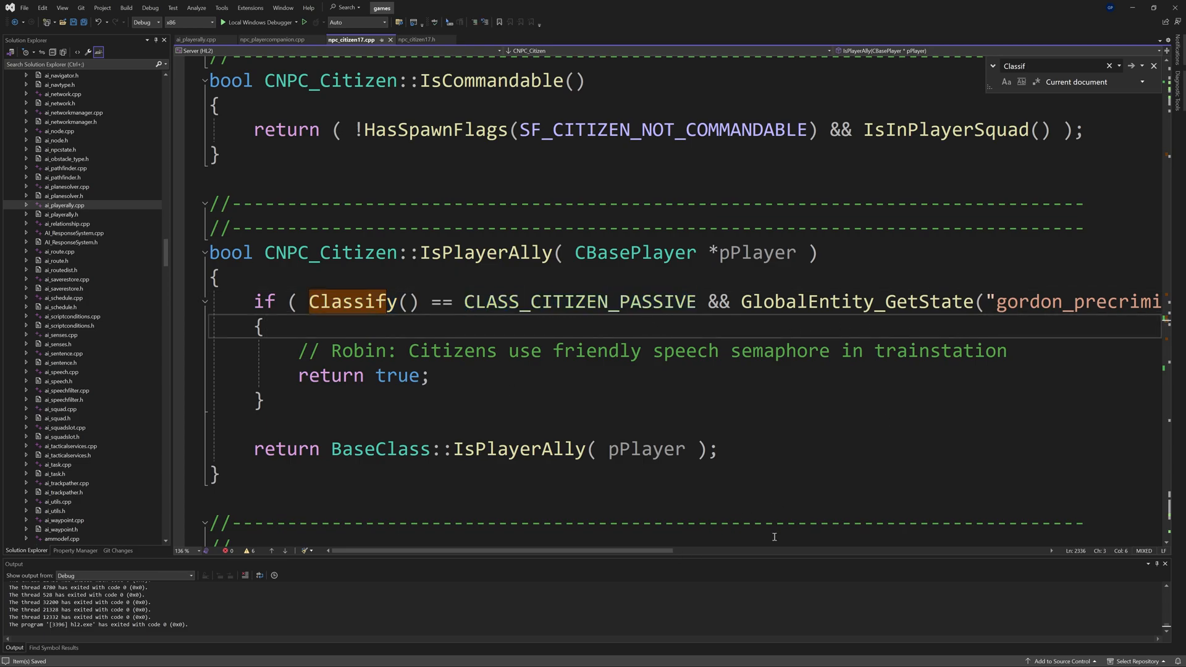
pyautogui.scroll(-3)
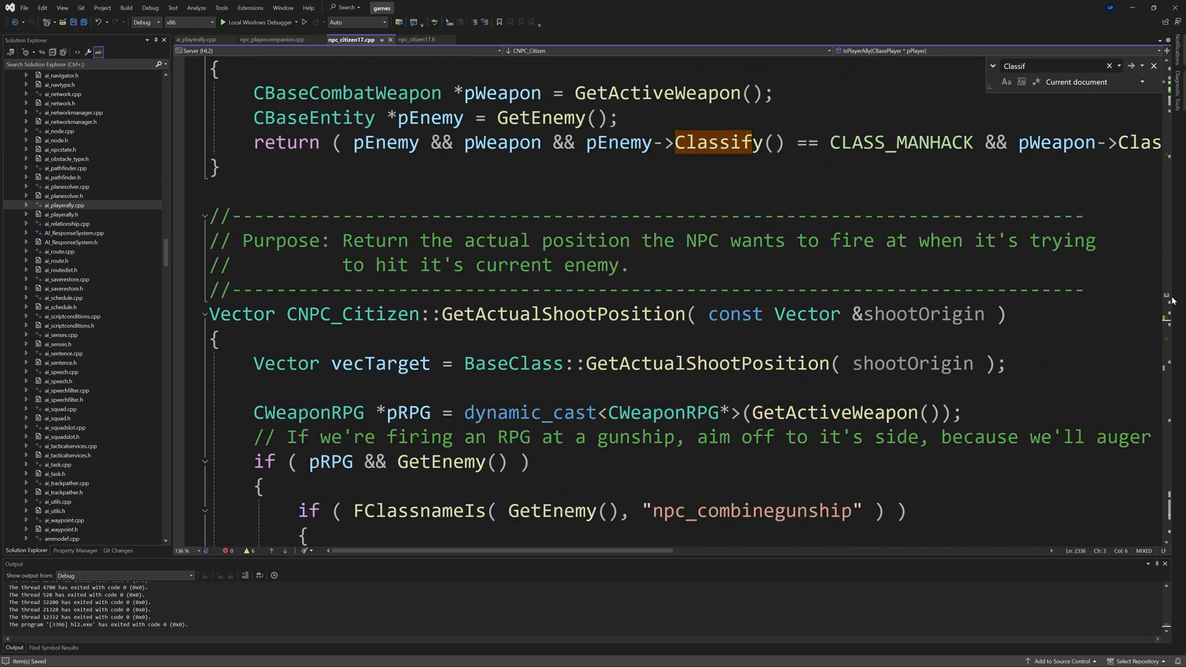
pyautogui.scroll(-3)
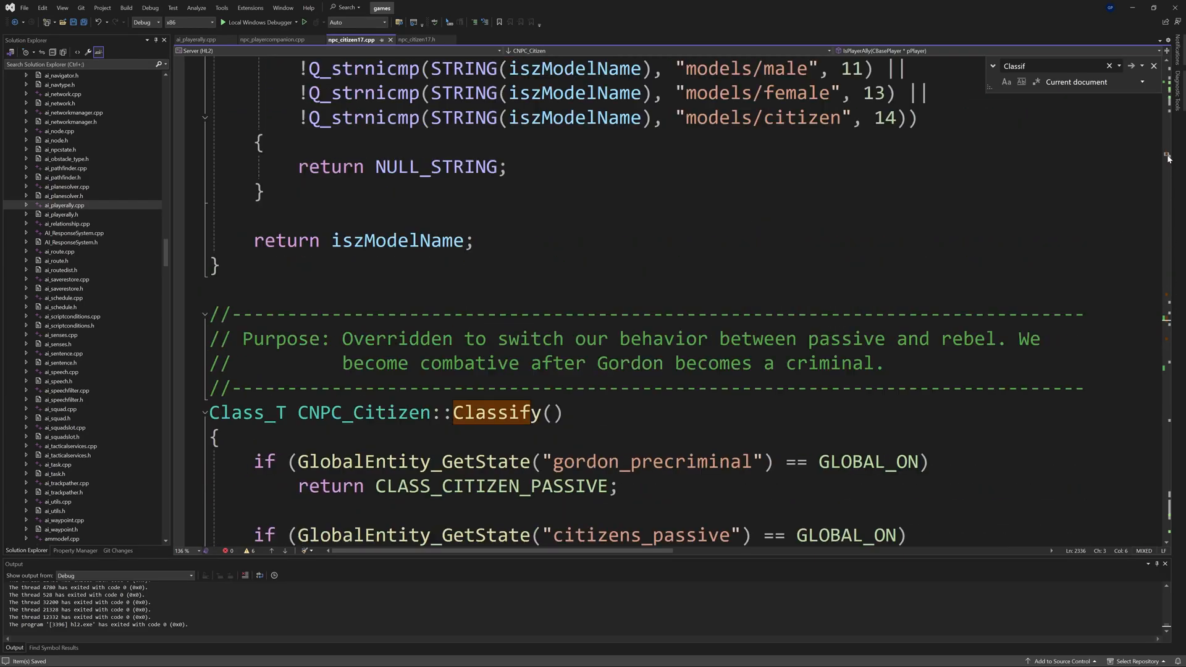
pyautogui.scroll(-3)
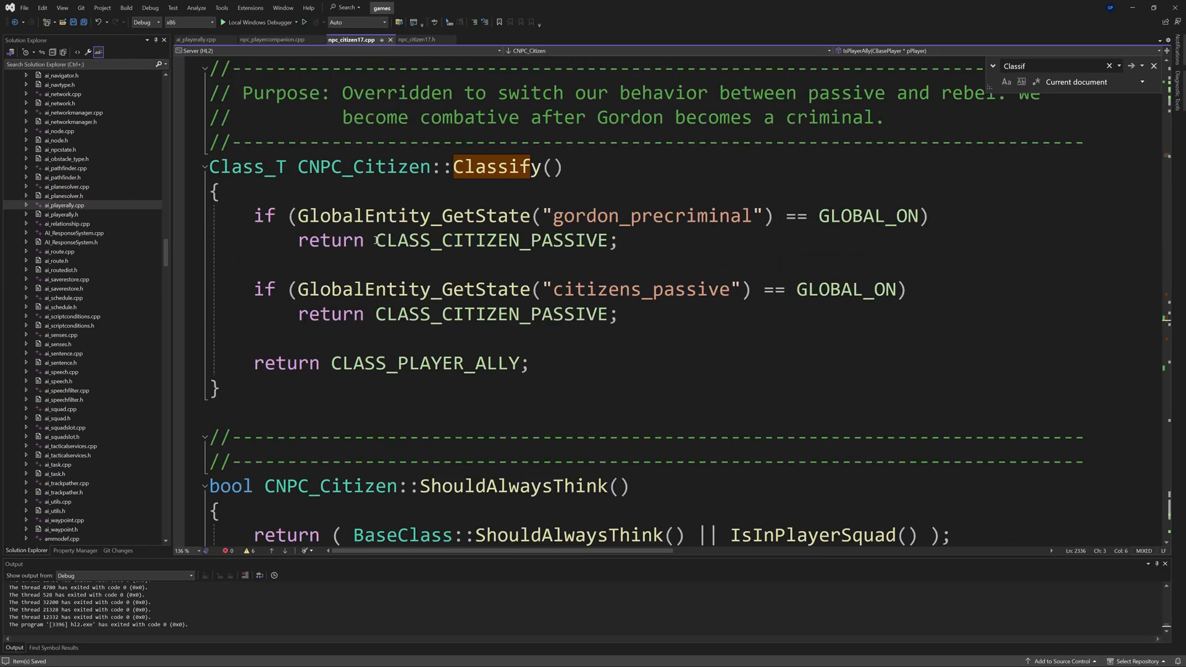
pyautogui.doubleClick(491, 240)
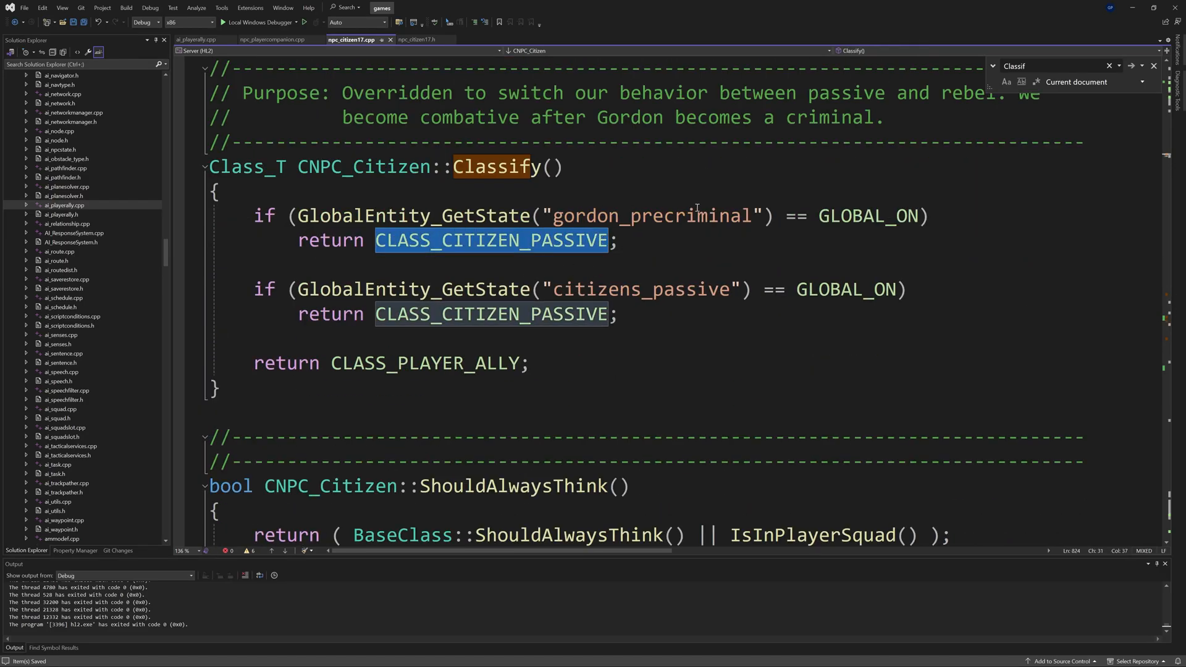
pyautogui.doubleClick(639, 289)
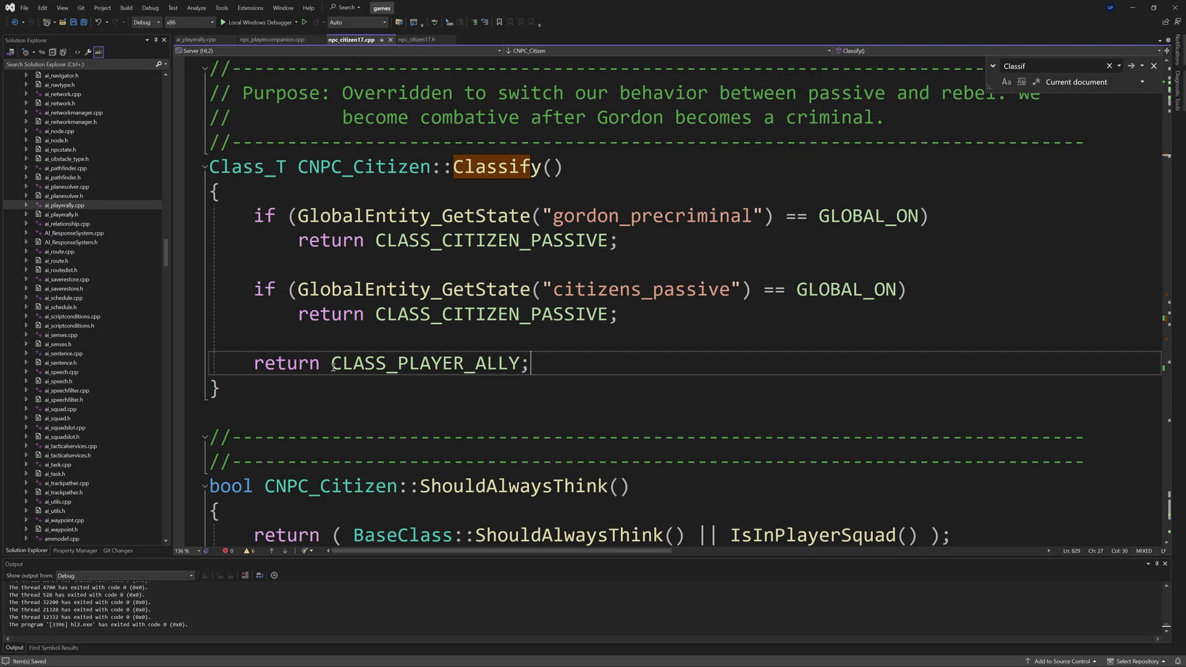
pyautogui.doubleClick(424, 364)
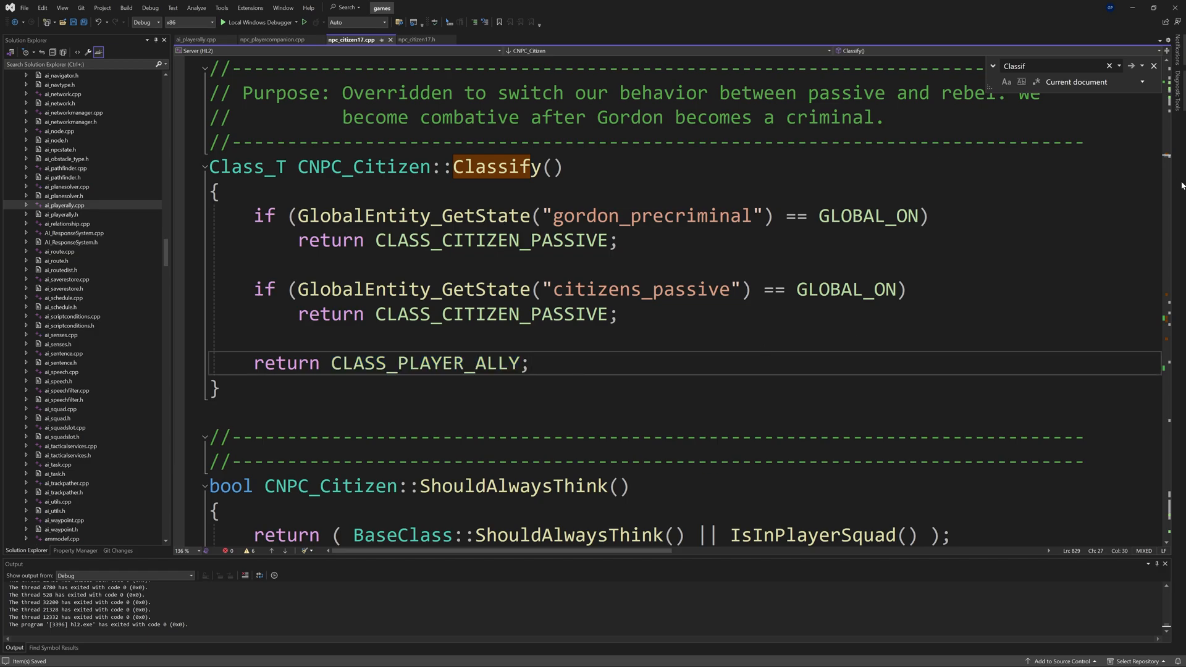
pyautogui.scroll(-3)
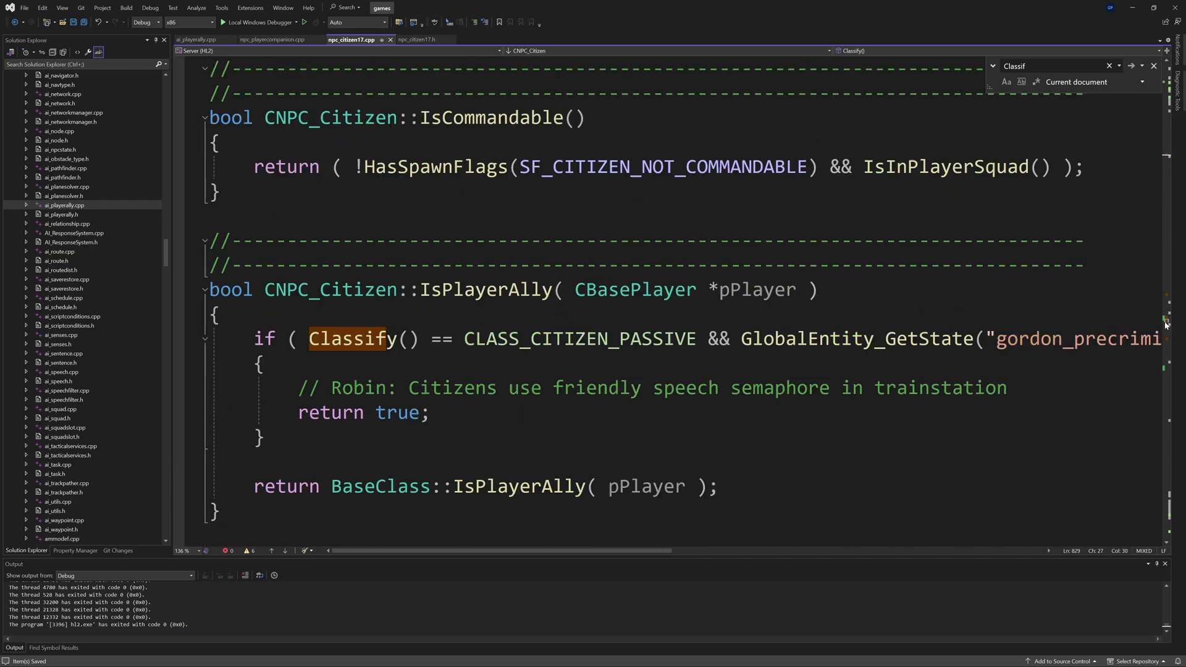
pyautogui.scroll(-3)
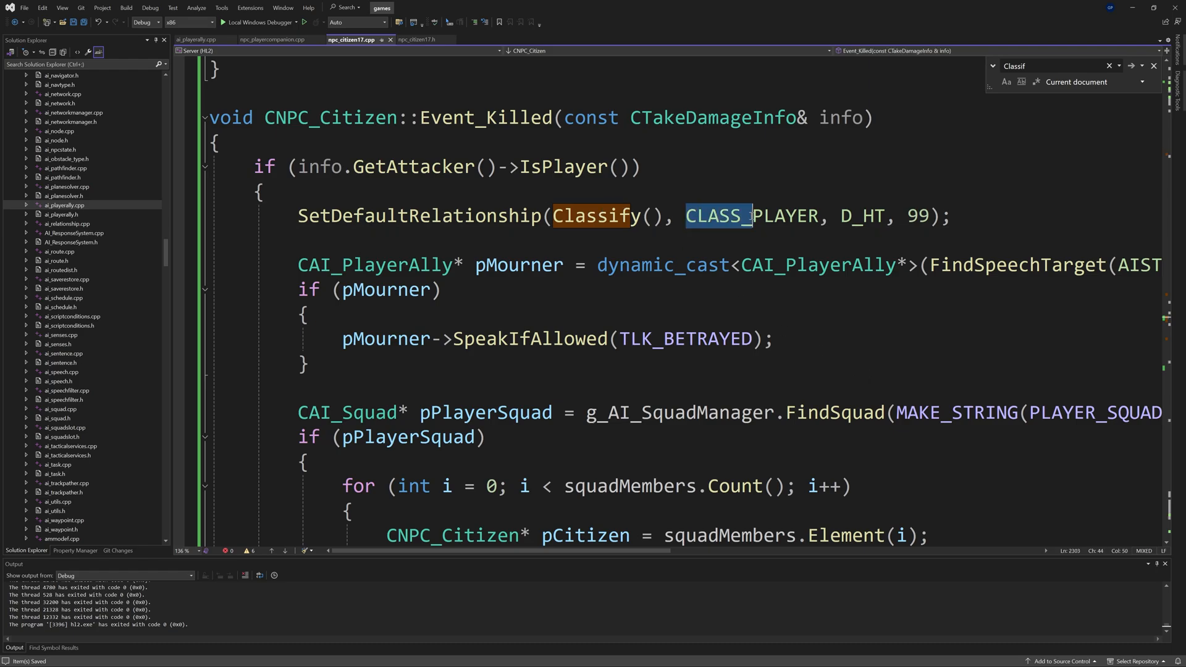
pyautogui.doubleClick(861, 215)
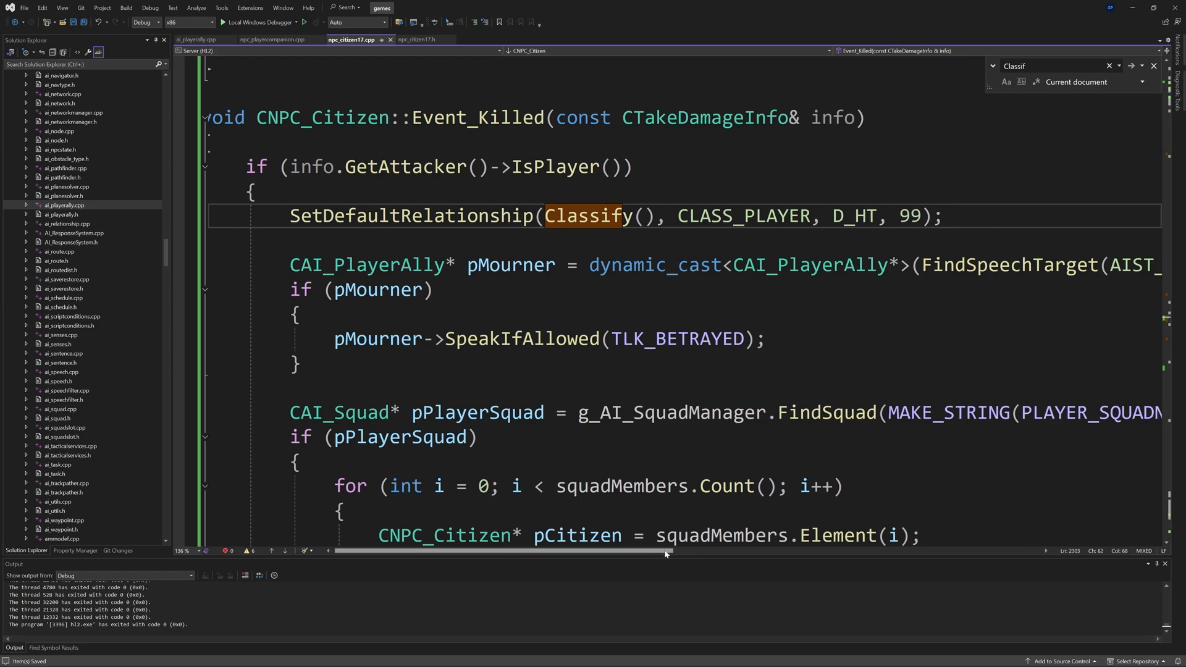
pyautogui.click(196, 40)
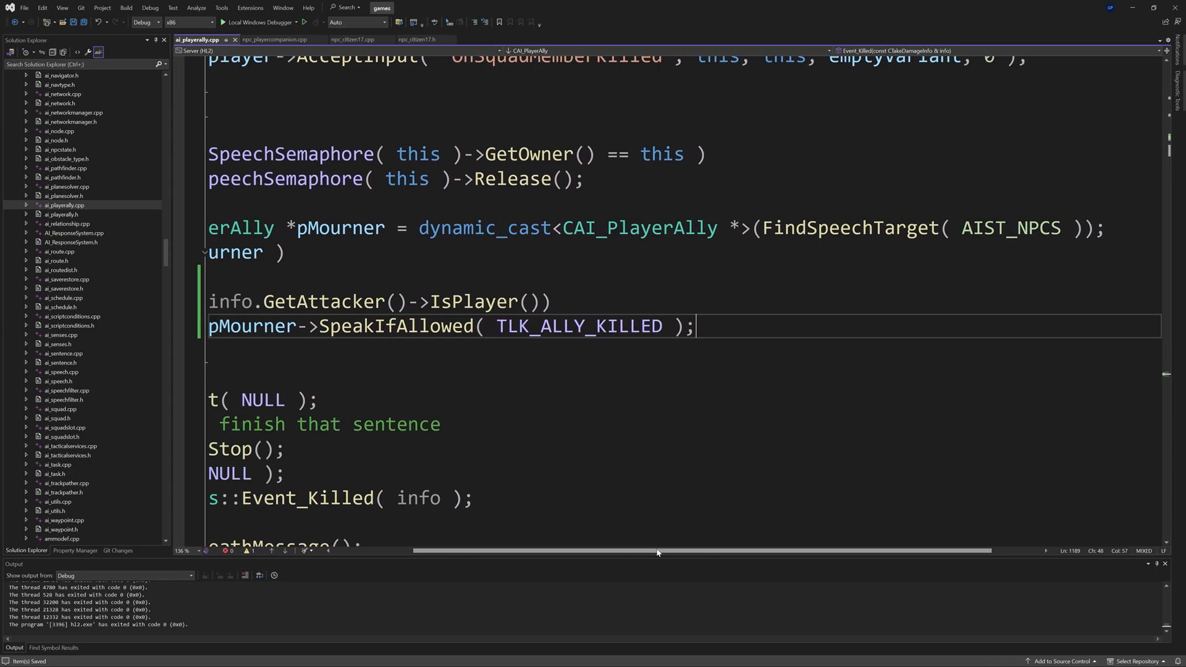
pyautogui.click(352, 39)
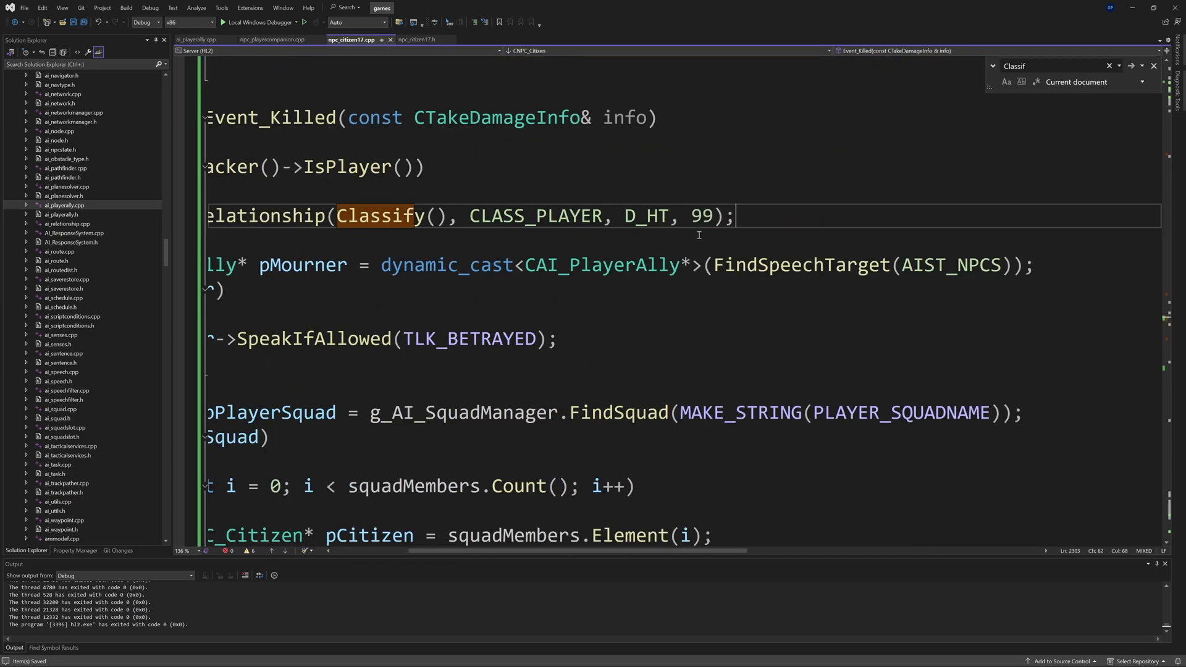
pyautogui.hscroll(-3)
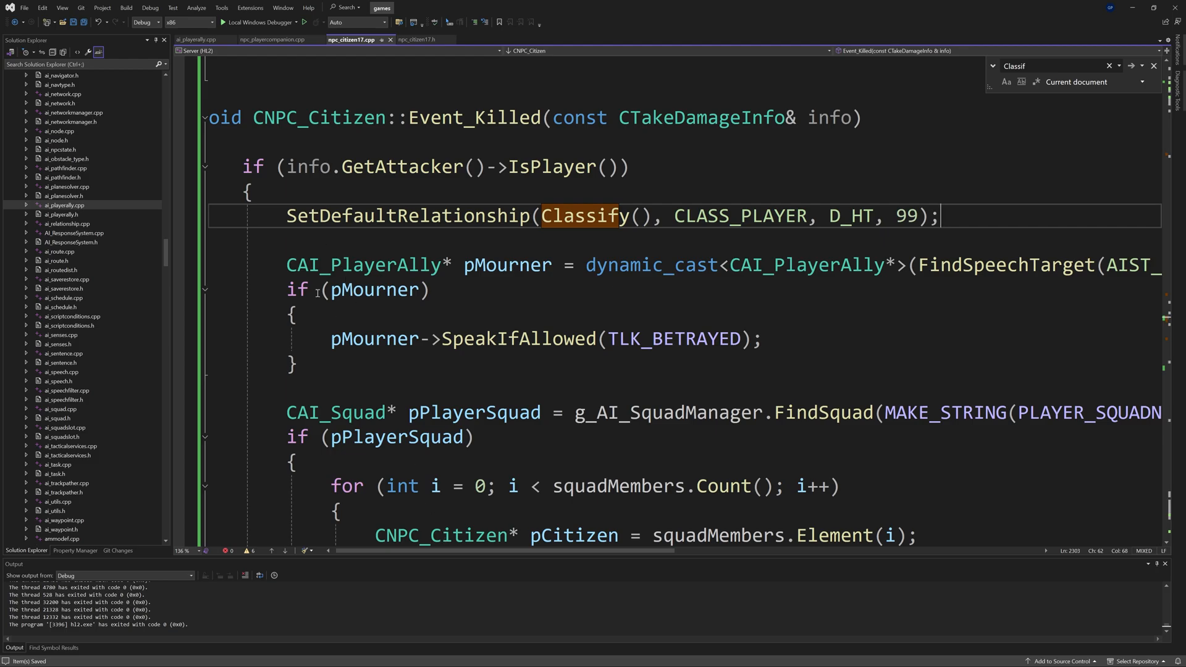
pyautogui.moveTo(438, 335)
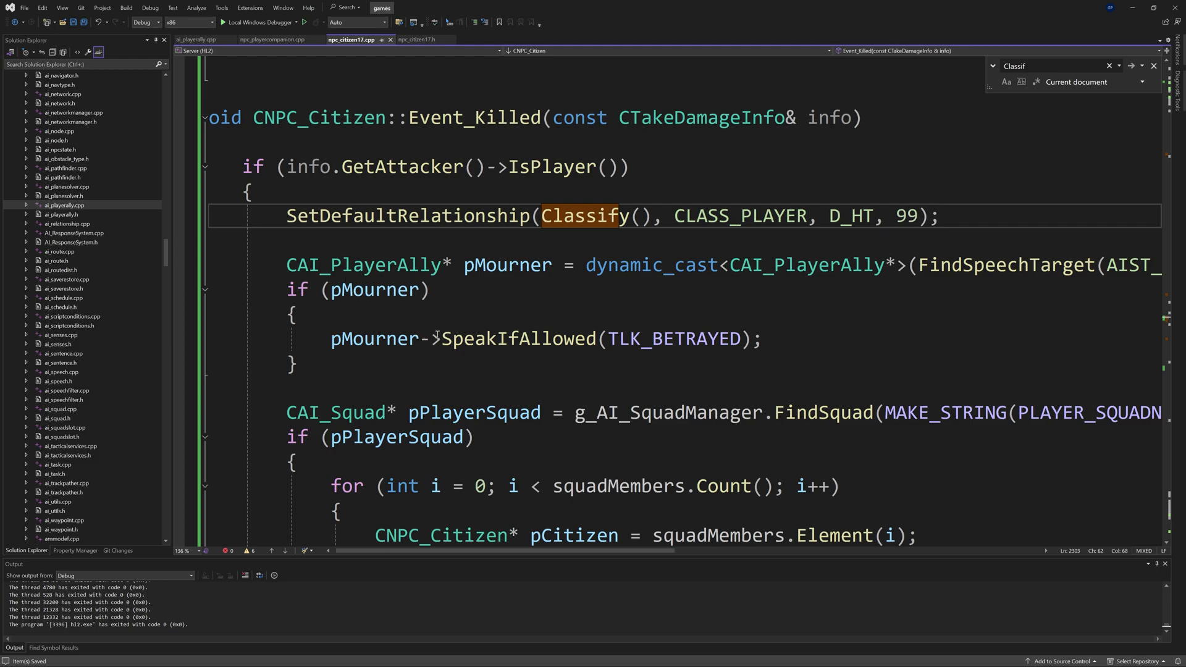
pyautogui.doubleClick(674, 338)
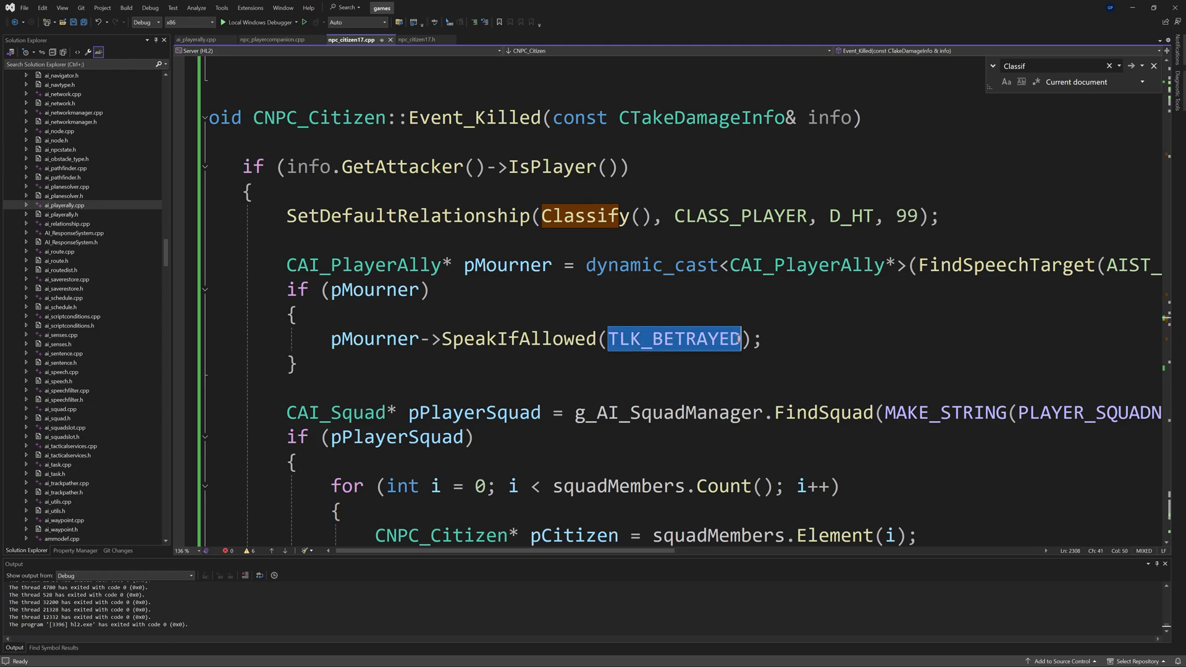
pyautogui.click(761, 339)
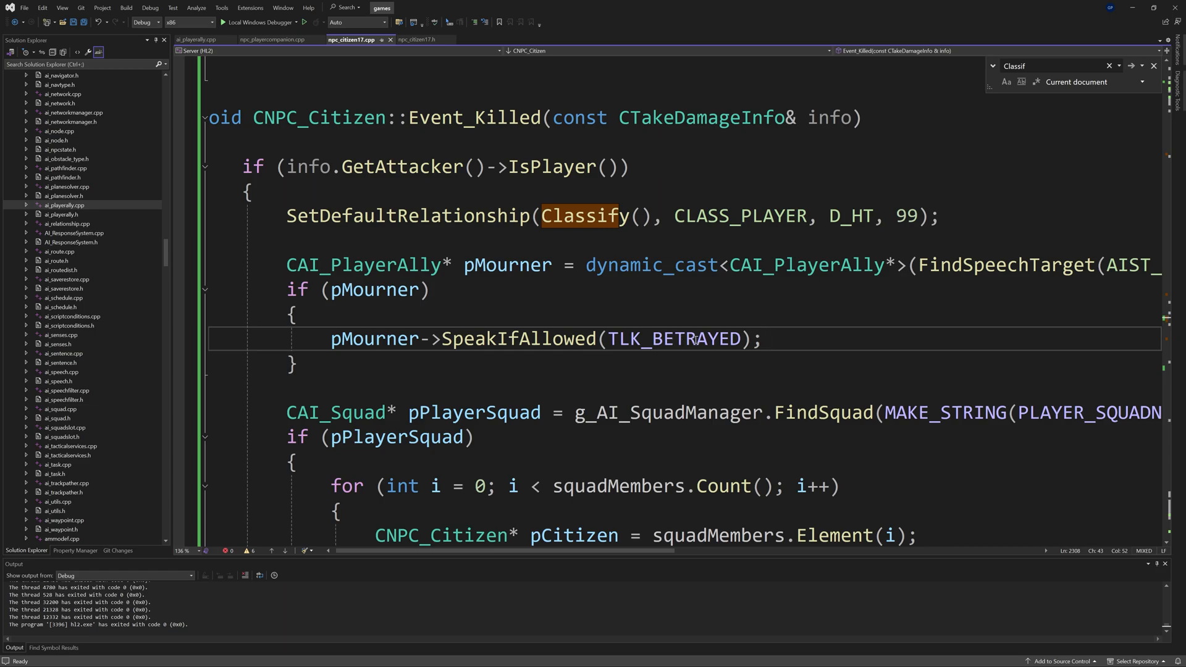
pyautogui.moveTo(674, 332)
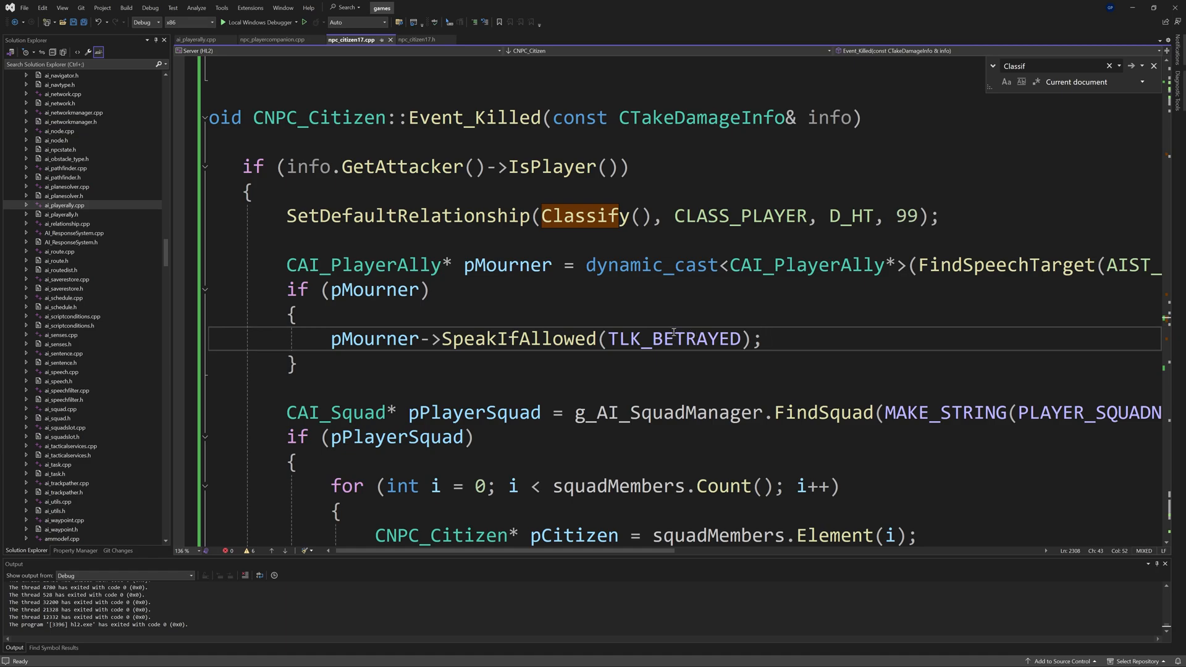
pyautogui.scroll(-3)
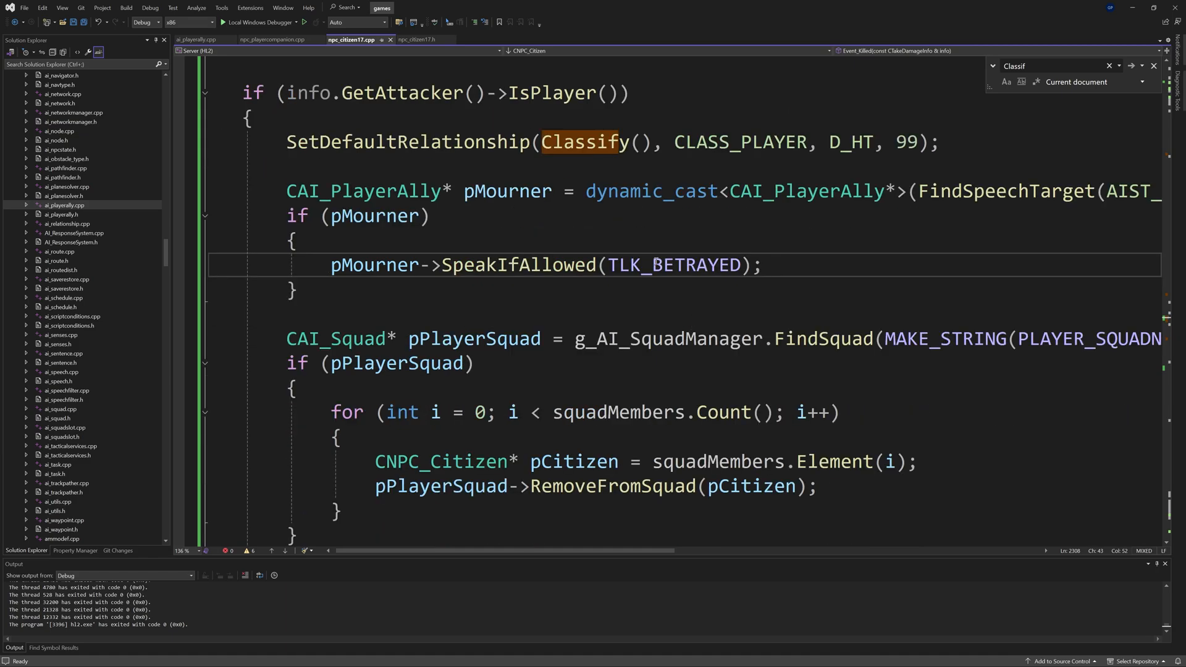
pyautogui.scroll(-3)
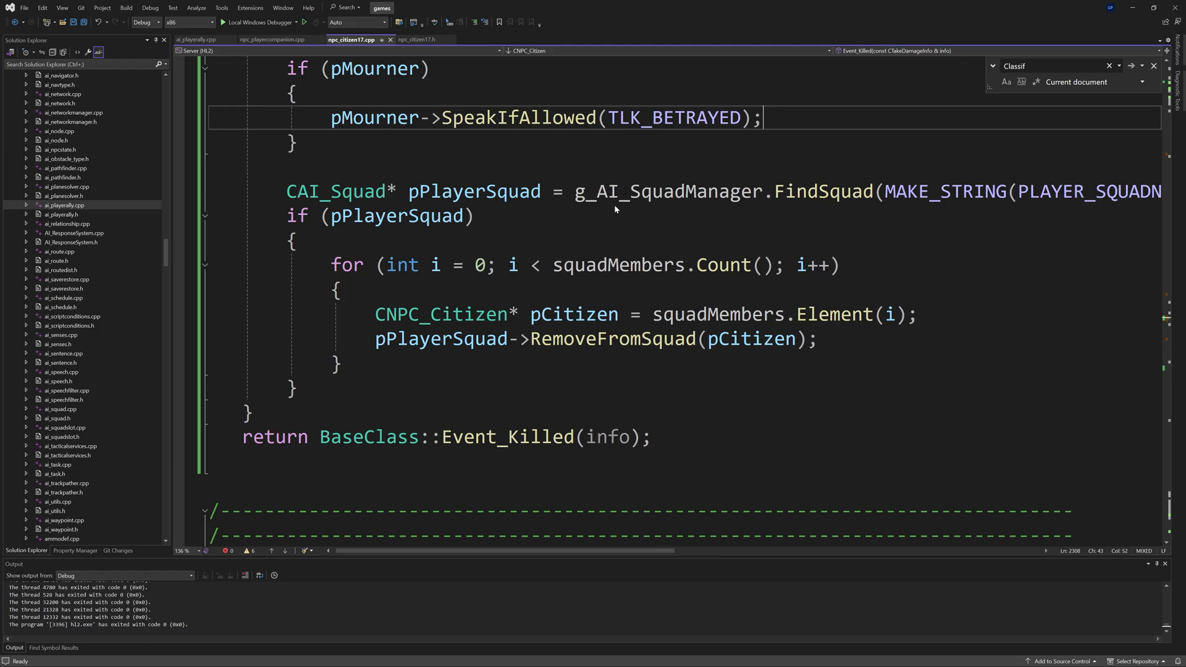
pyautogui.moveTo(848, 202)
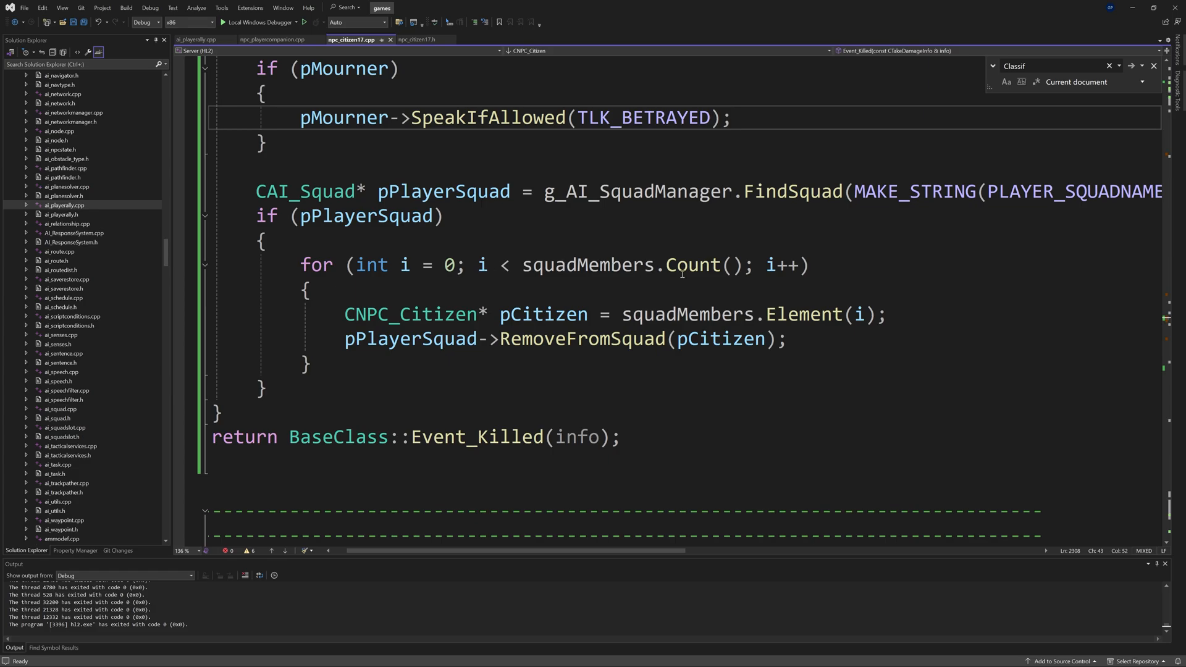
pyautogui.click(731, 117)
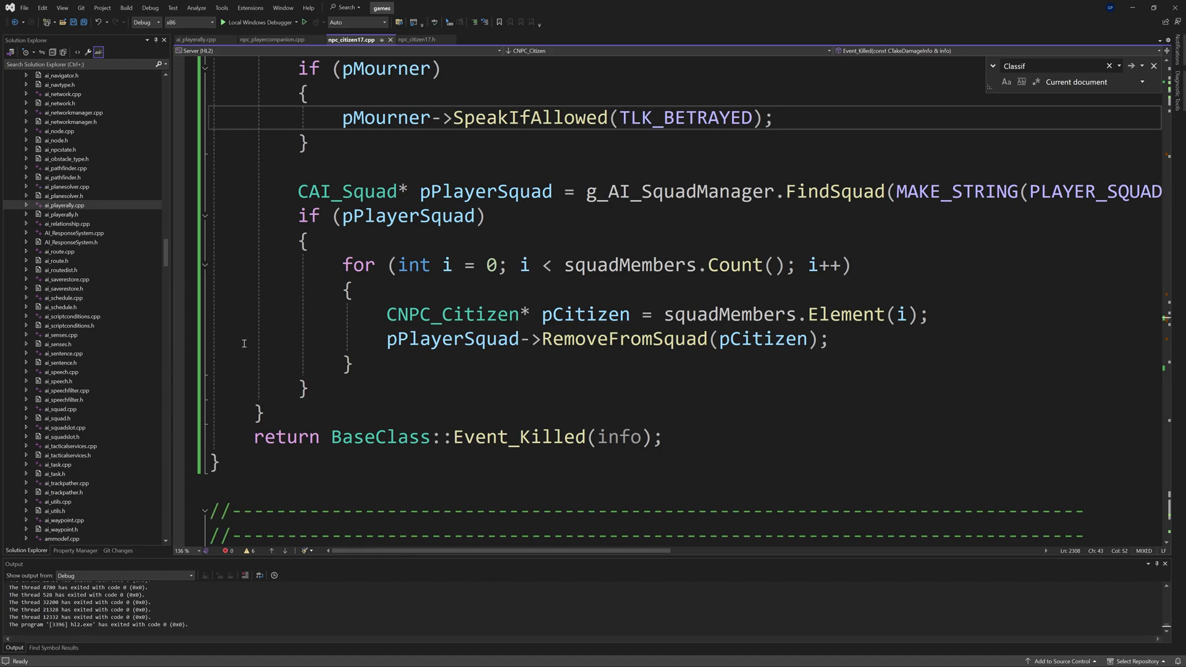
pyautogui.moveTo(485, 439)
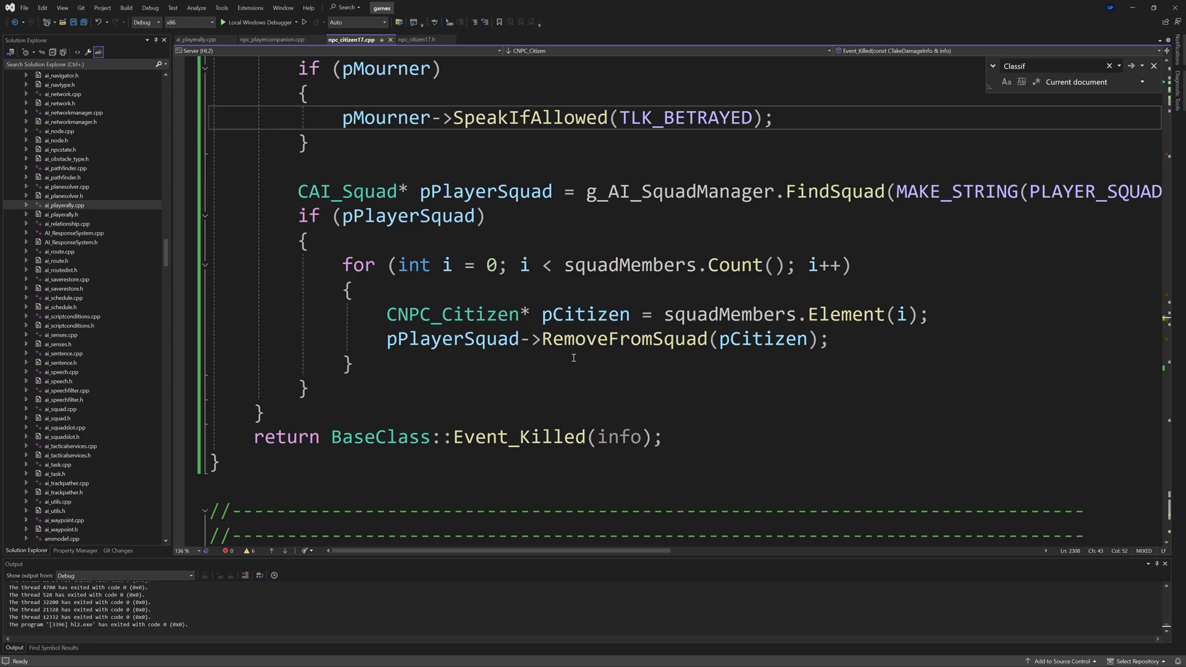
pyautogui.click(774, 119)
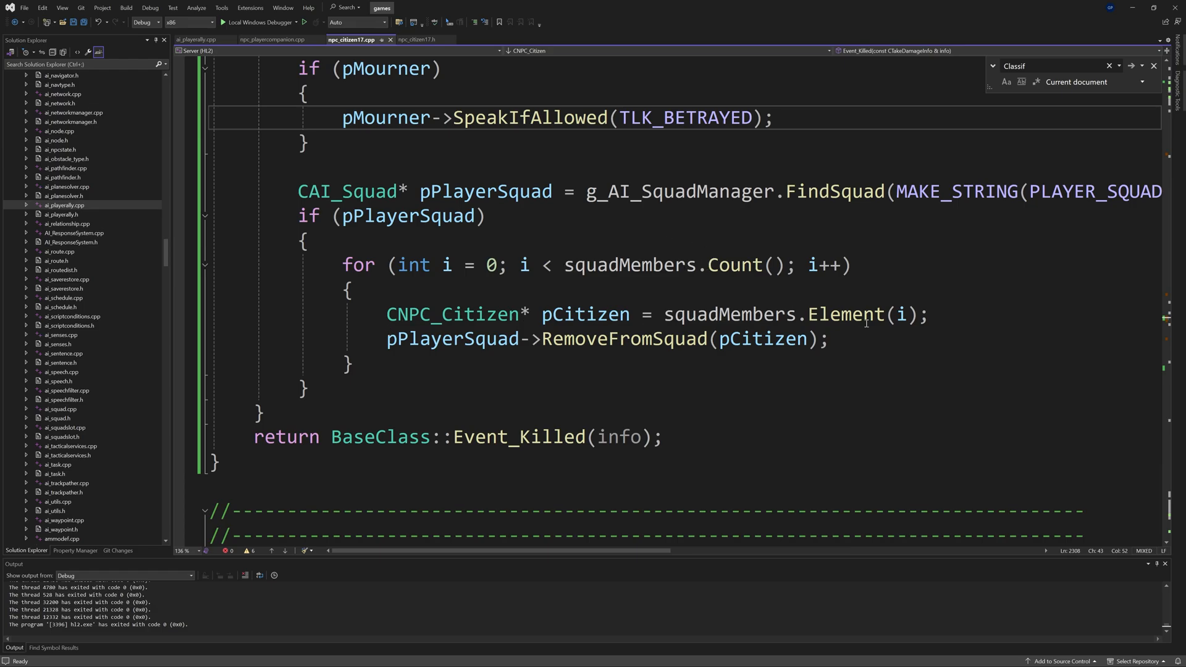
pyautogui.moveTo(642, 349)
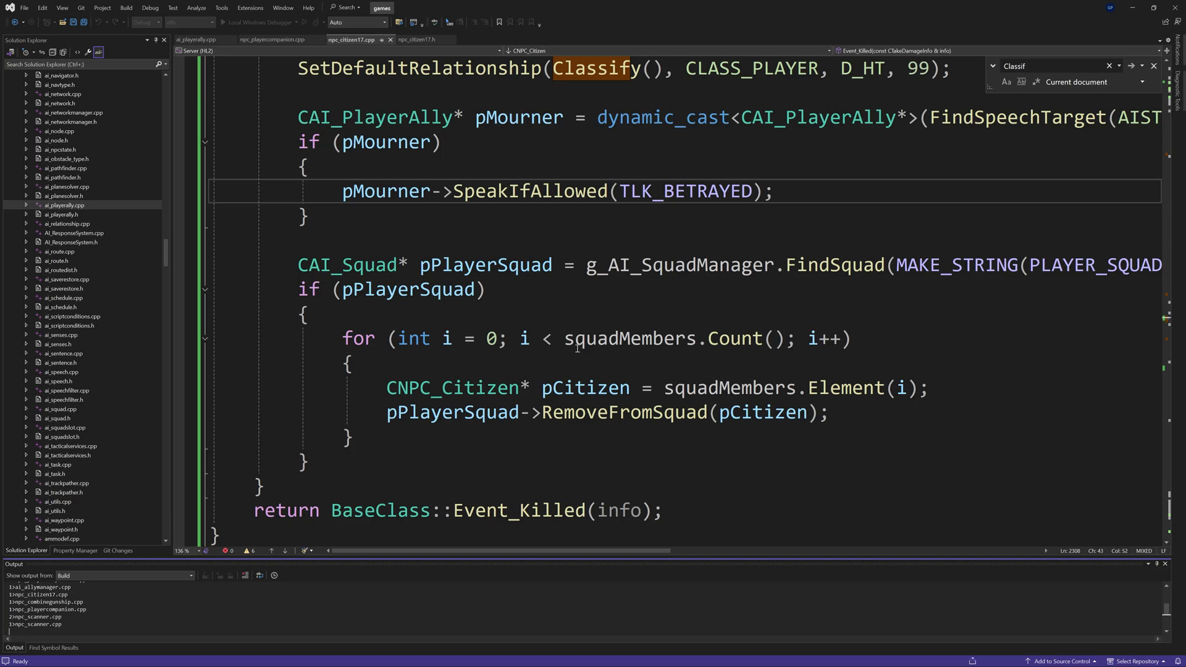
pyautogui.moveTo(567, 358)
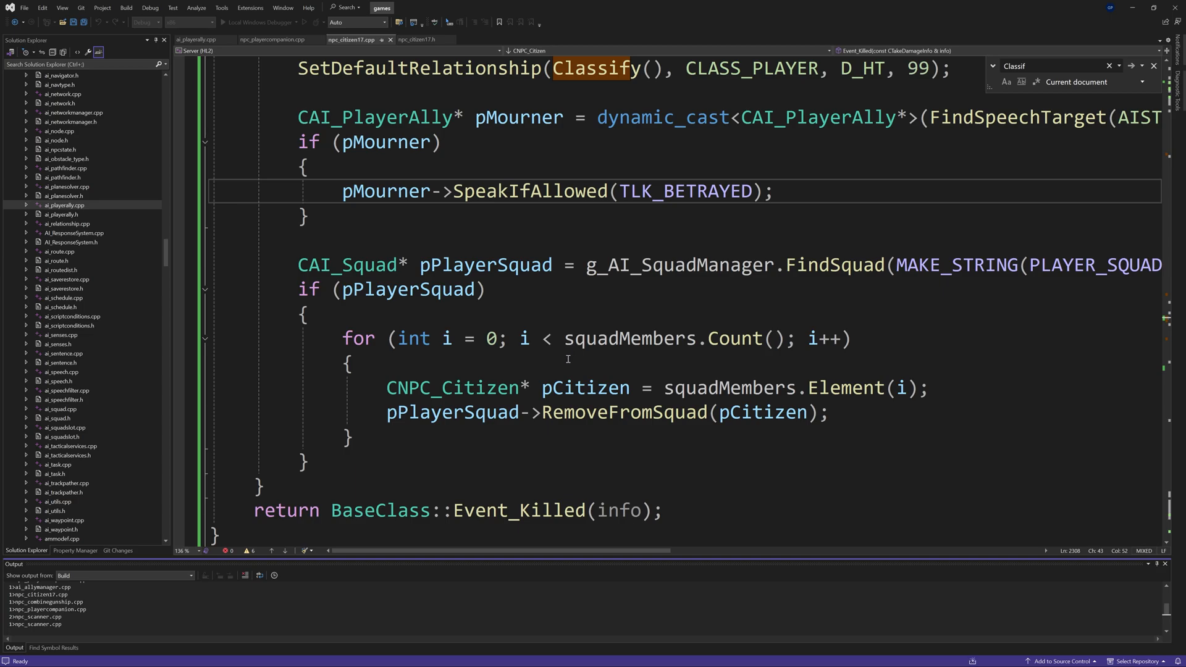
pyautogui.moveTo(582, 377)
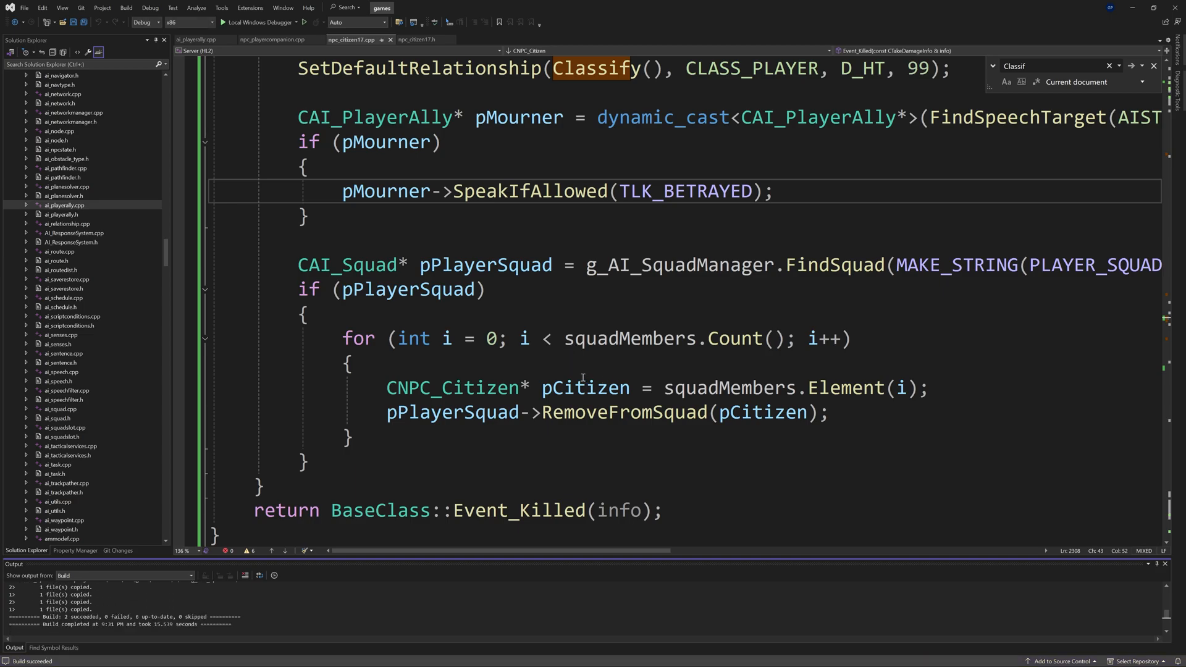
pyautogui.moveTo(257, 22)
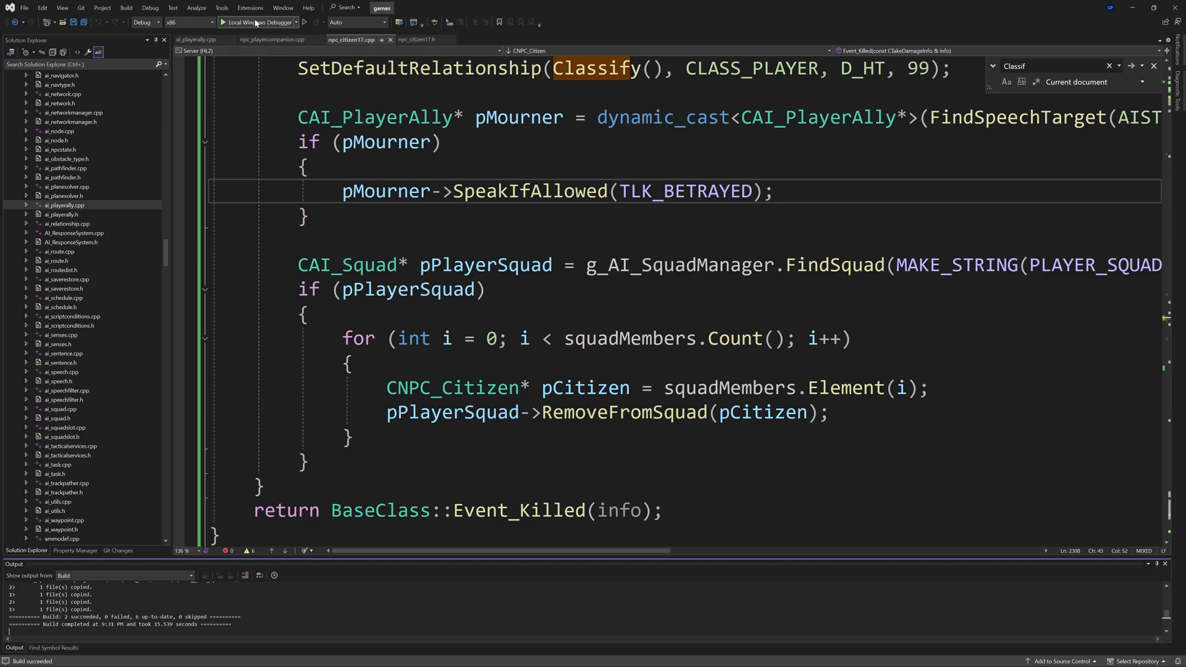
# Step: Start hl2 under the Local Windows Debugger after the successful build
pyautogui.click(257, 21)
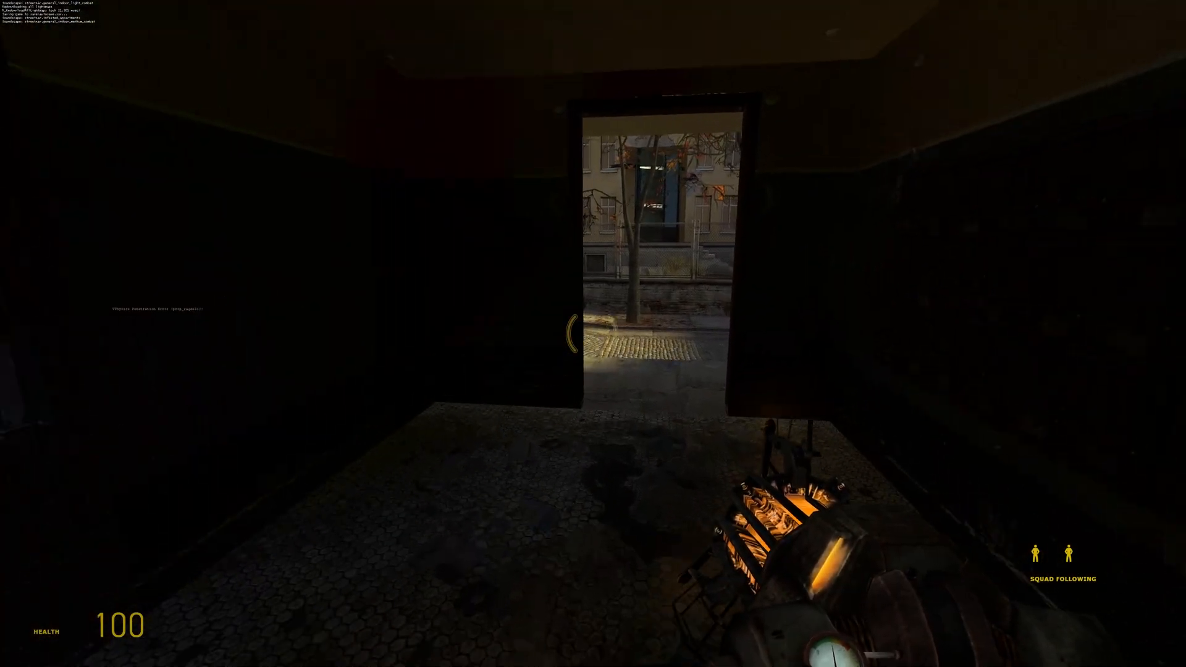
# Step: Walk through the building with the four squad members following, then bring up the pause menu
pyautogui.press('w')
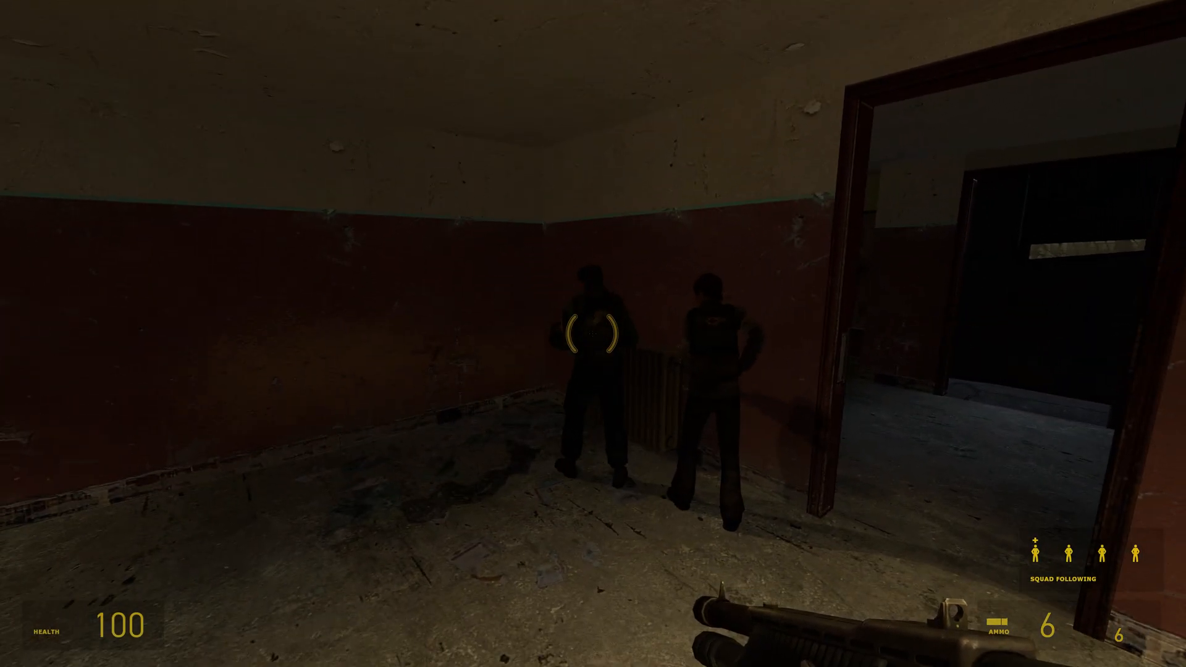
pyautogui.click(593, 333)
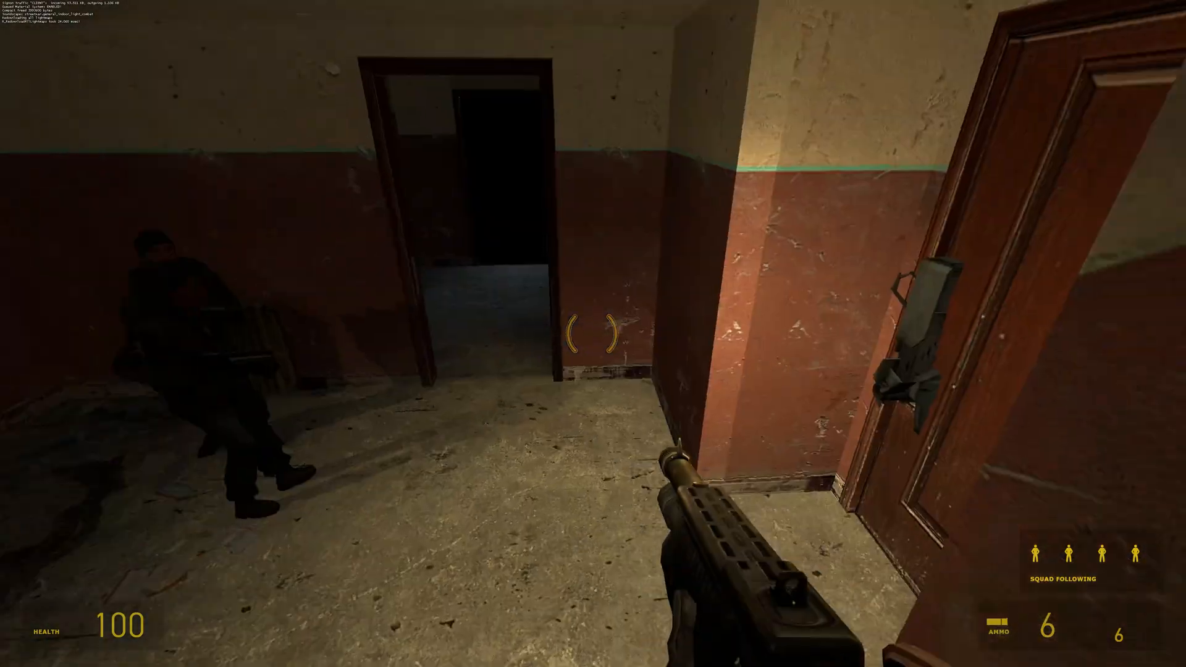
pyautogui.press('Escape')
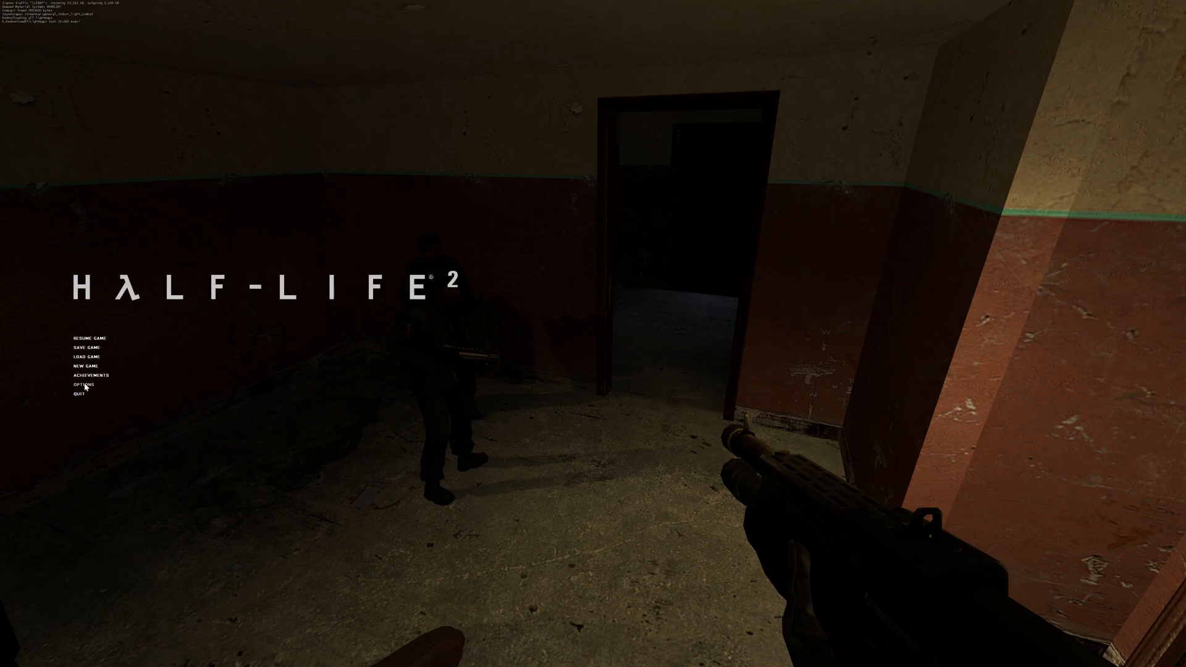
# Step: Enable captioning in the Audio options so spoken lines show subtitles, confirming with OK
pyautogui.click(82, 384)
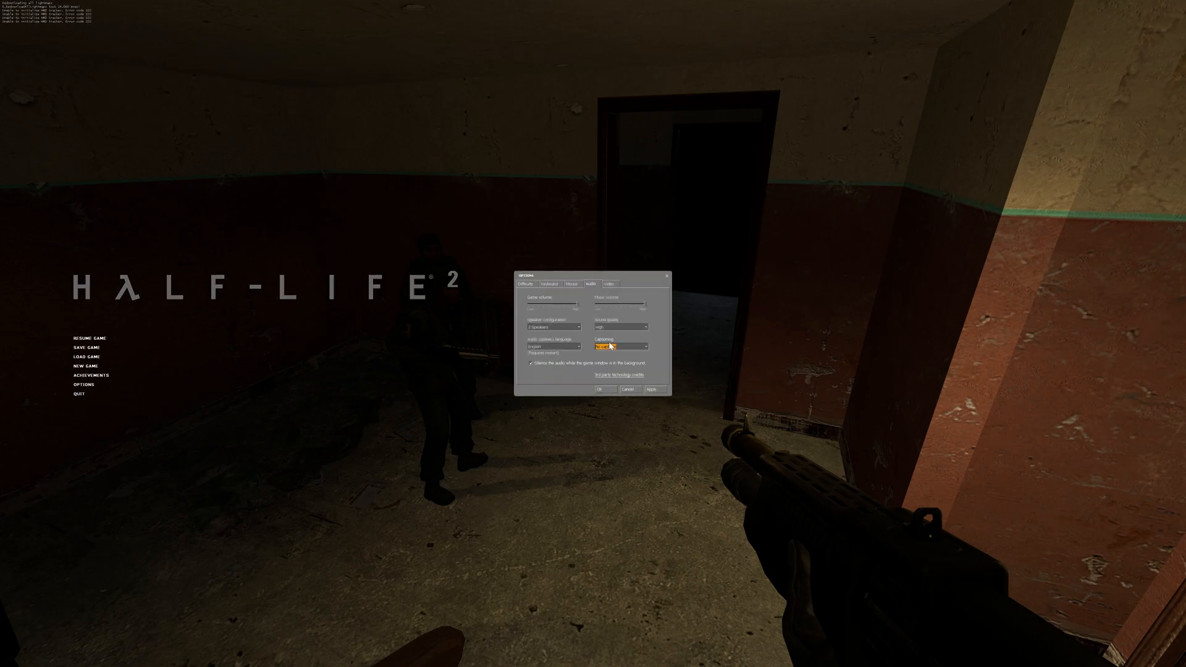
pyautogui.click(620, 346)
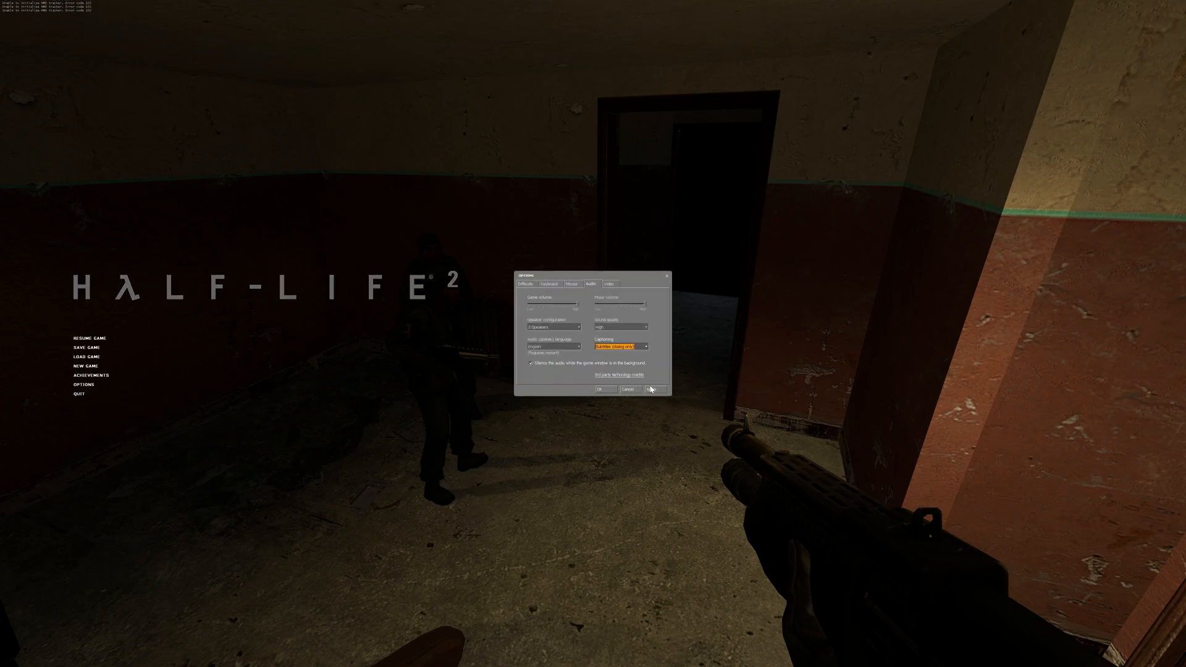
pyautogui.click(655, 390)
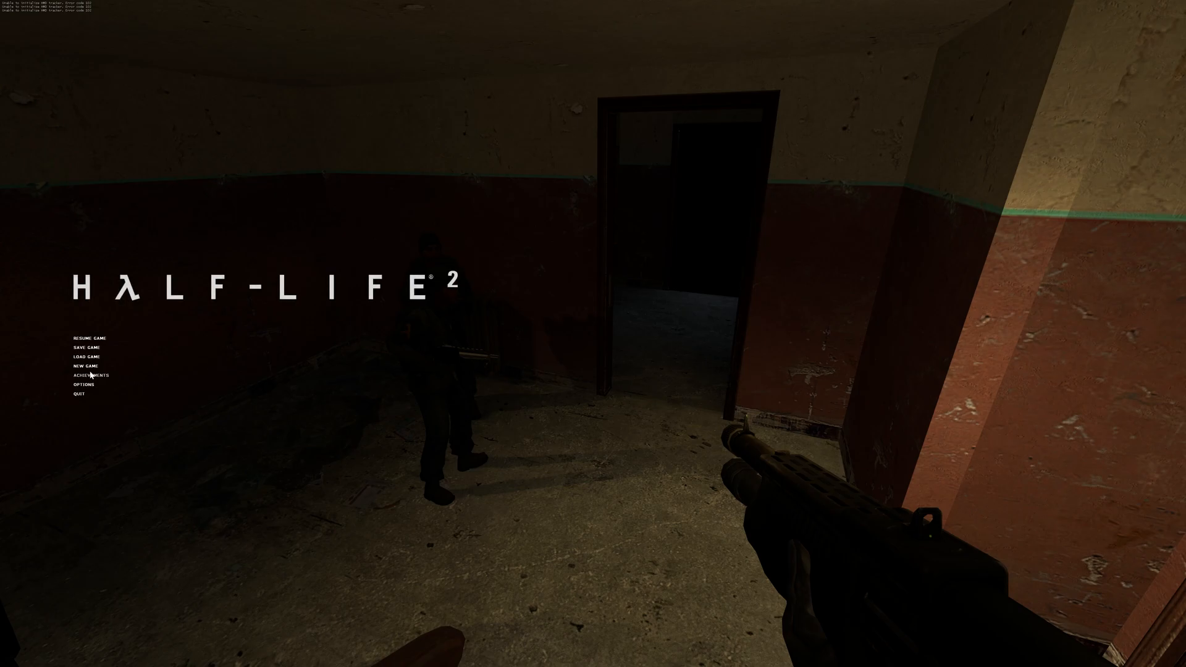
pyautogui.click(81, 384)
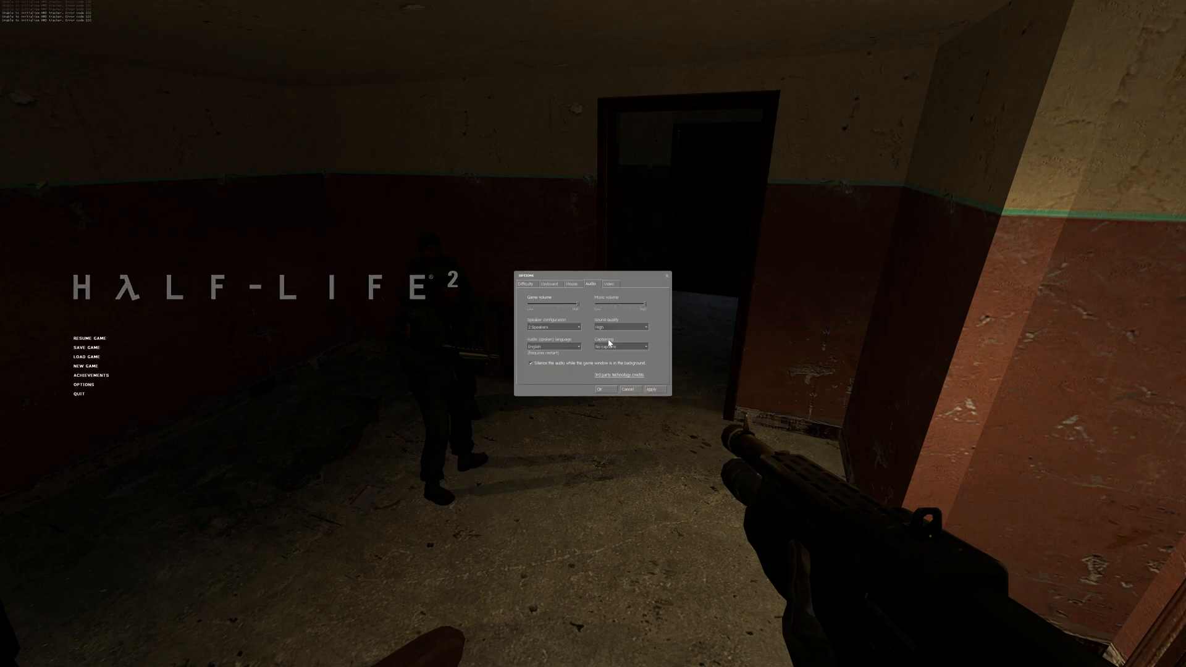
pyautogui.click(620, 346)
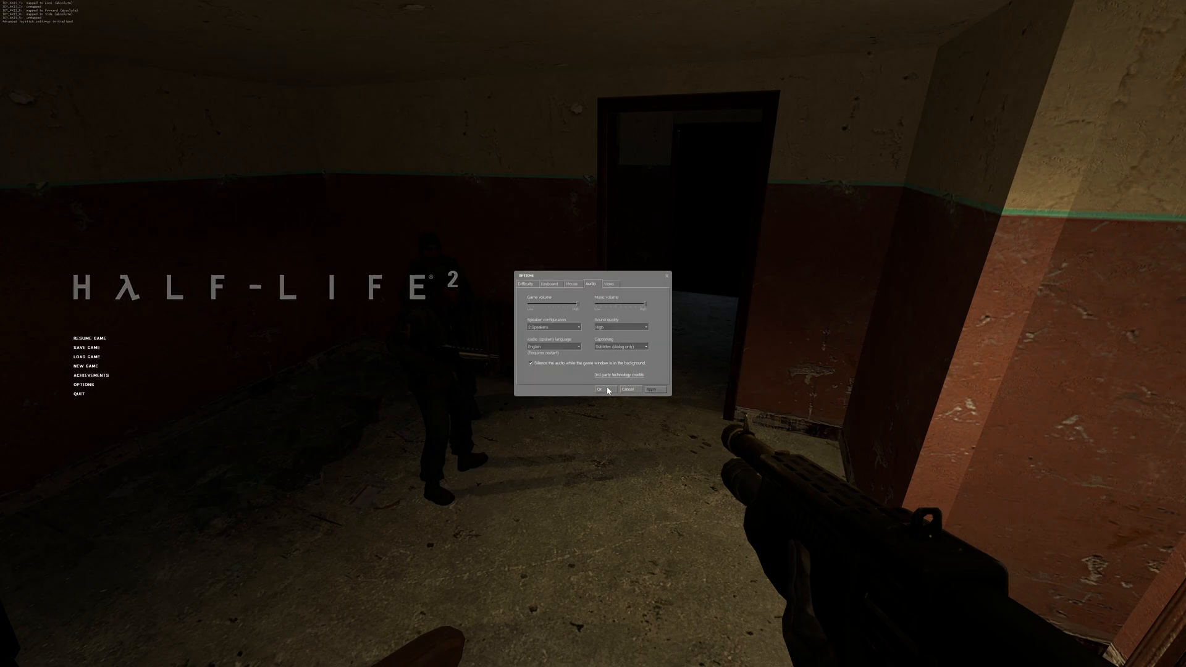
pyautogui.click(598, 389)
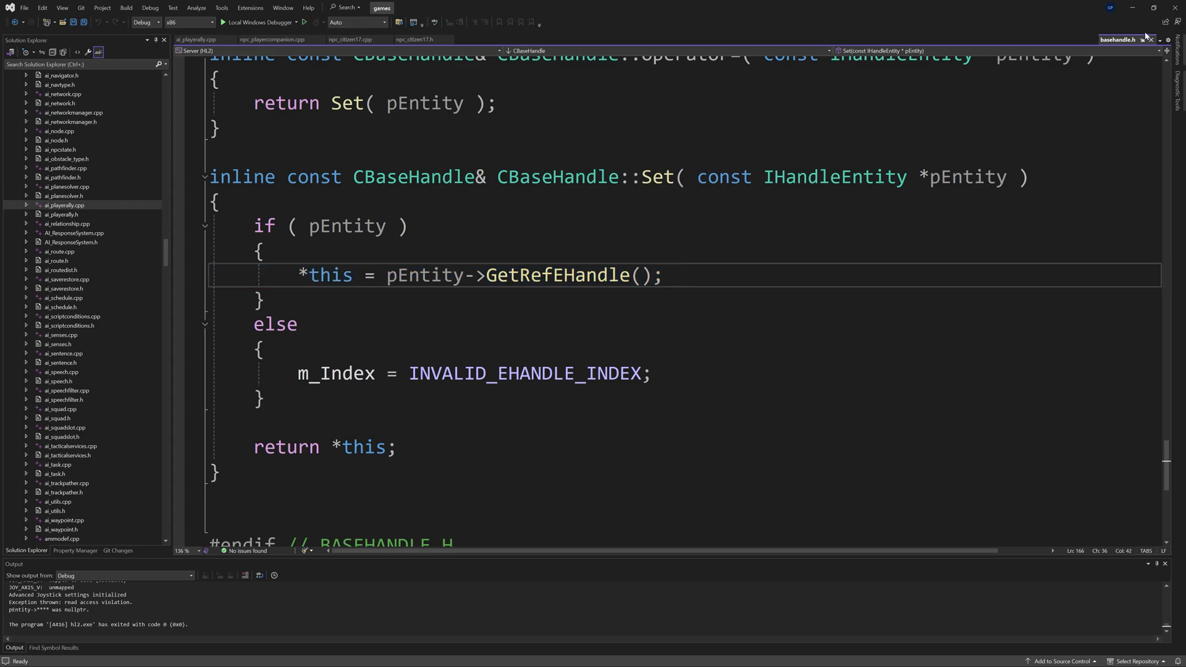
# Step: Dismiss the basehandle.h crash tab and relaunch hl2 under the debugger
pyautogui.click(197, 40)
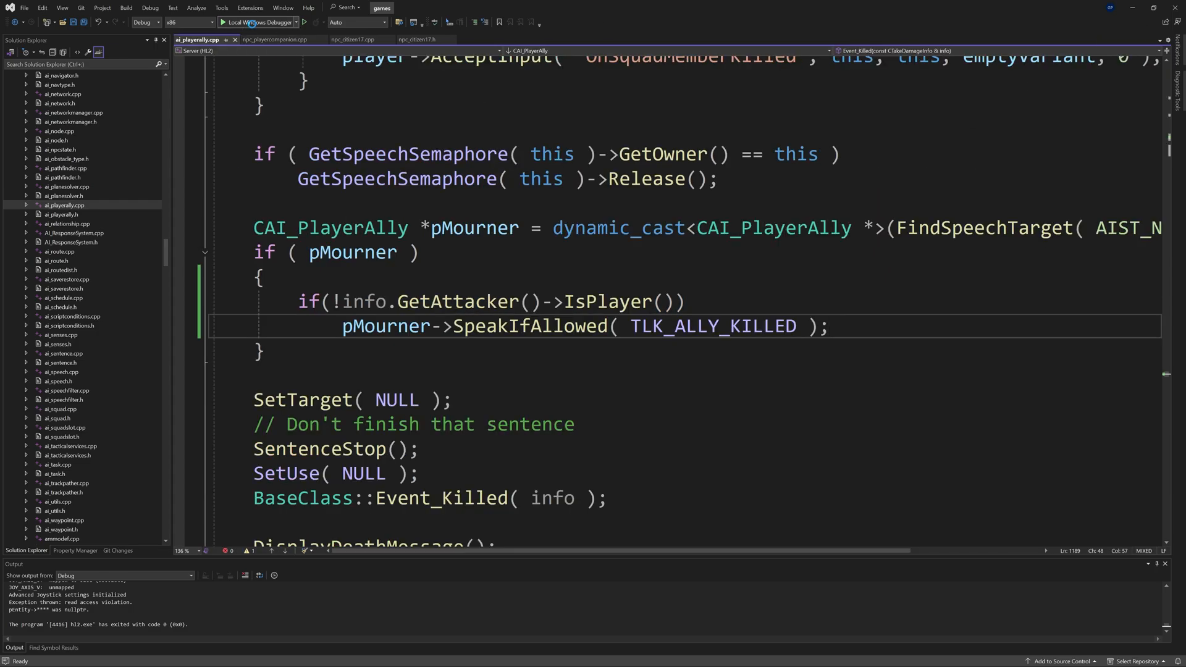
pyautogui.click(260, 21)
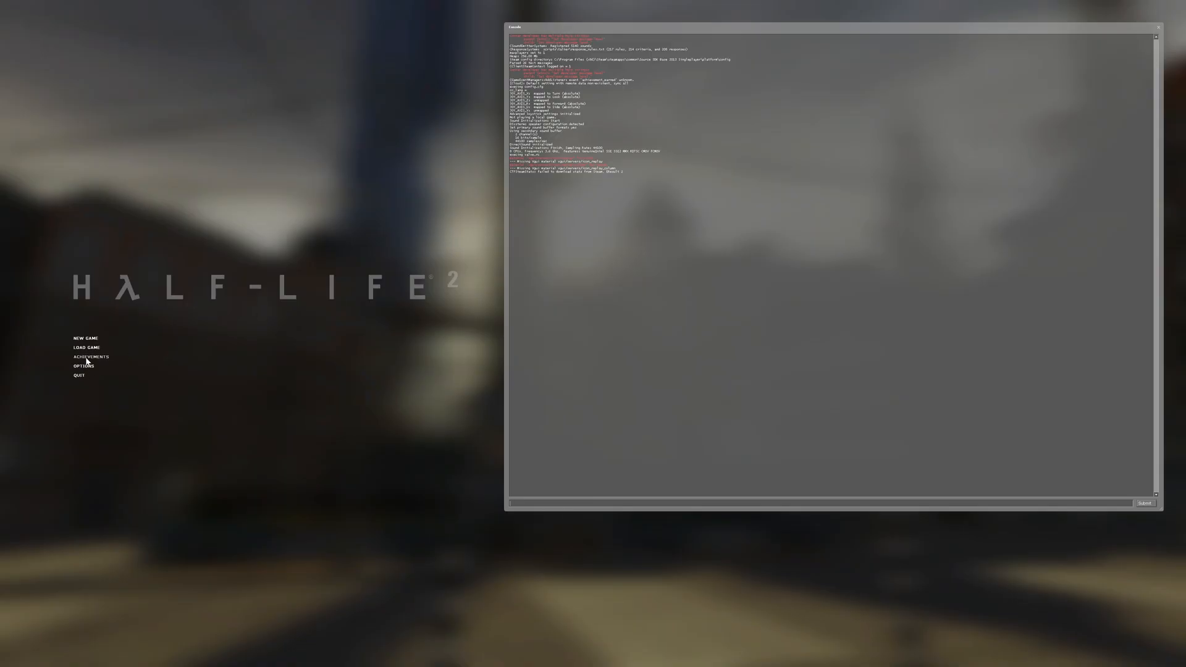
# Step: Load the second saved game and move through the level with the squad following
pyautogui.click(87, 347)
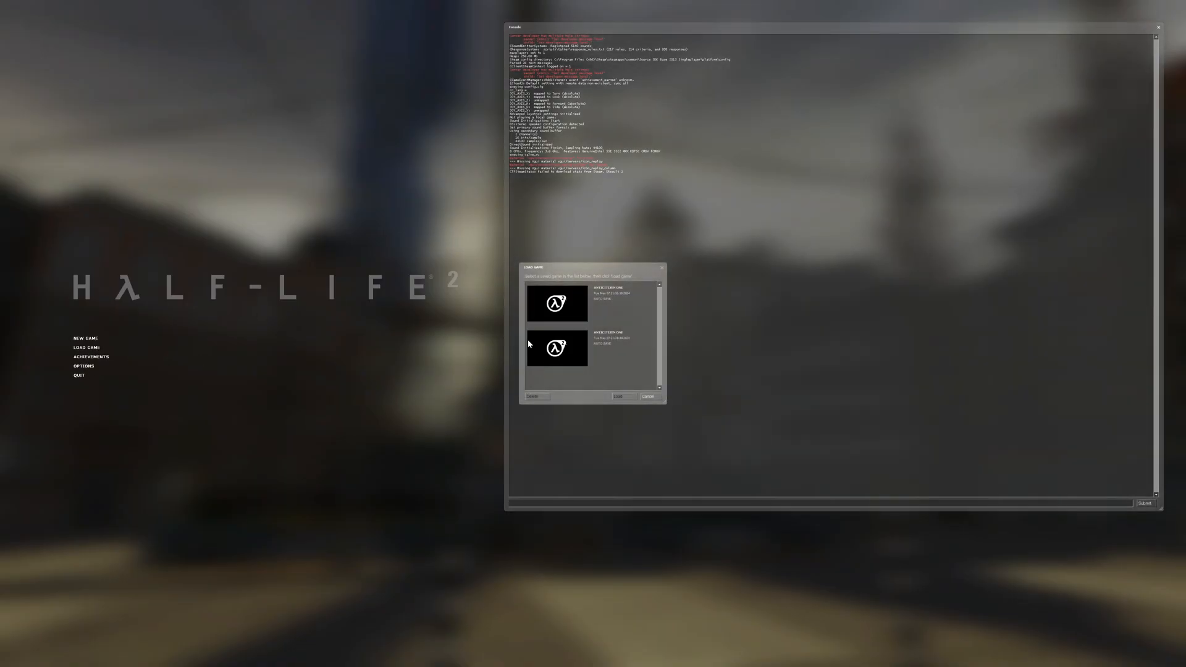
pyautogui.click(622, 396)
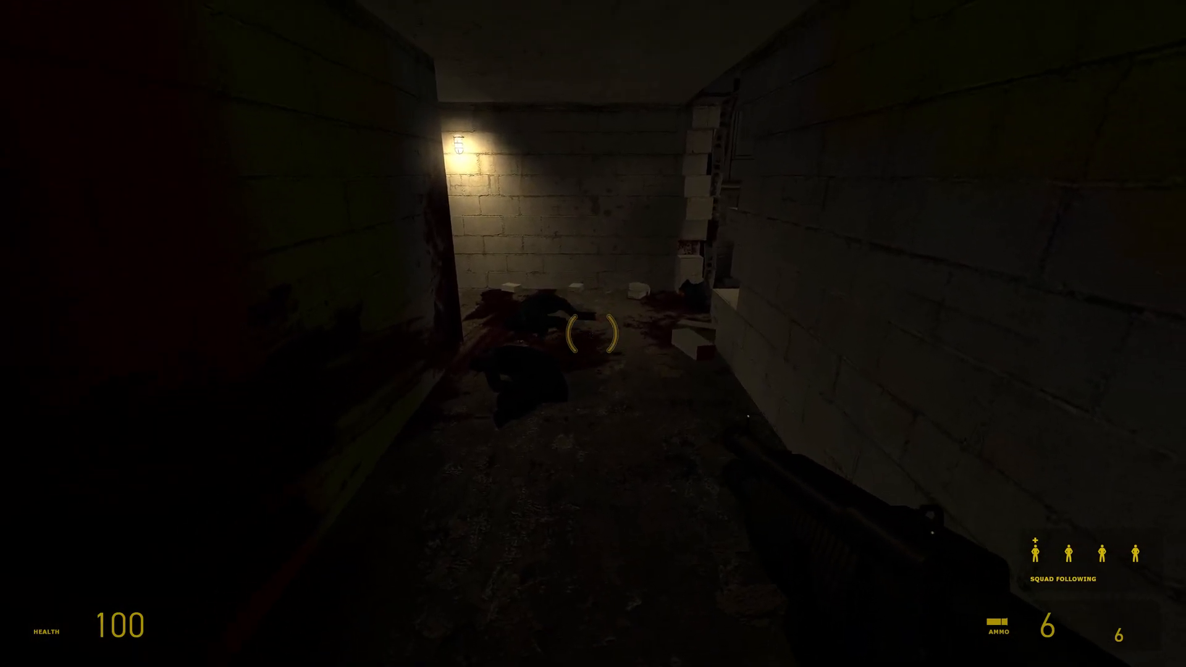
pyautogui.press('w')
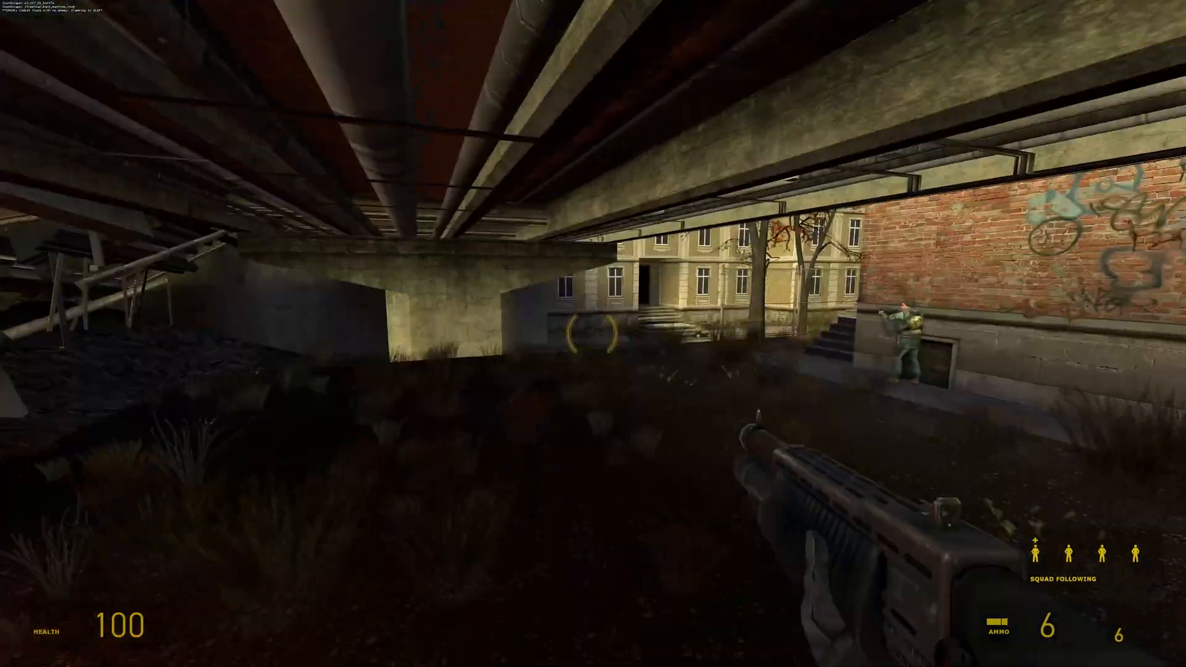
pyautogui.press('Escape')
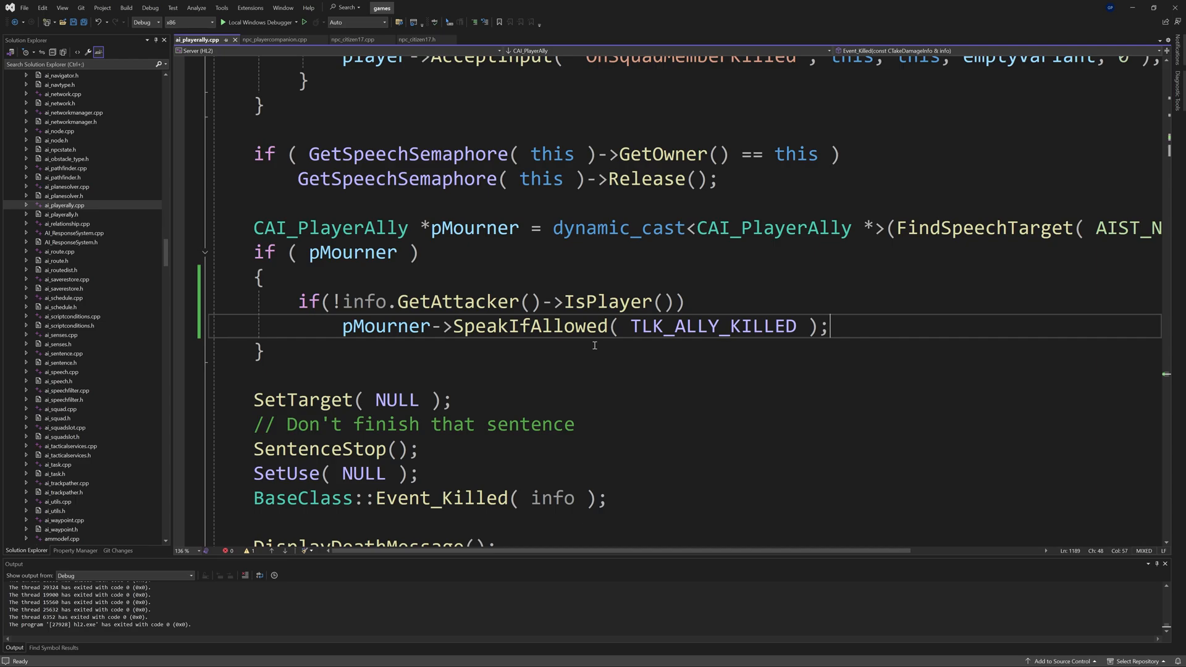
pyautogui.moveTo(598, 430)
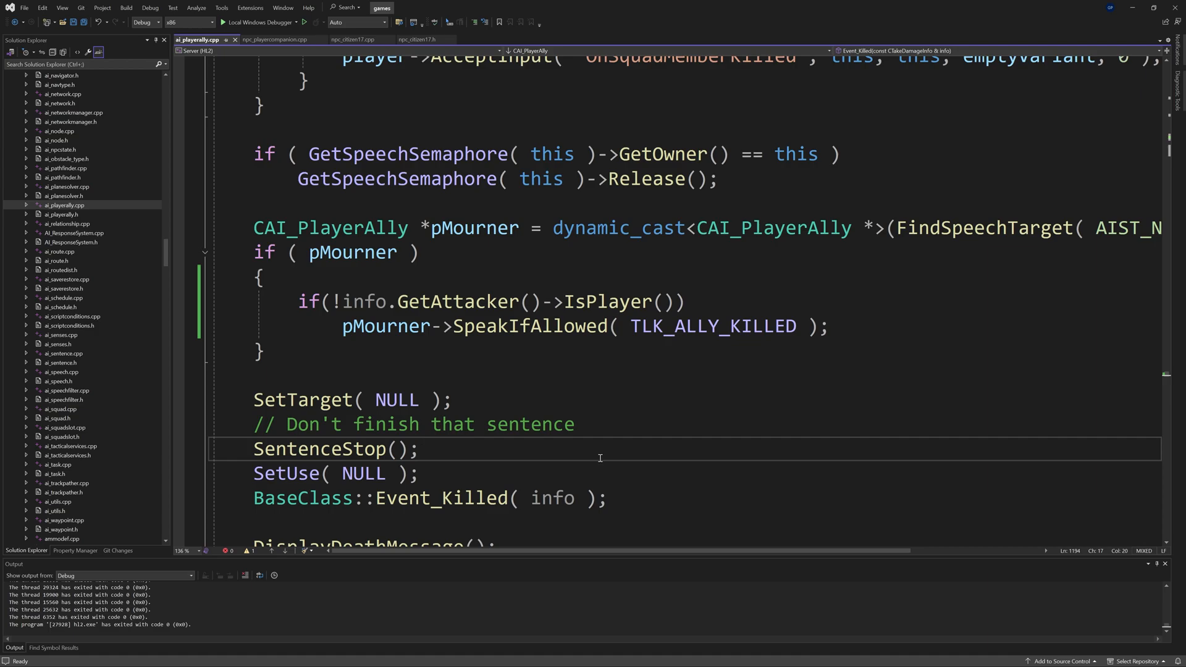
pyautogui.moveTo(601, 431)
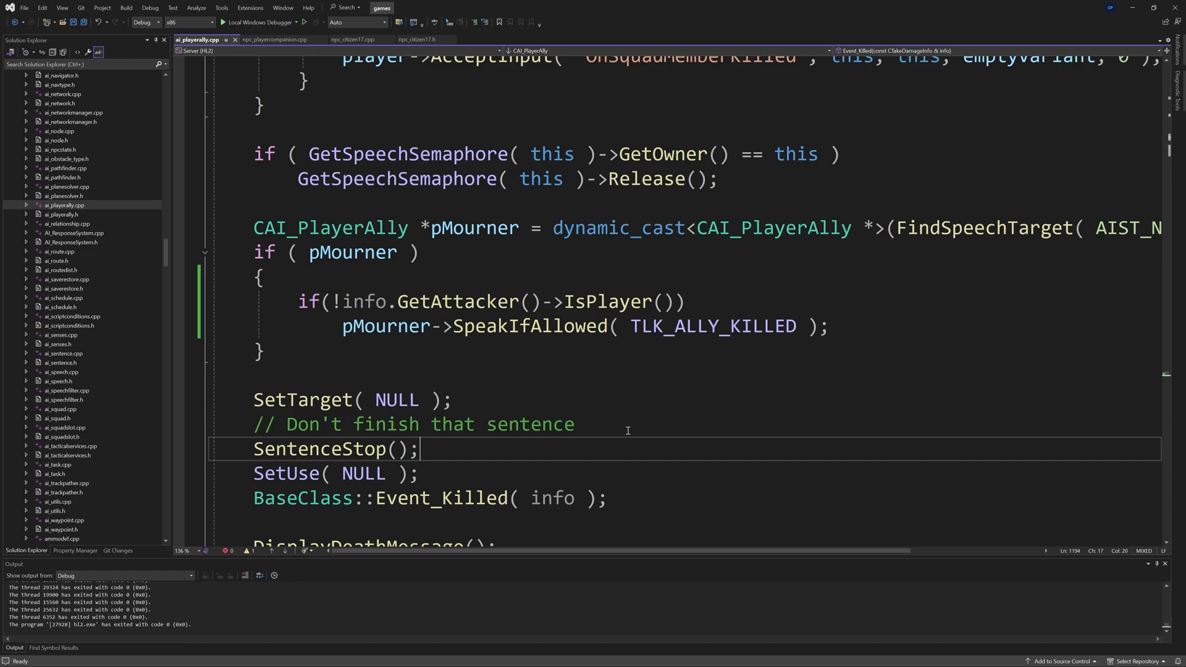
pyautogui.moveTo(620, 412)
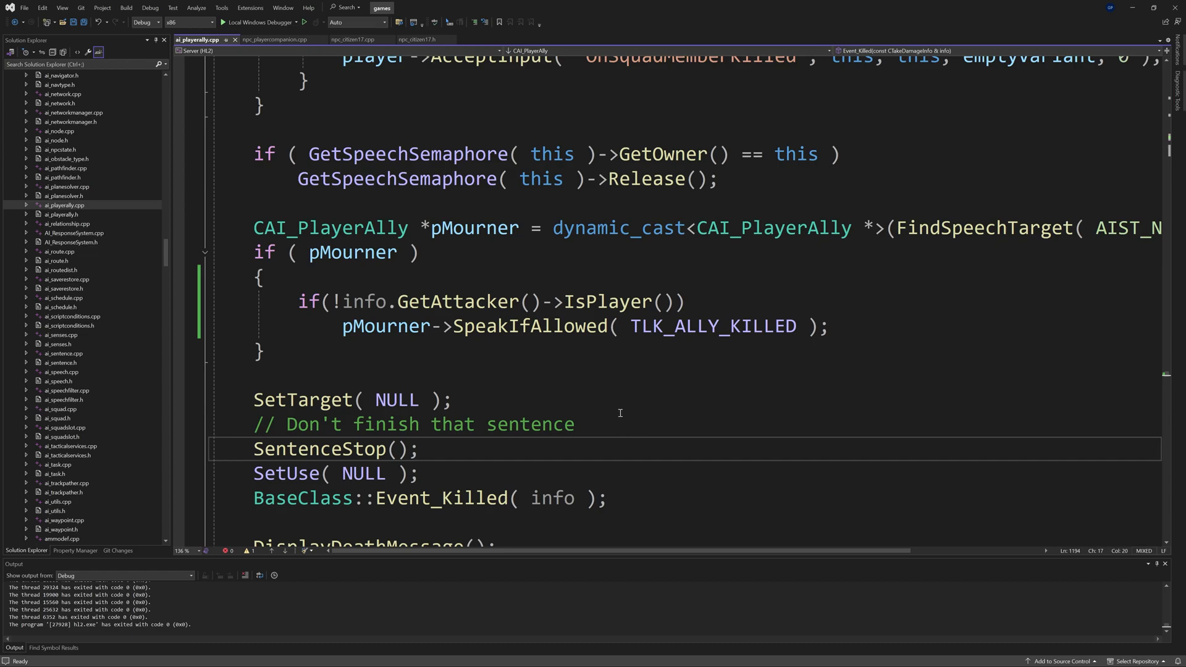
pyautogui.moveTo(612, 383)
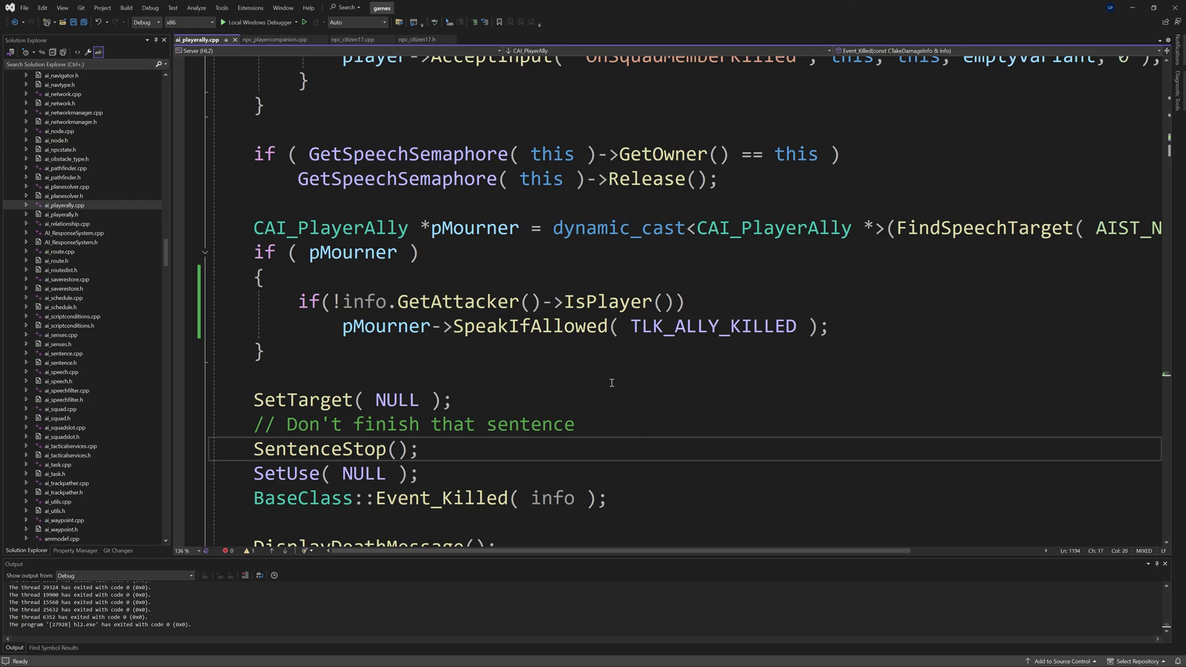
pyautogui.moveTo(652, 393)
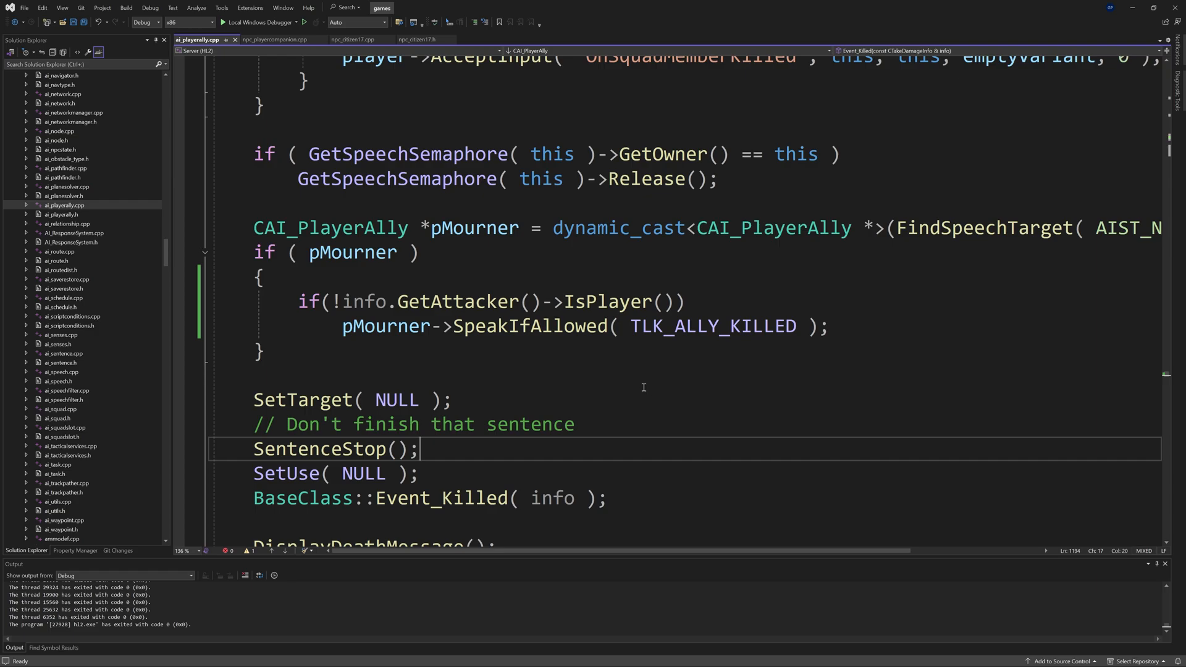
pyautogui.moveTo(649, 391)
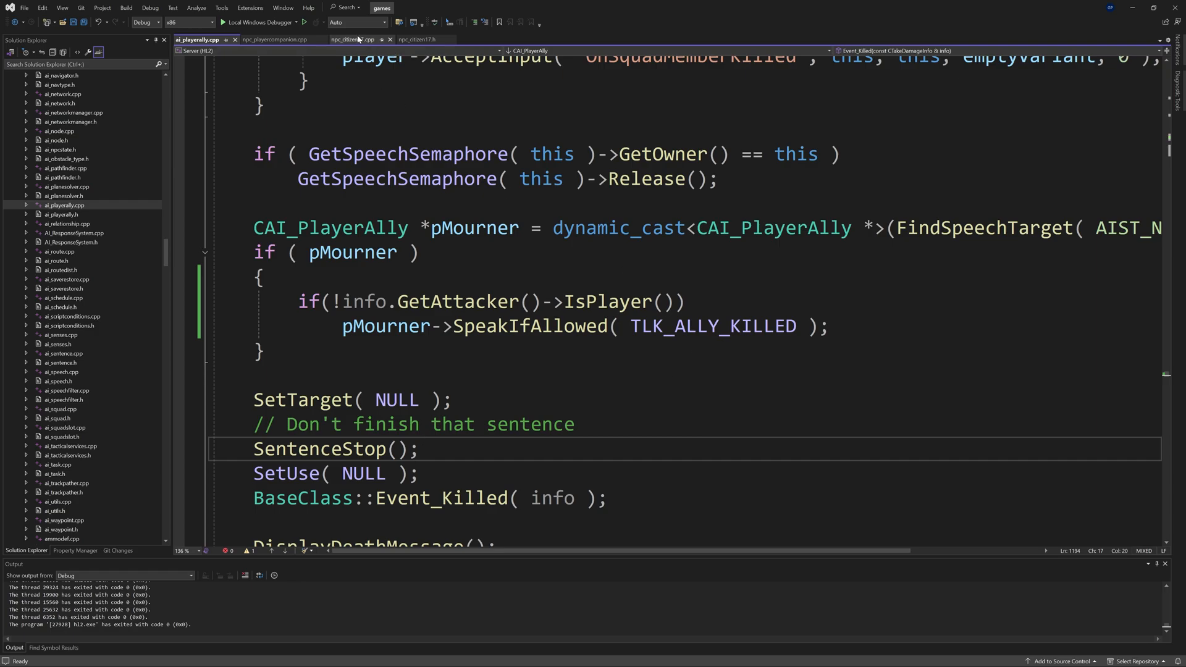
# Step: Switch to npc_citizen17.cpp to view CNPC_Citizen::Event_Killed
pyautogui.click(350, 39)
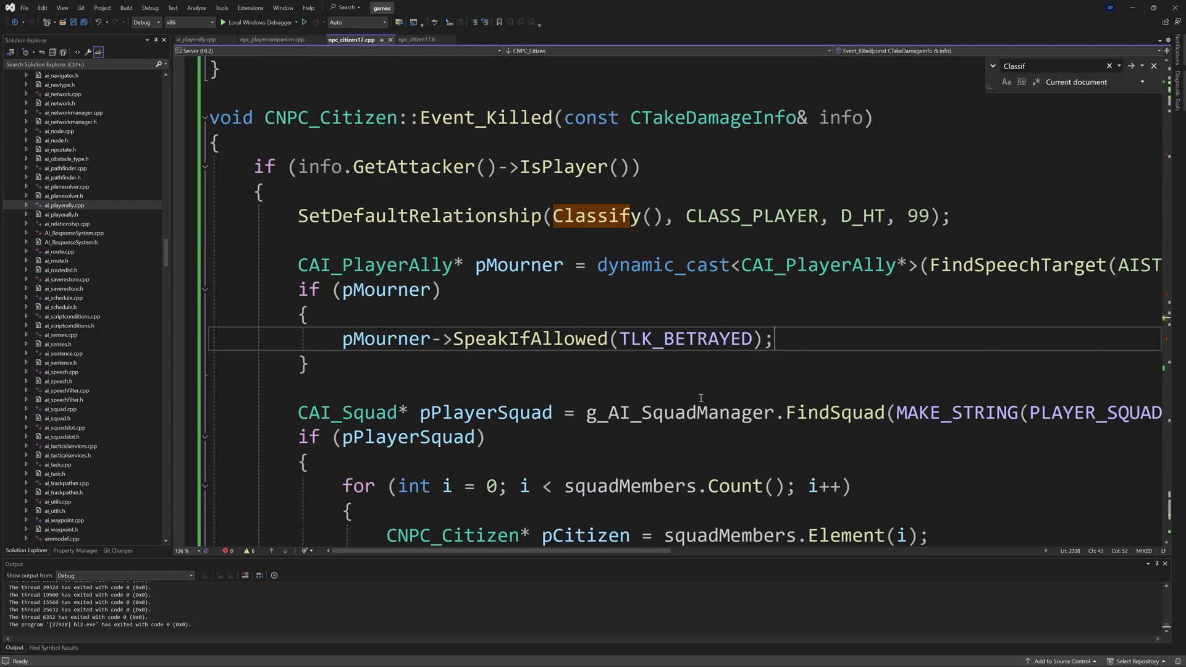
pyautogui.moveTo(767, 373)
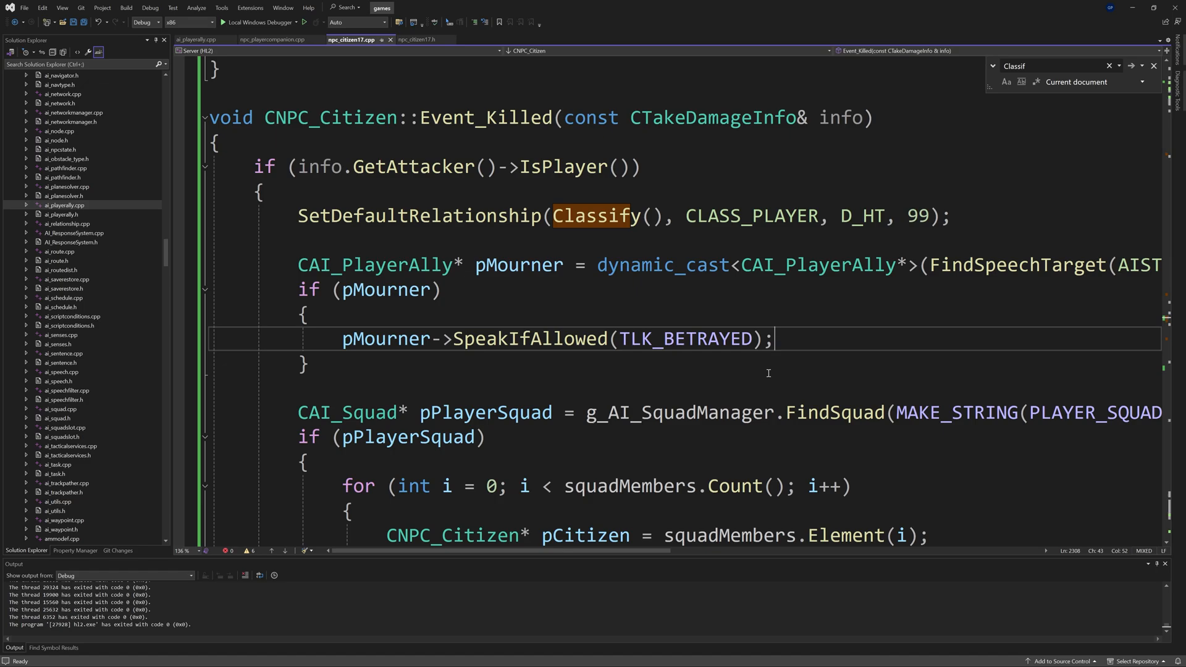